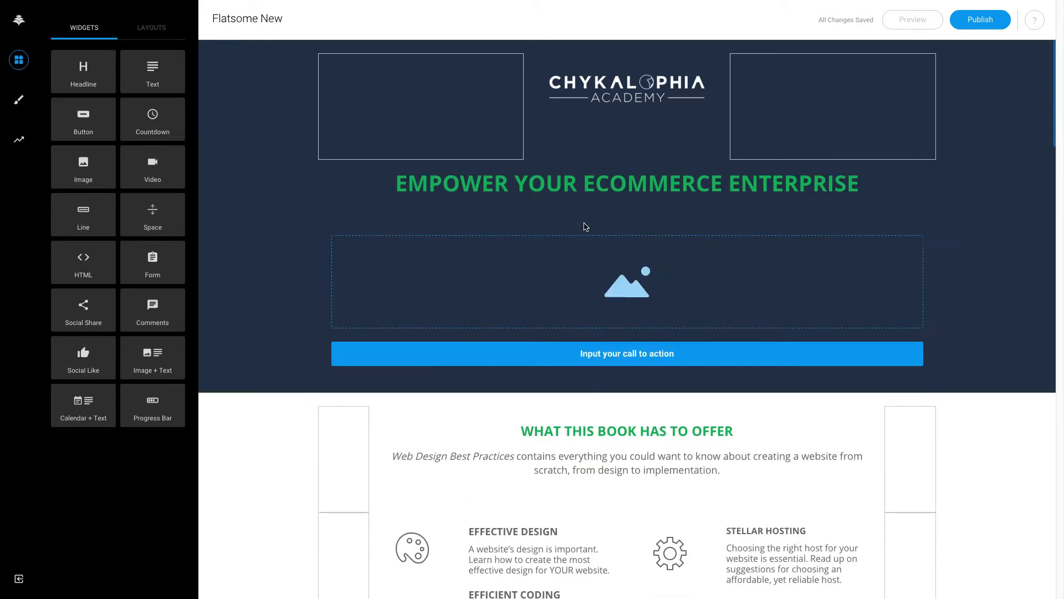
Step: Select the image placeholder under the headline and view its link and image options
click(627, 285)
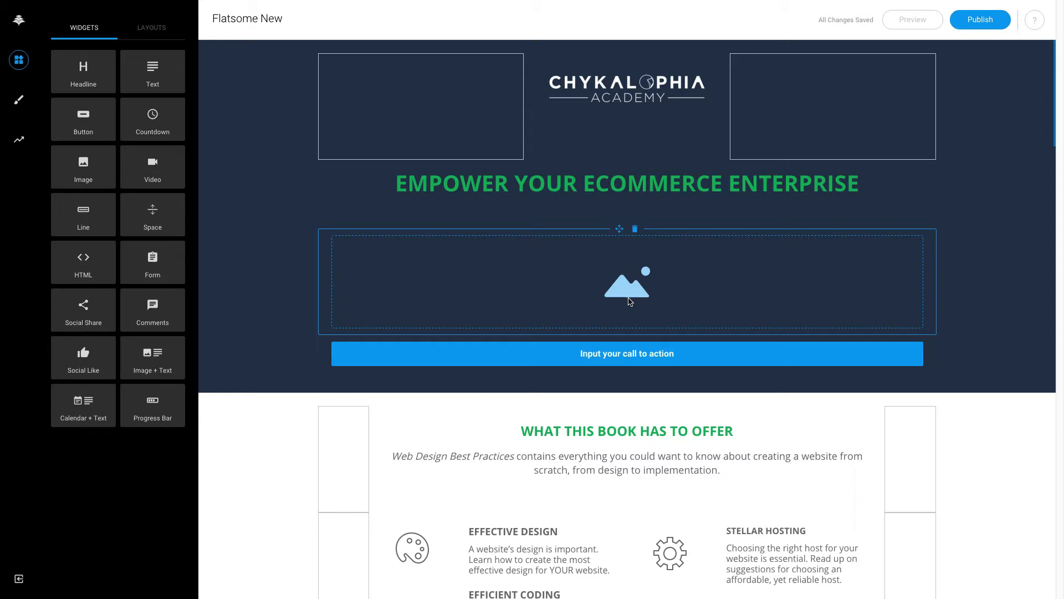
click(626, 285)
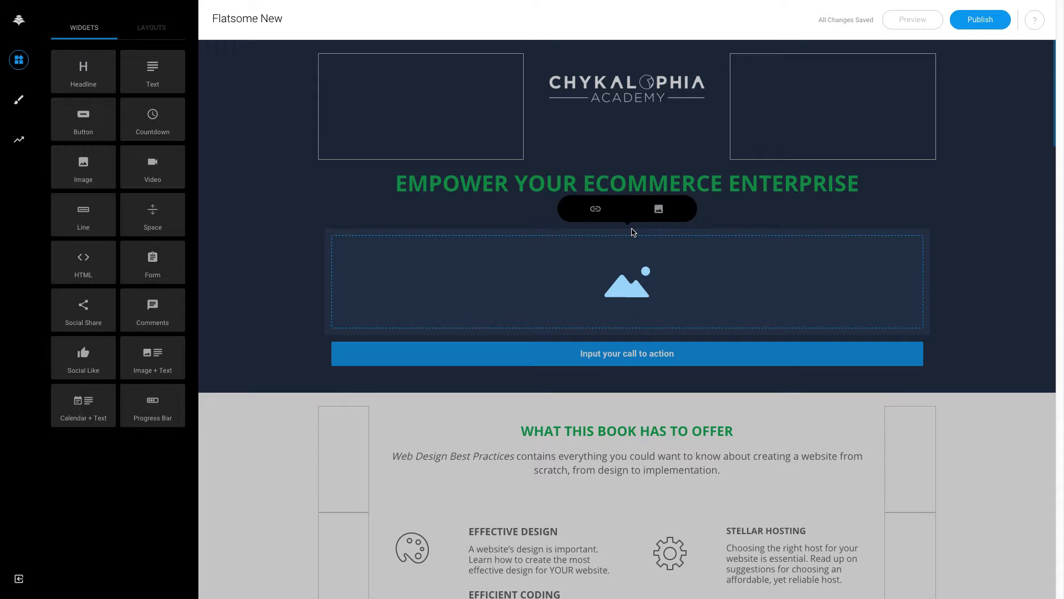
mouse_move(184, 243)
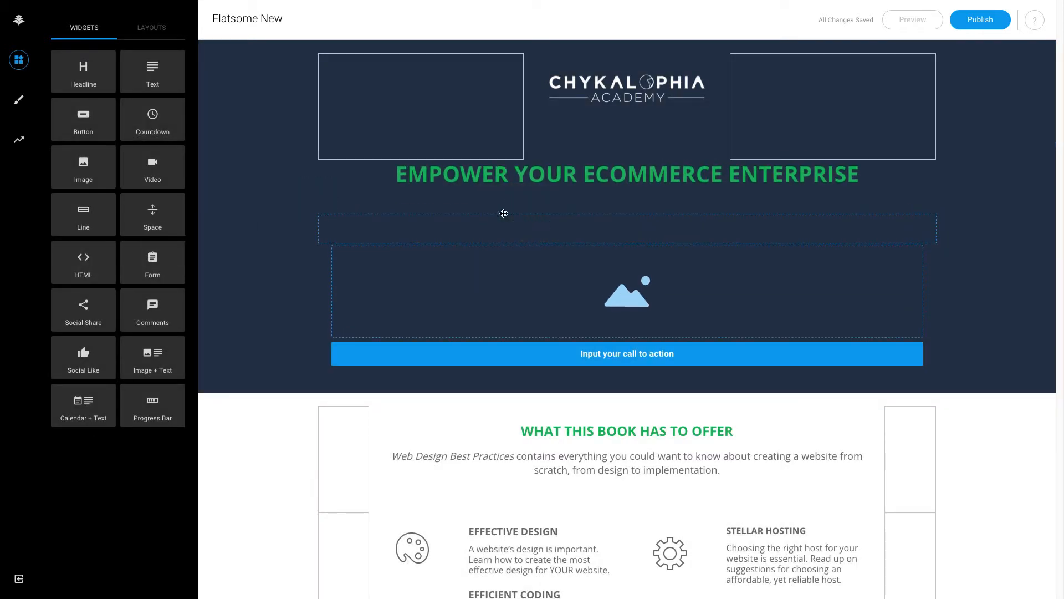
click(151, 27)
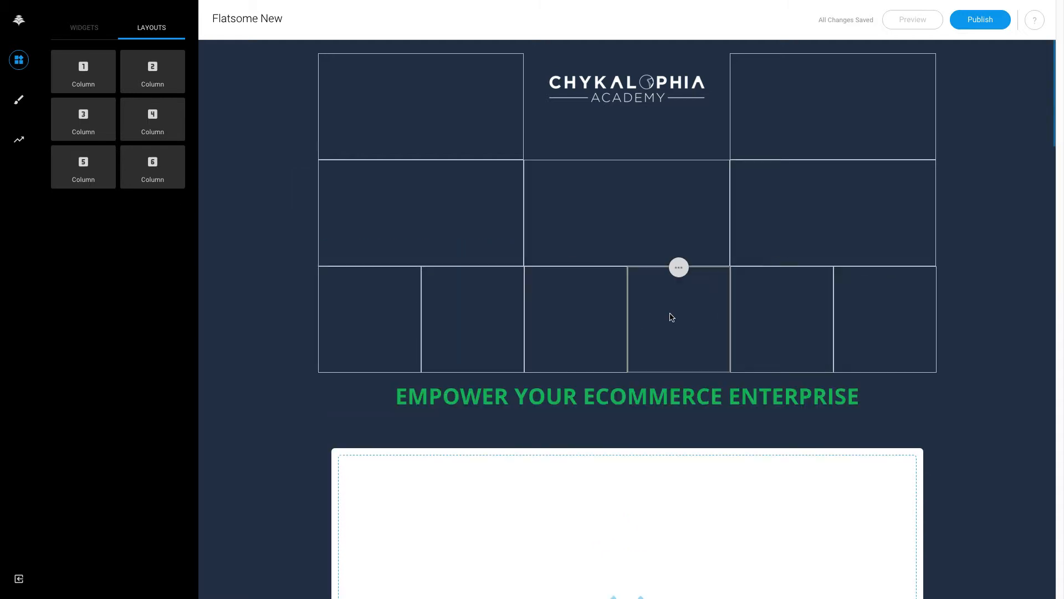
mouse_move(472, 330)
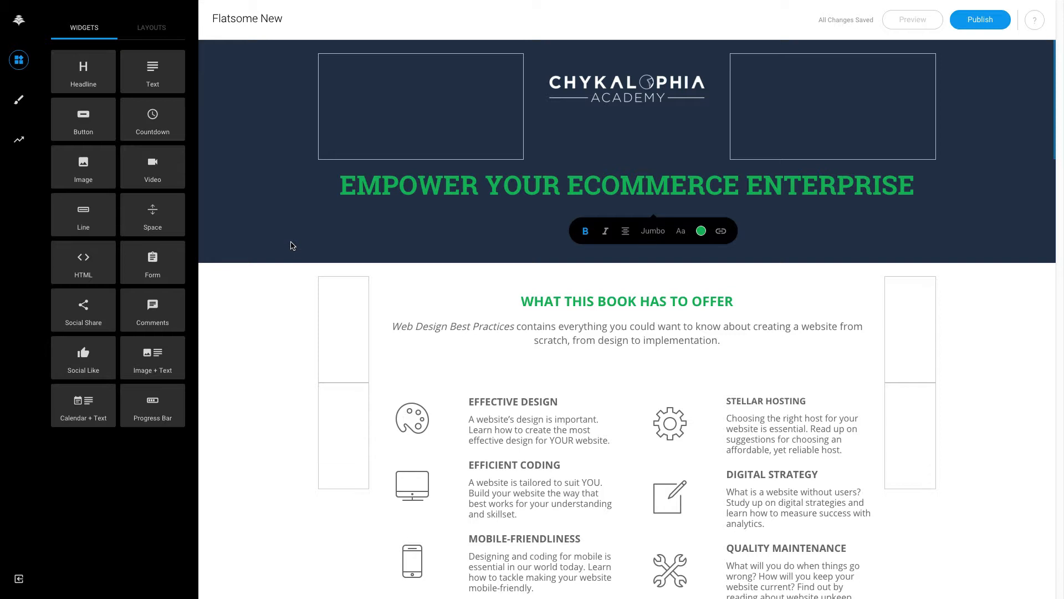
mouse_move(315, 237)
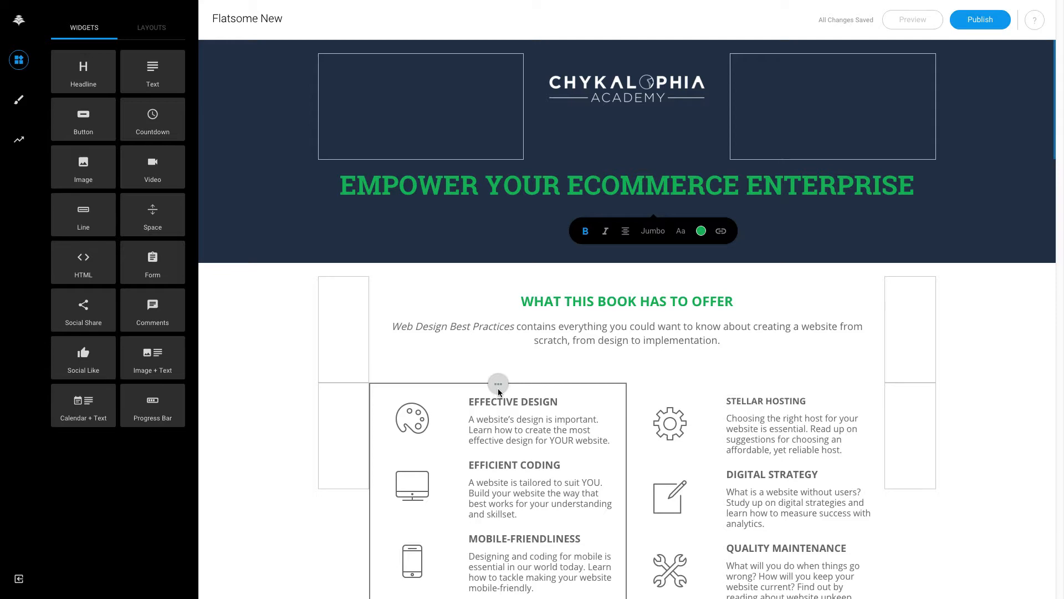
scroll(down, 3)
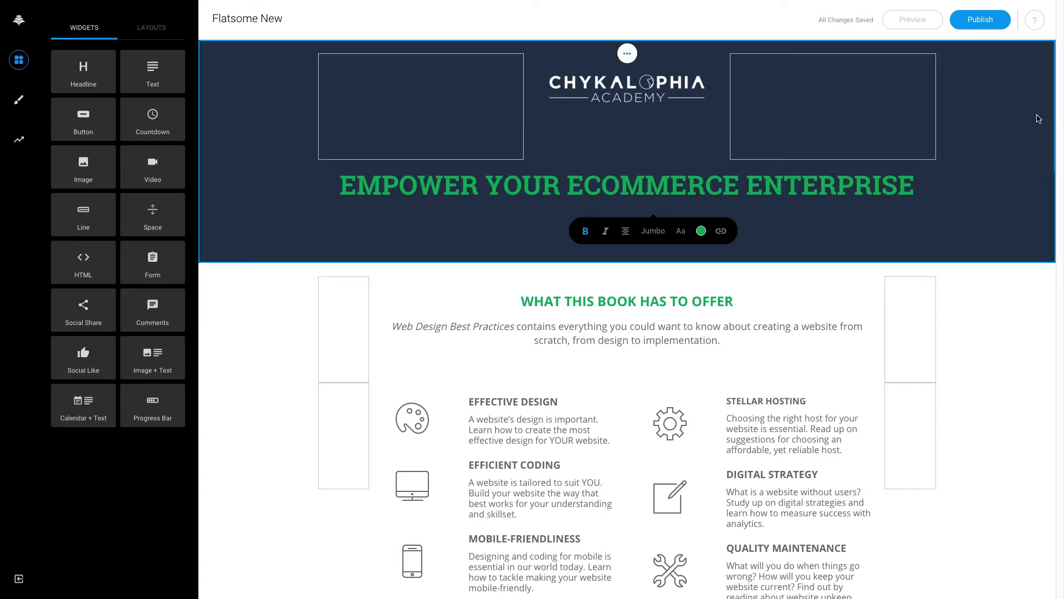
mouse_move(259, 193)
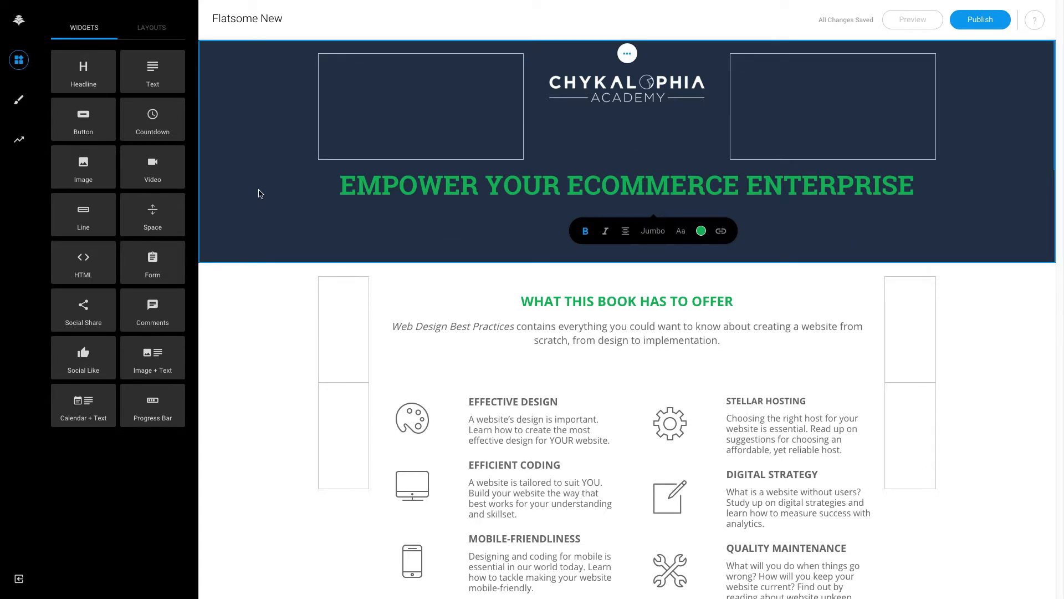
mouse_move(218, 142)
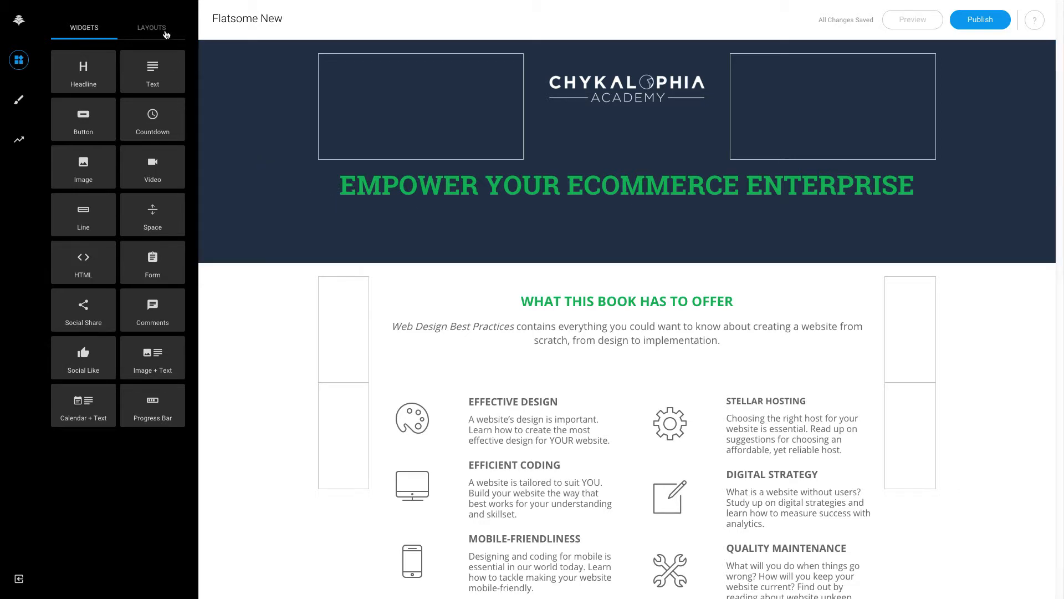
Step: Bring up the one- to six-column layout choices for the hero section
click(151, 27)
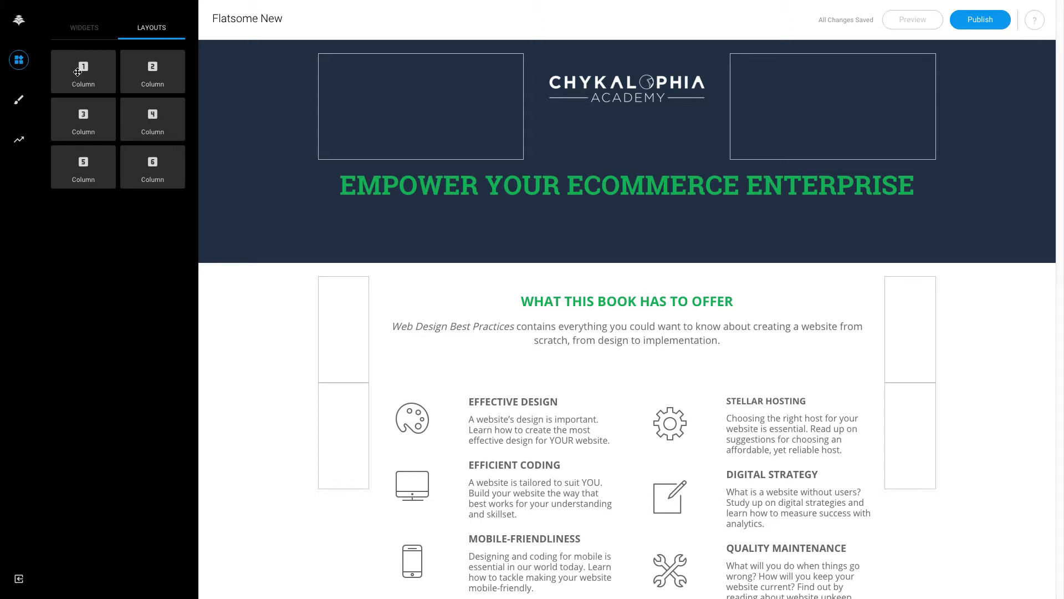
mouse_move(153, 166)
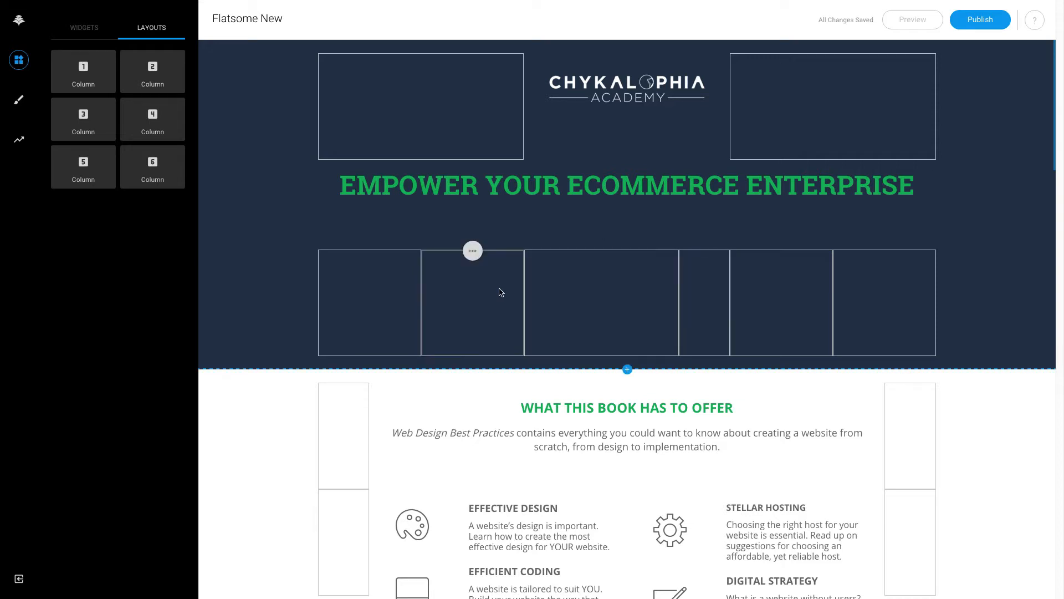
Step: Scroll down the page toward the new six-column row
scroll(down, 3)
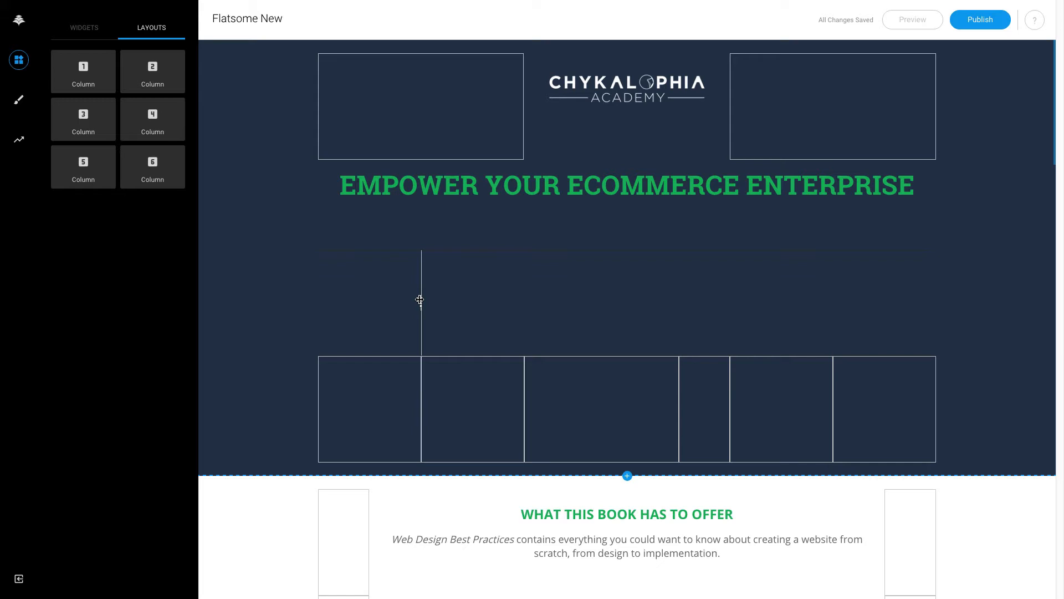
mouse_move(472, 306)
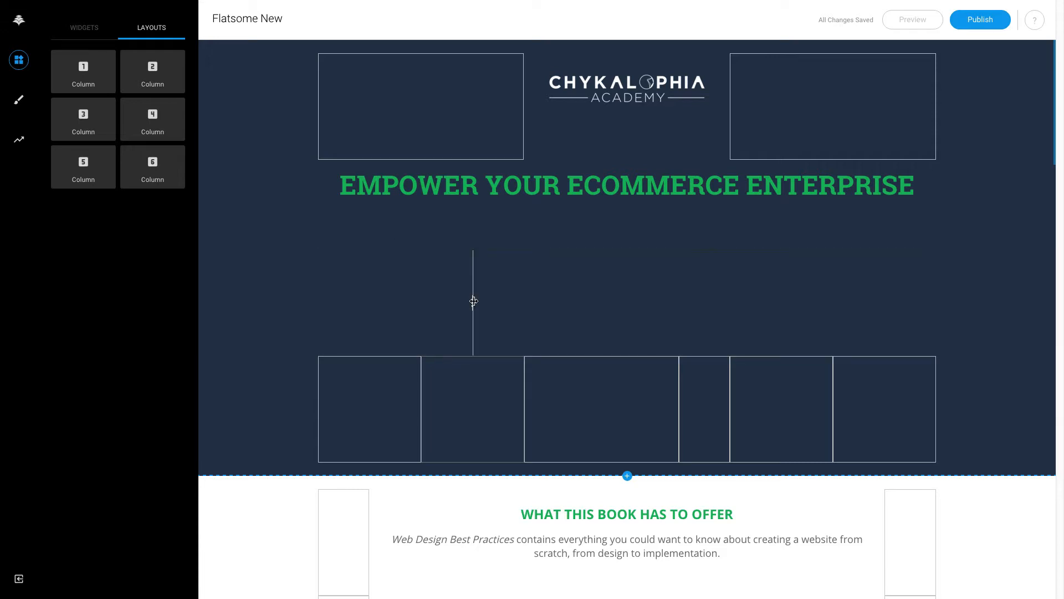
mouse_move(474, 303)
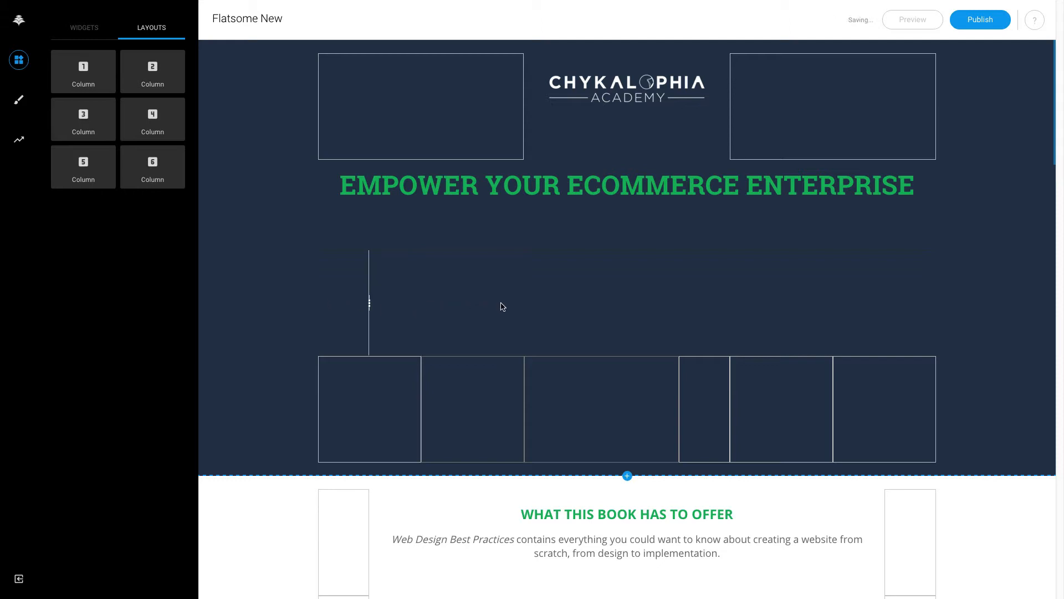
mouse_move(371, 306)
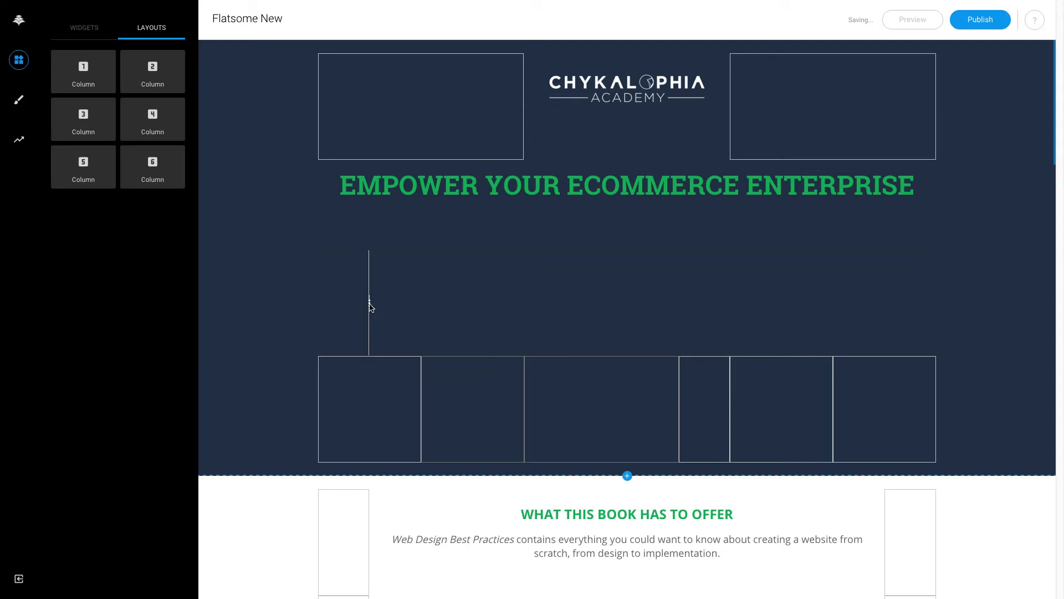
mouse_move(708, 335)
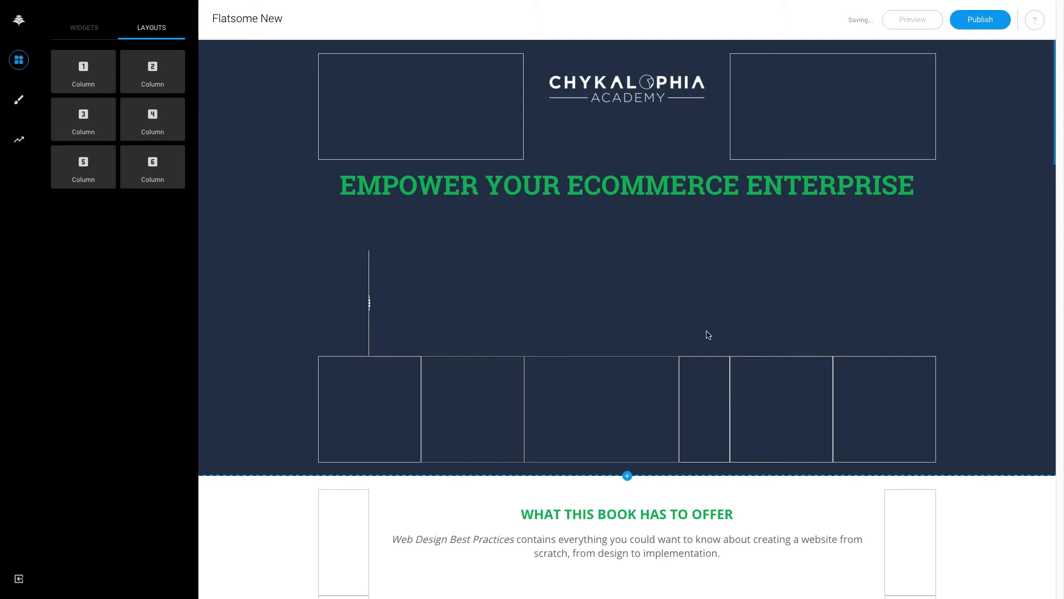
mouse_move(599, 404)
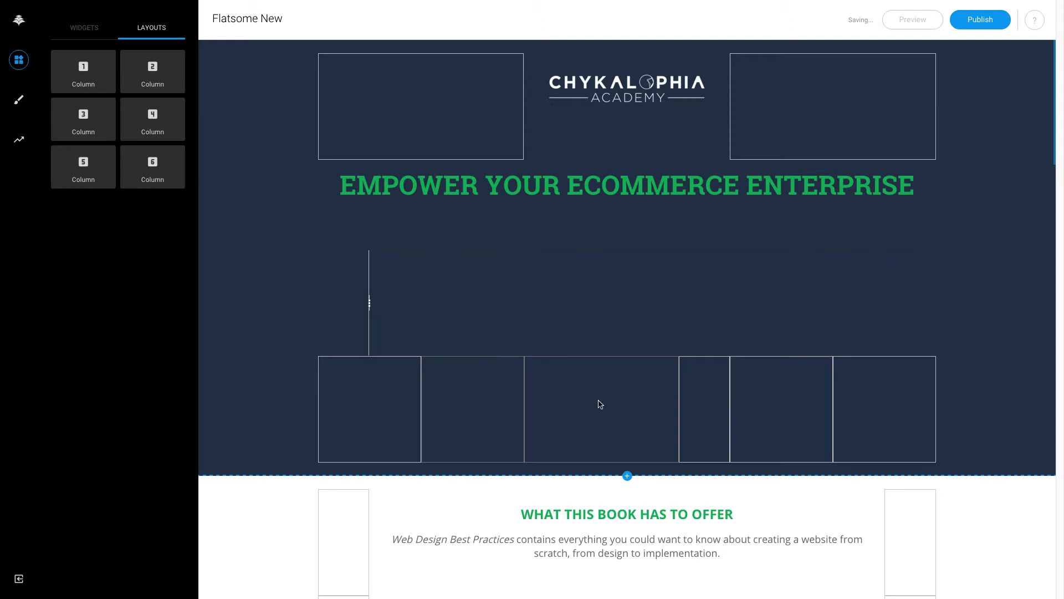
mouse_move(770, 294)
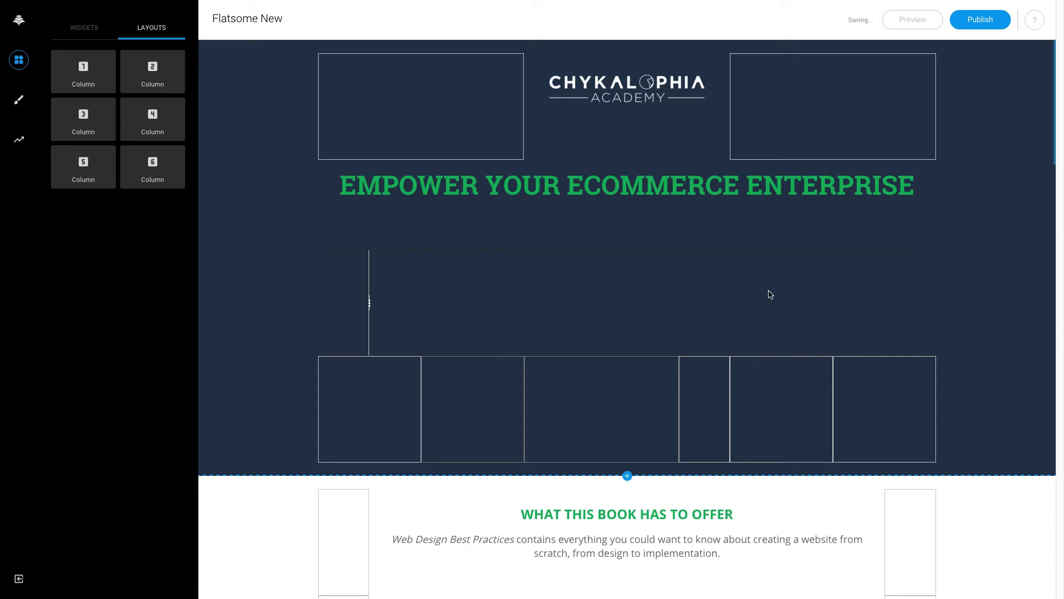
mouse_move(519, 187)
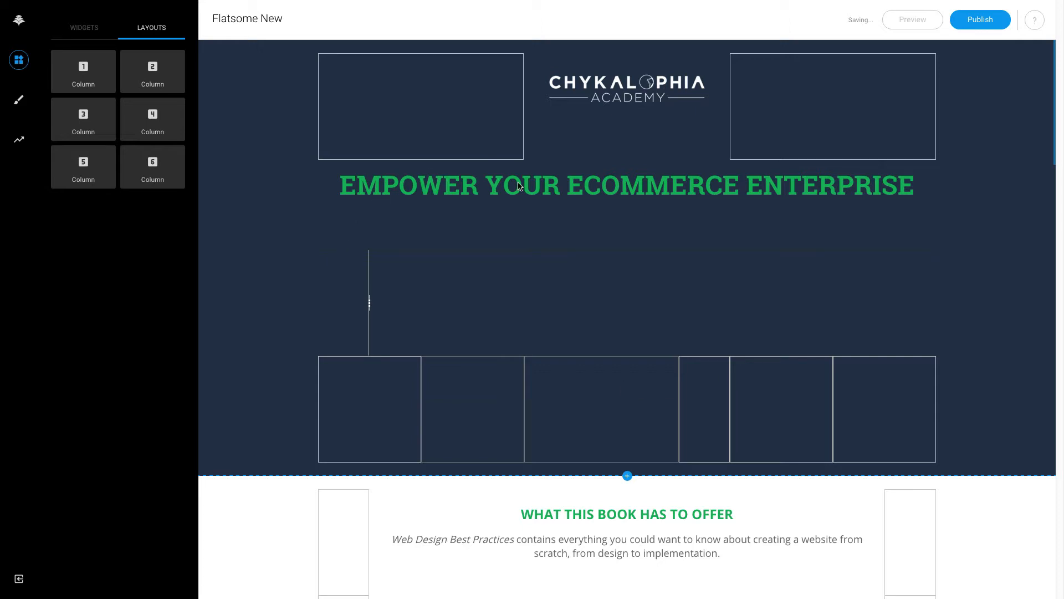
mouse_move(604, 192)
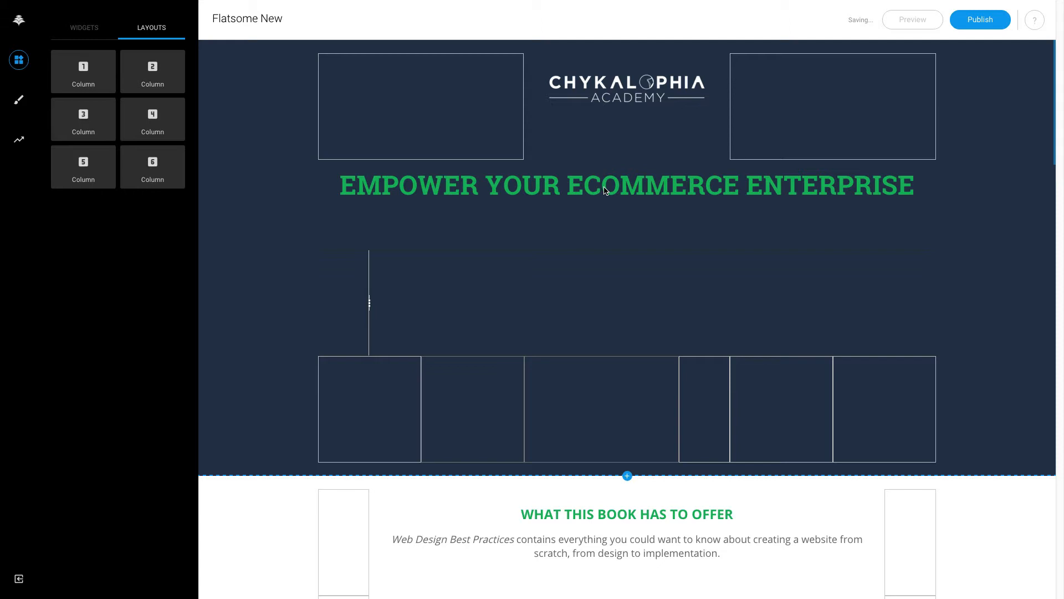
mouse_move(707, 232)
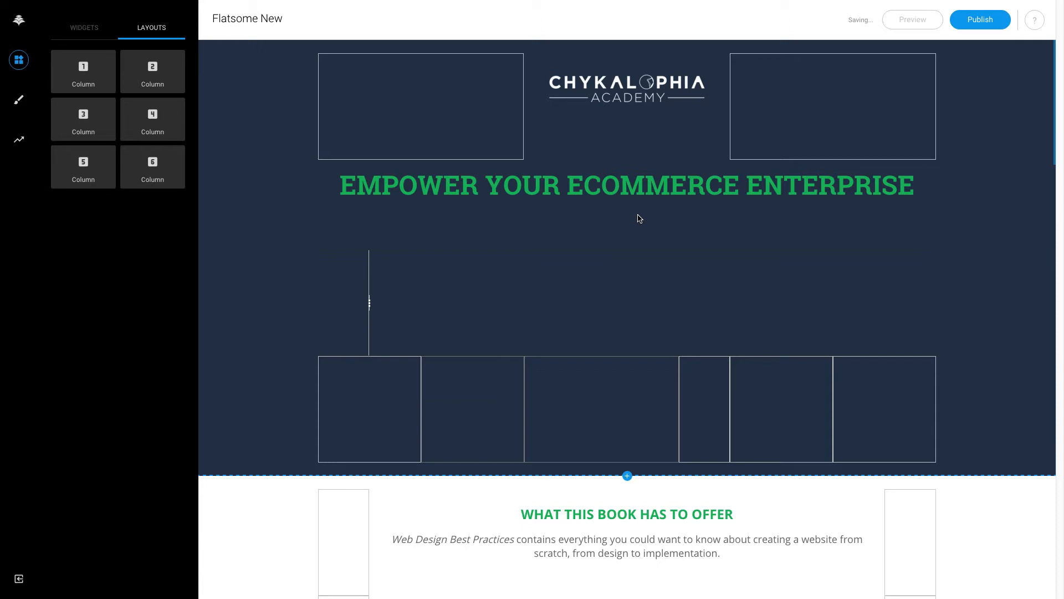
Step: Return to the widgets list and select most of the headline wording
click(625, 185)
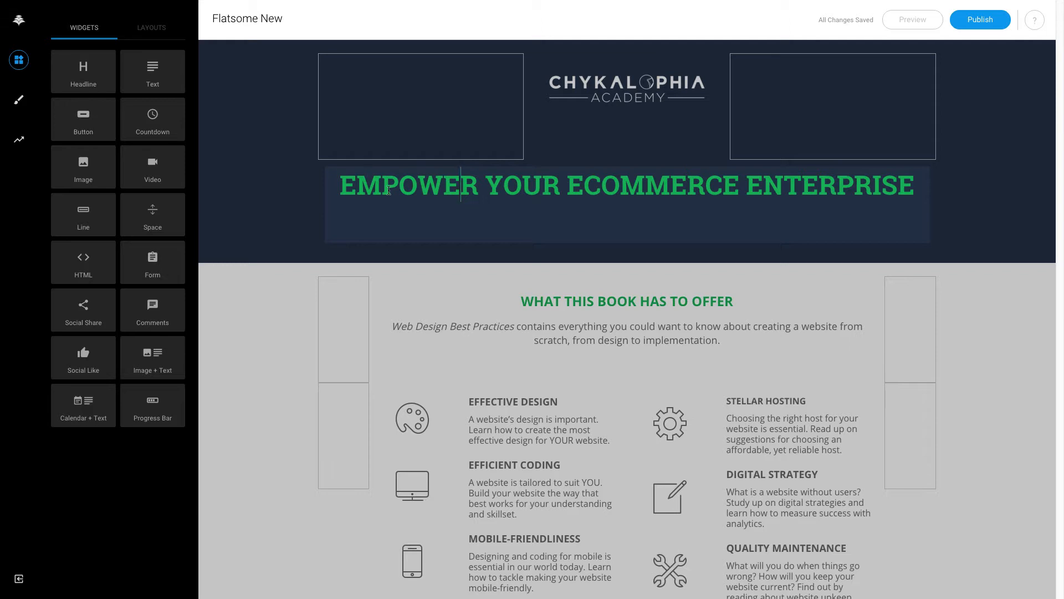
drag(386, 185, 567, 185)
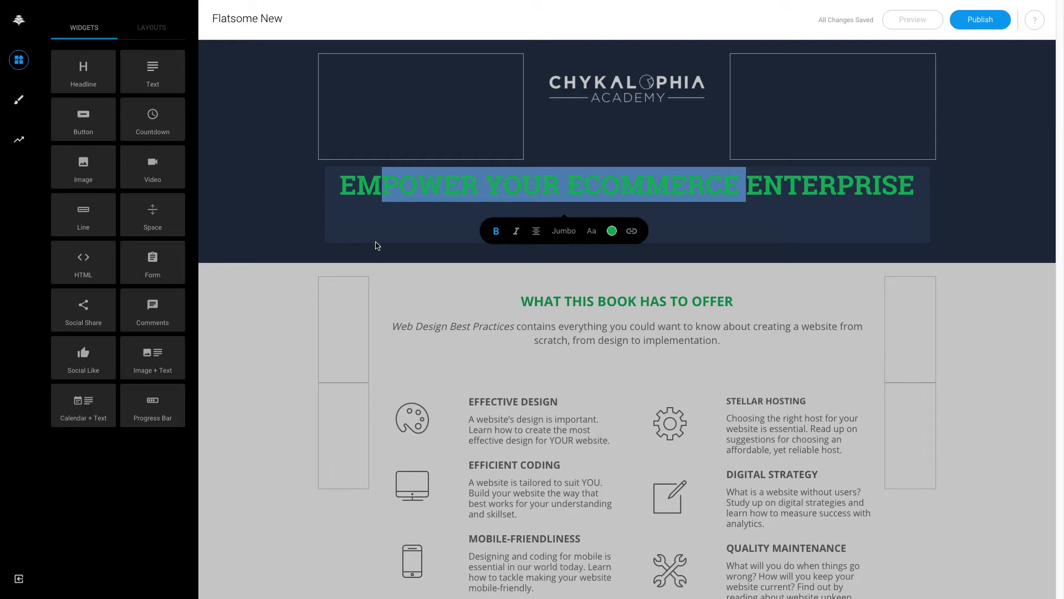
mouse_move(460, 232)
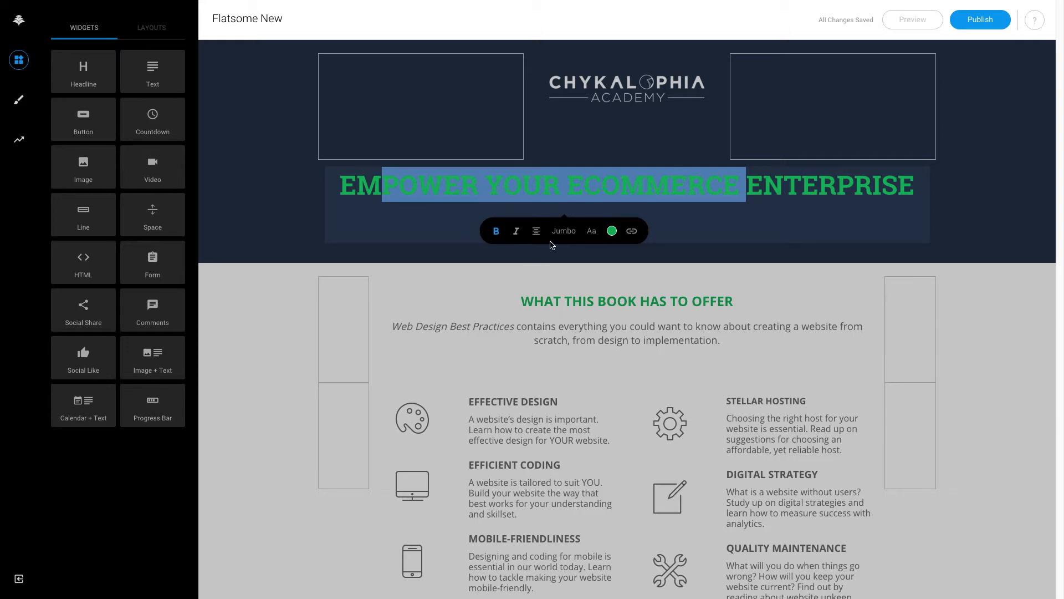
click(564, 231)
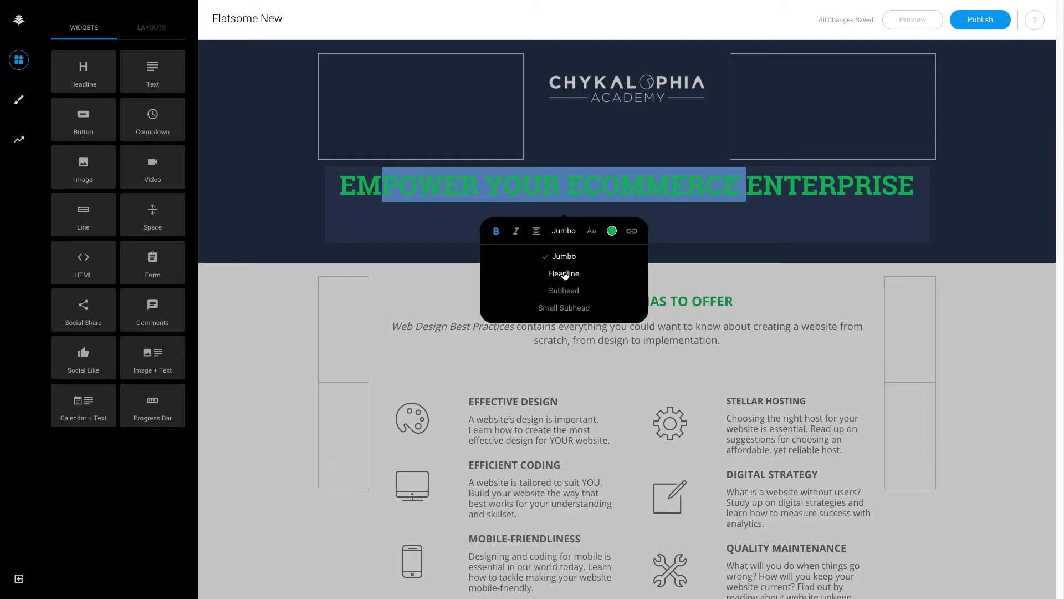
click(565, 308)
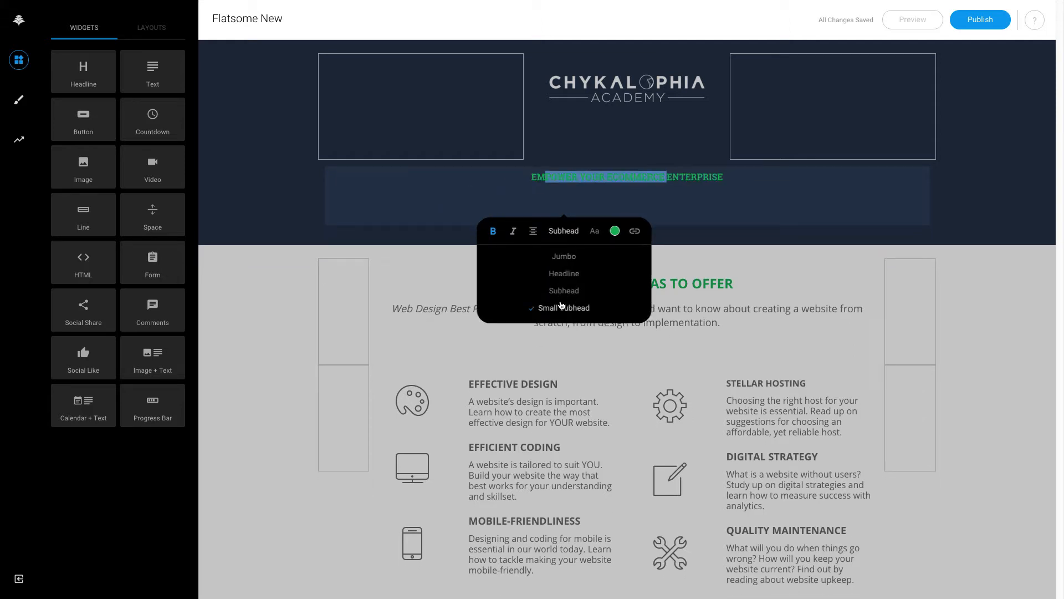
click(563, 256)
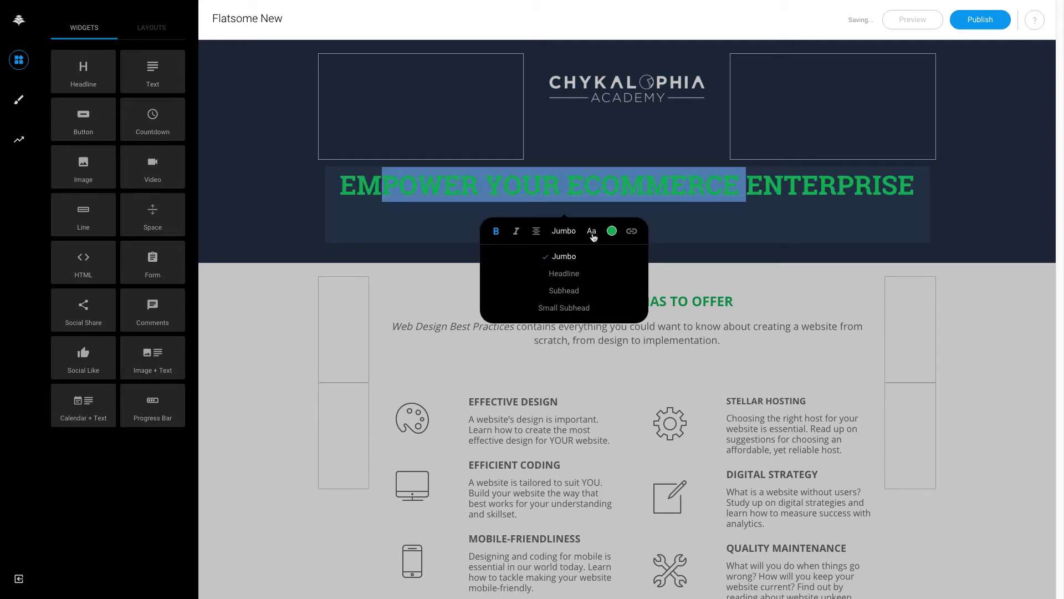
click(590, 230)
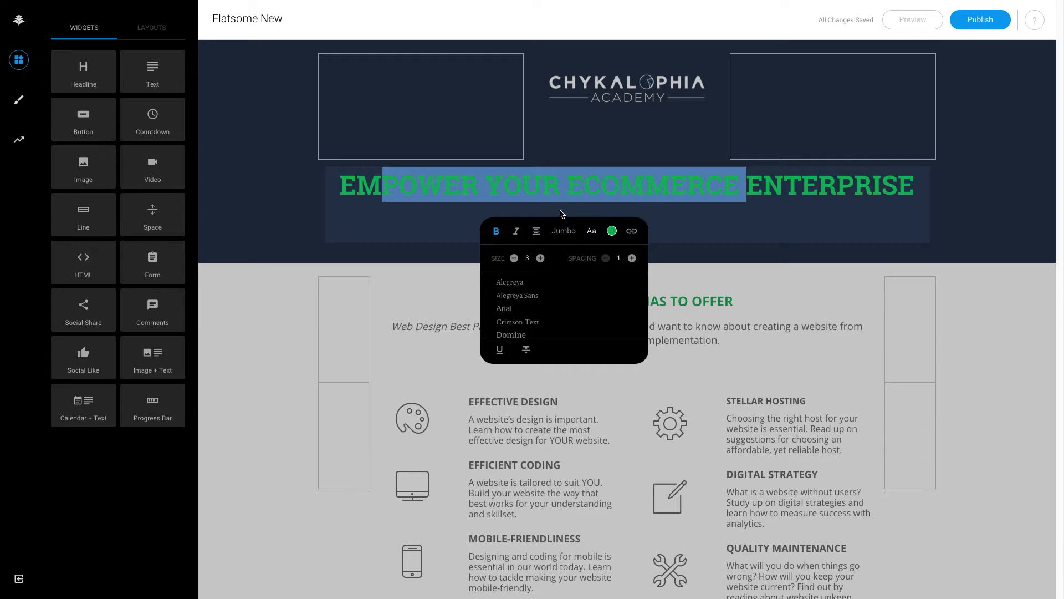
mouse_move(524, 268)
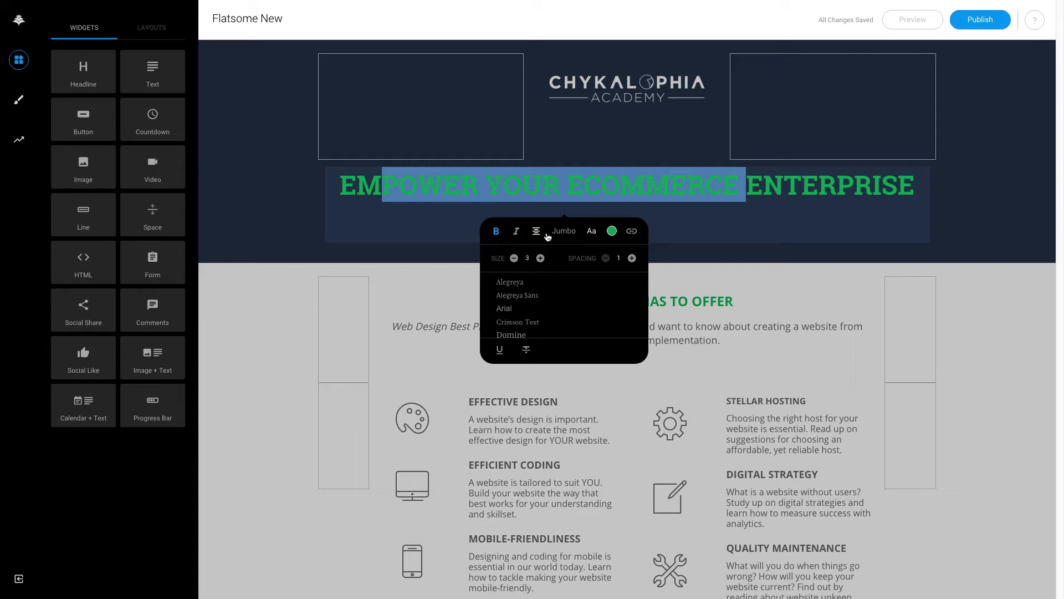
mouse_move(572, 254)
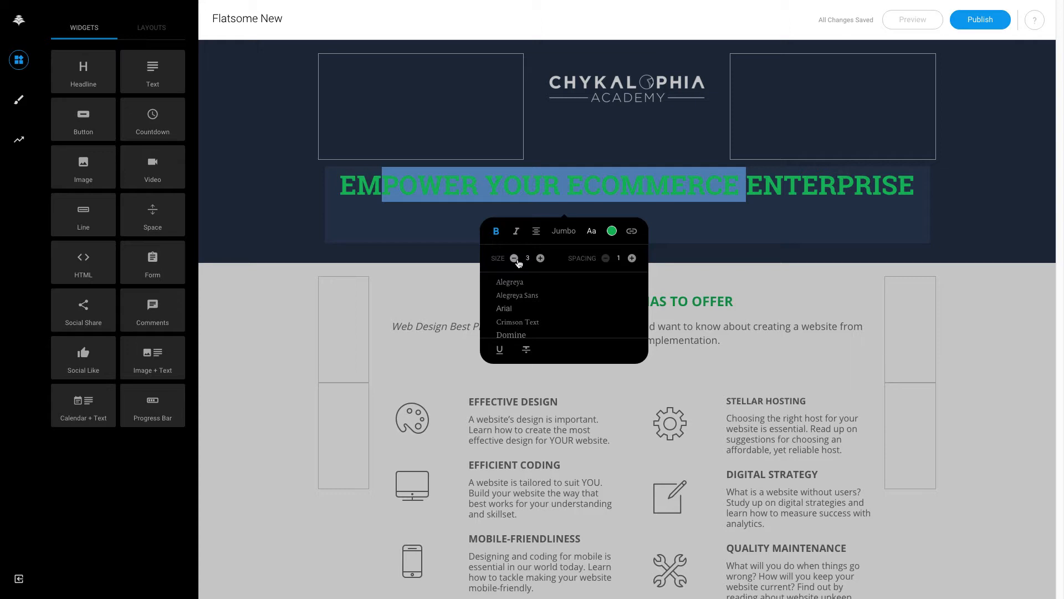
click(631, 259)
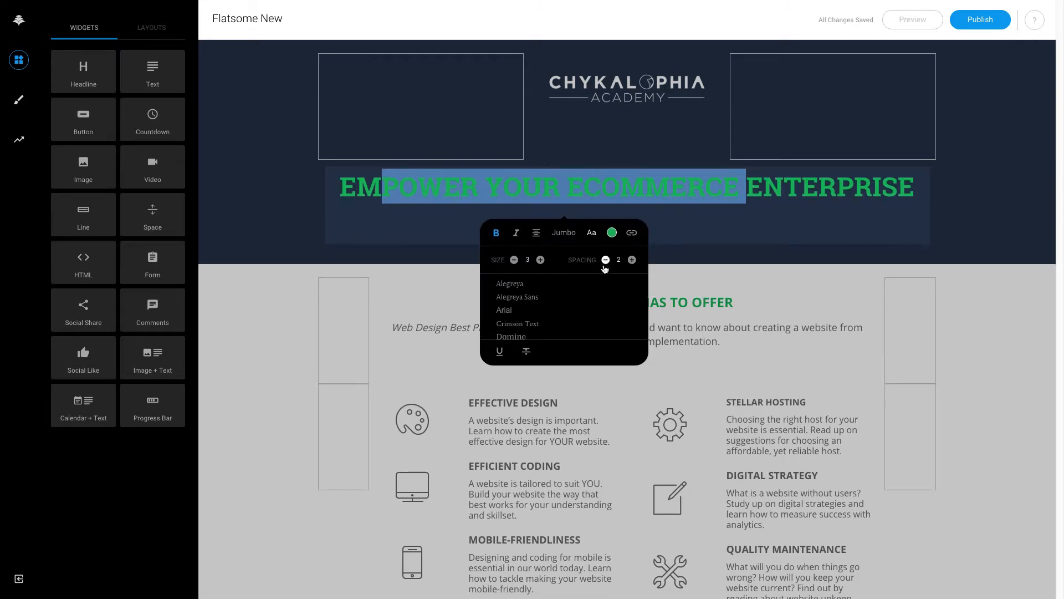
click(605, 260)
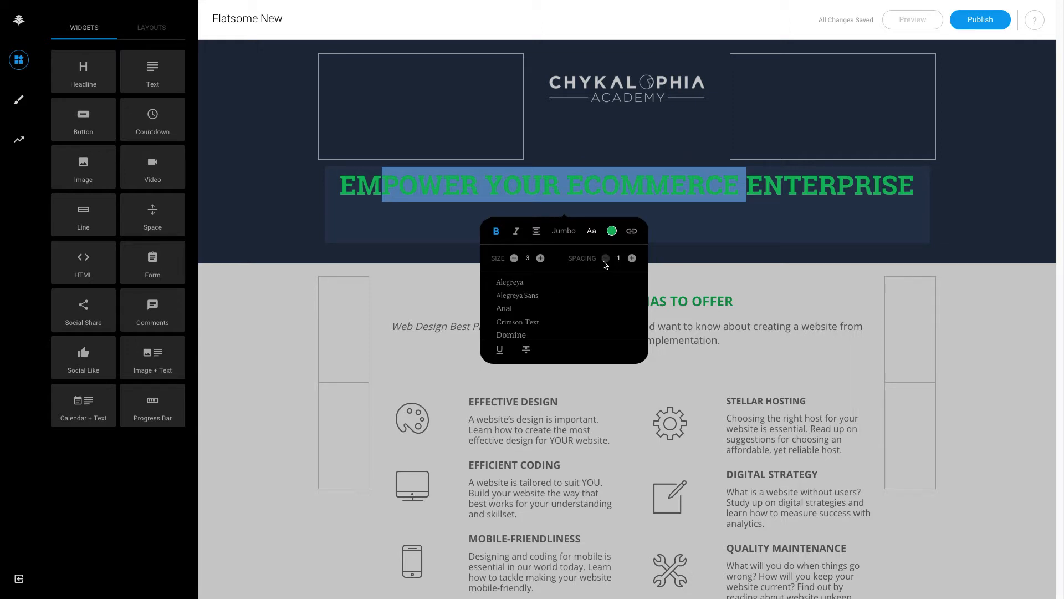
mouse_move(630, 230)
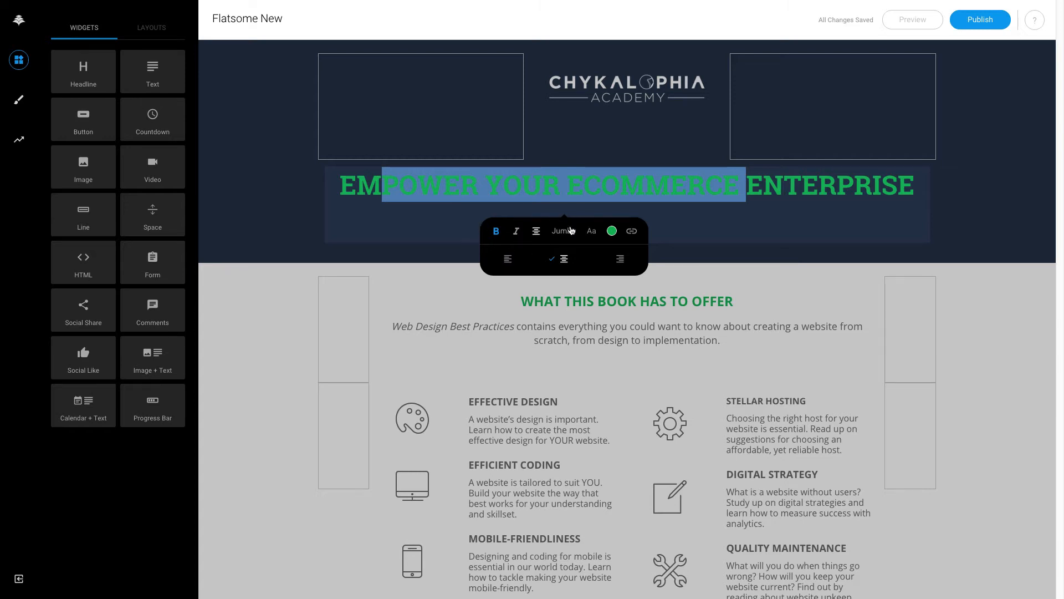
mouse_move(589, 230)
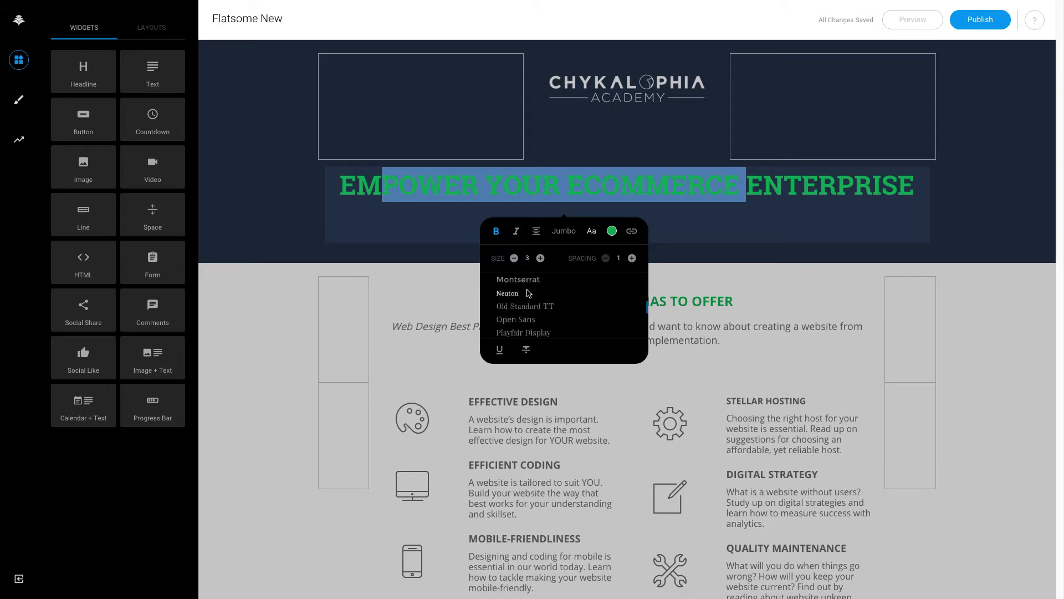
scroll(down, 3)
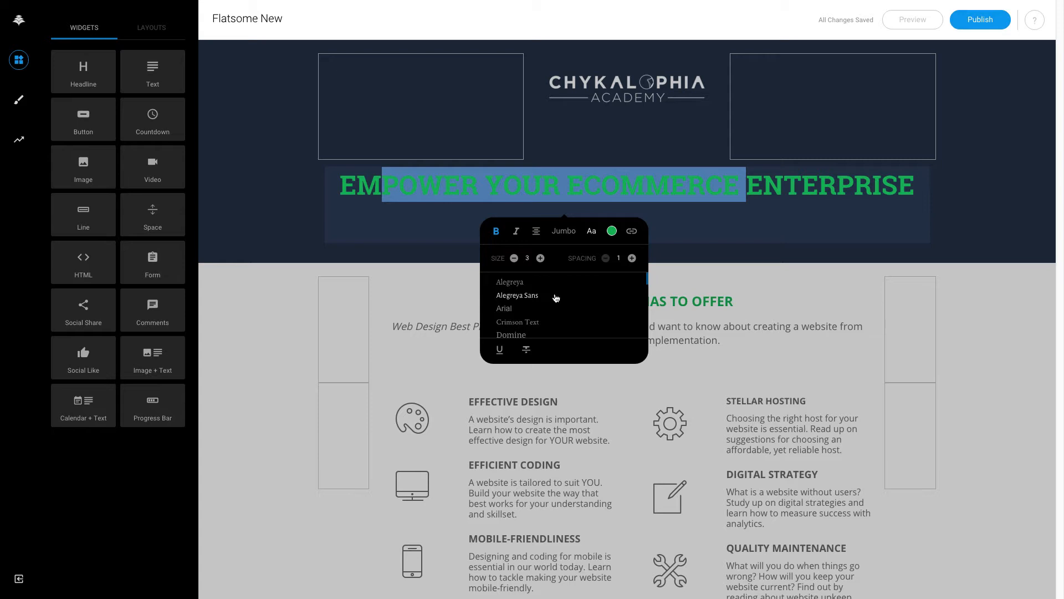
mouse_move(568, 299)
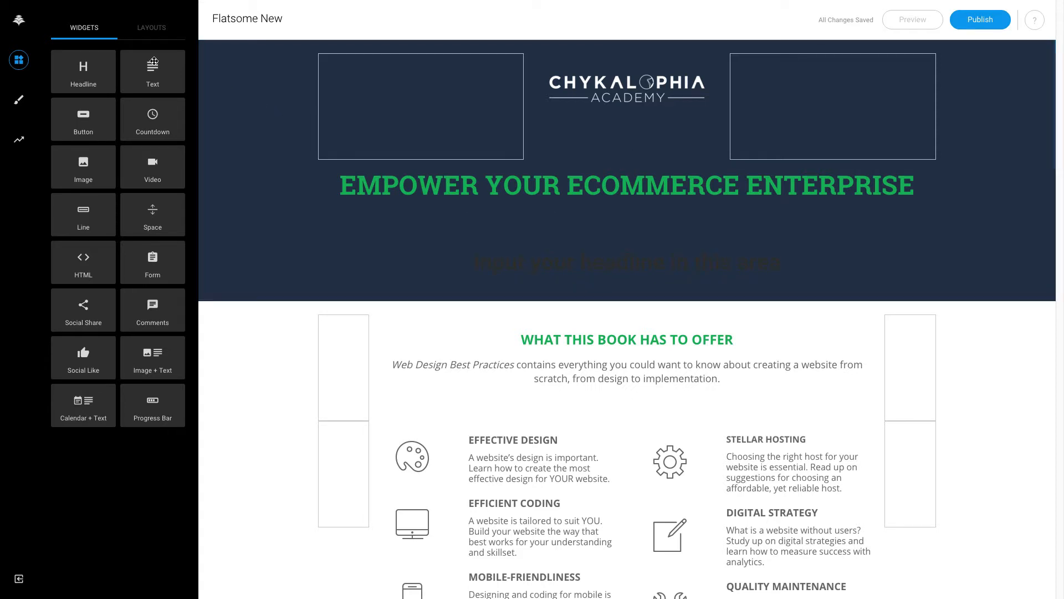
Step: Start editing the new call-to-action button's label
double_click(672, 184)
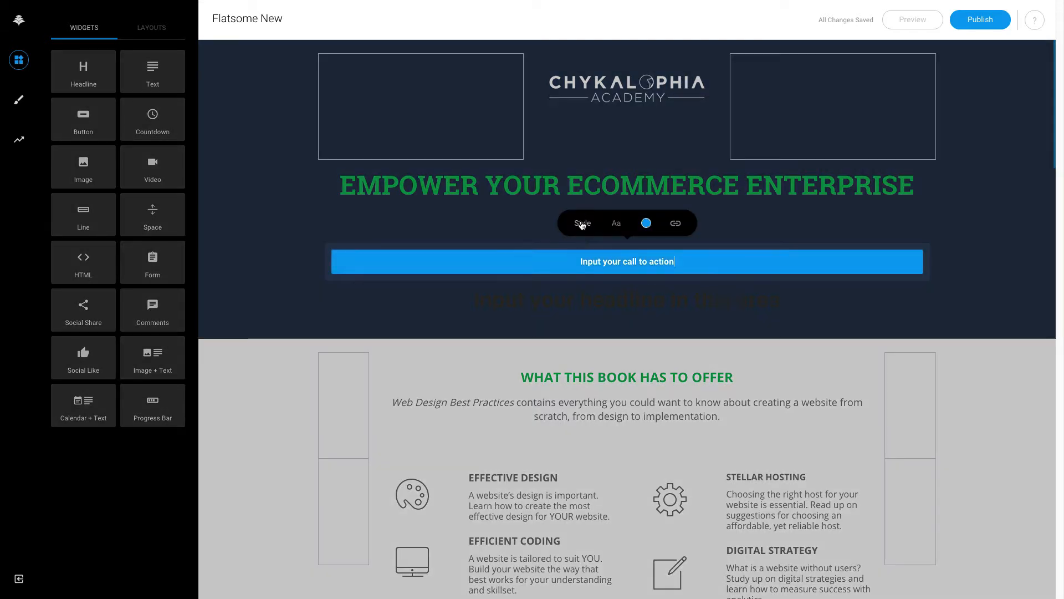
Step: Try a gradient look, then give the button an outlined Line style
click(581, 223)
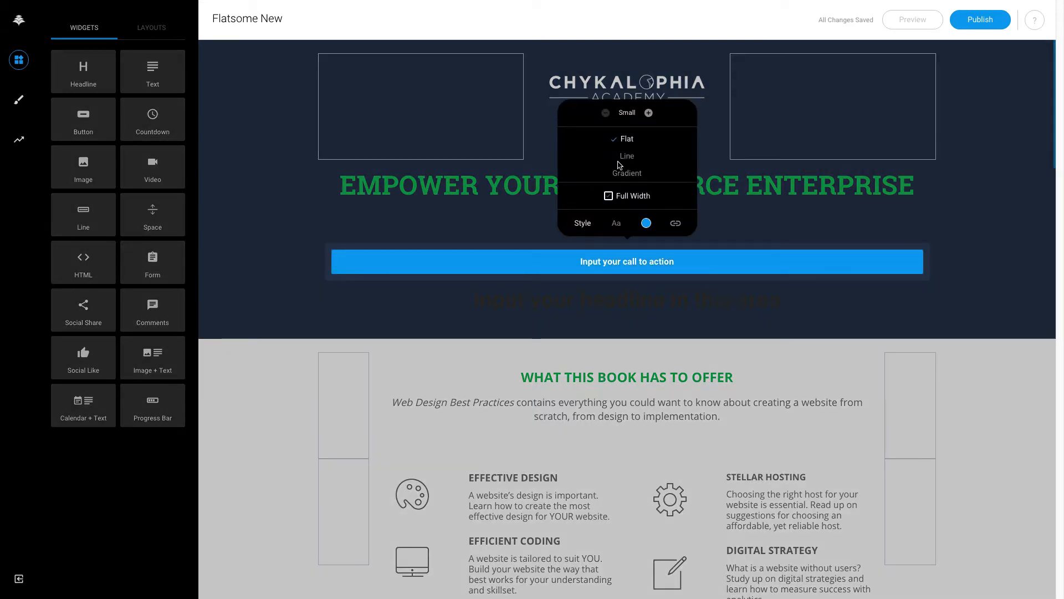
click(626, 172)
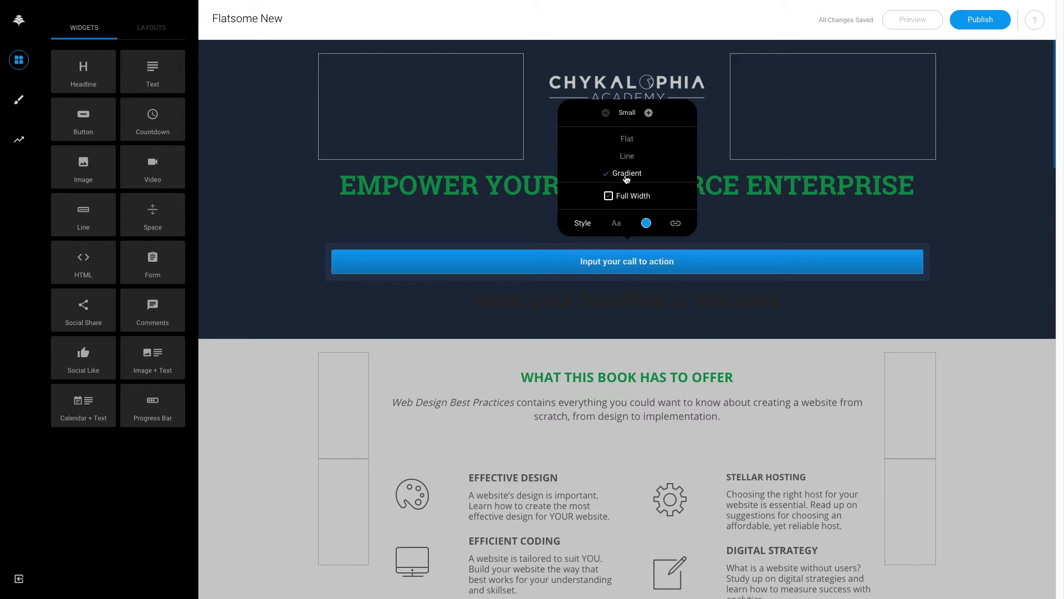
click(626, 155)
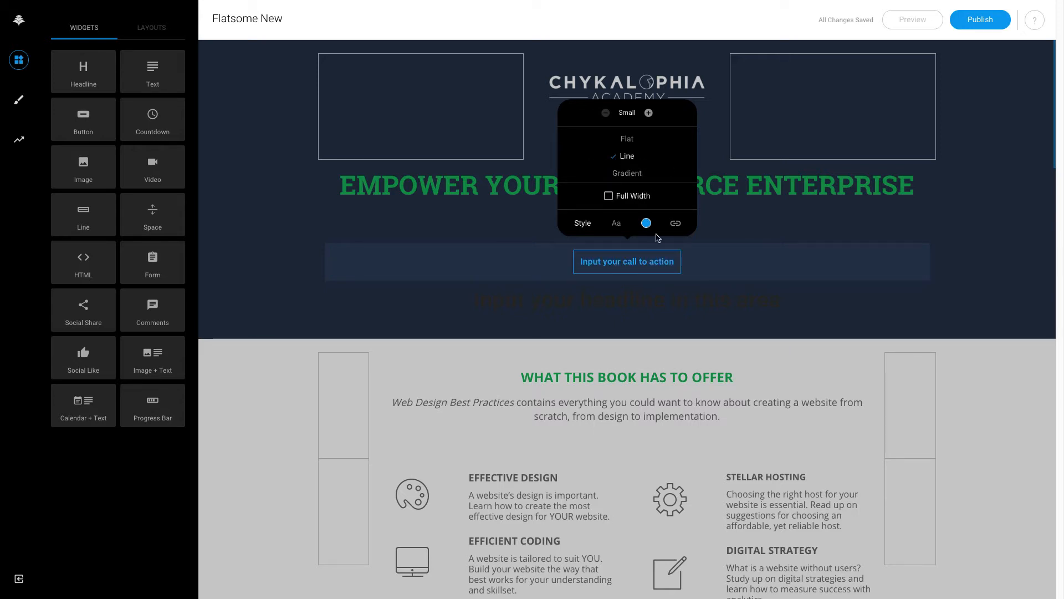
Step: Review the button's font options and link settings without entering a URL
click(616, 223)
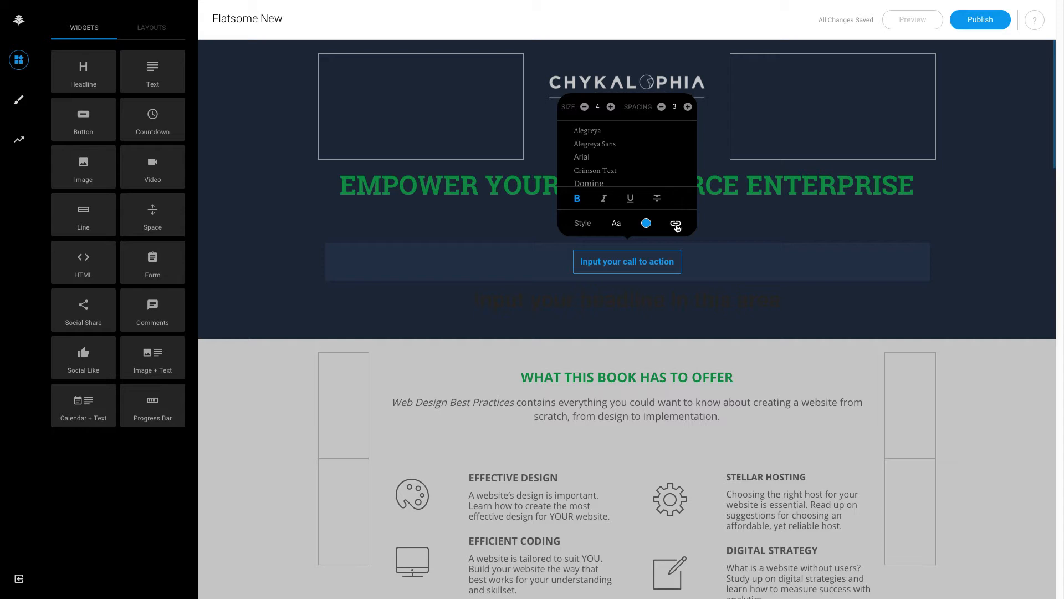
click(676, 224)
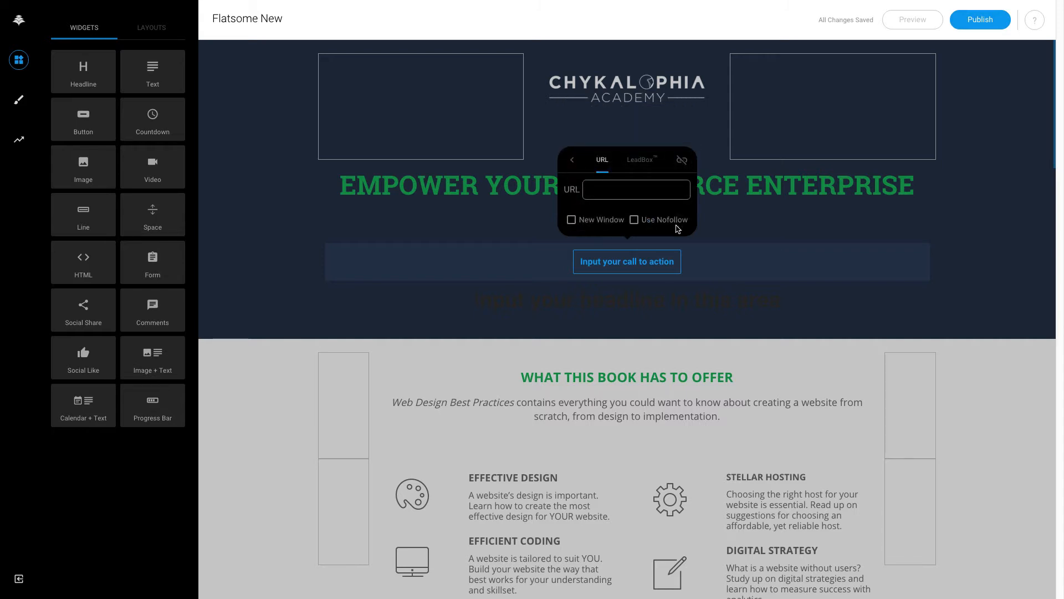
mouse_move(664, 219)
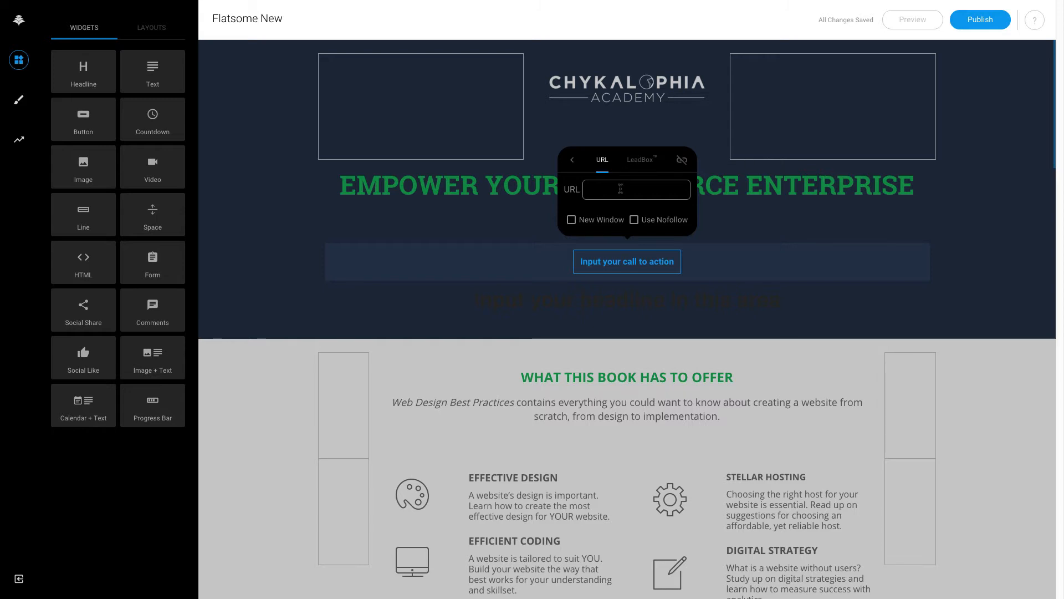
click(639, 160)
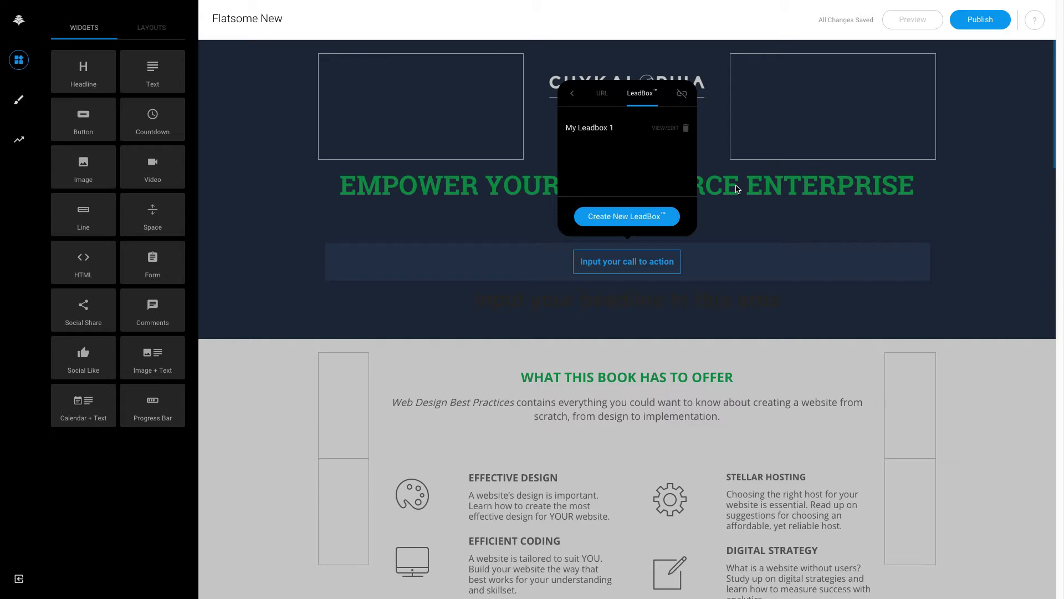
click(626, 261)
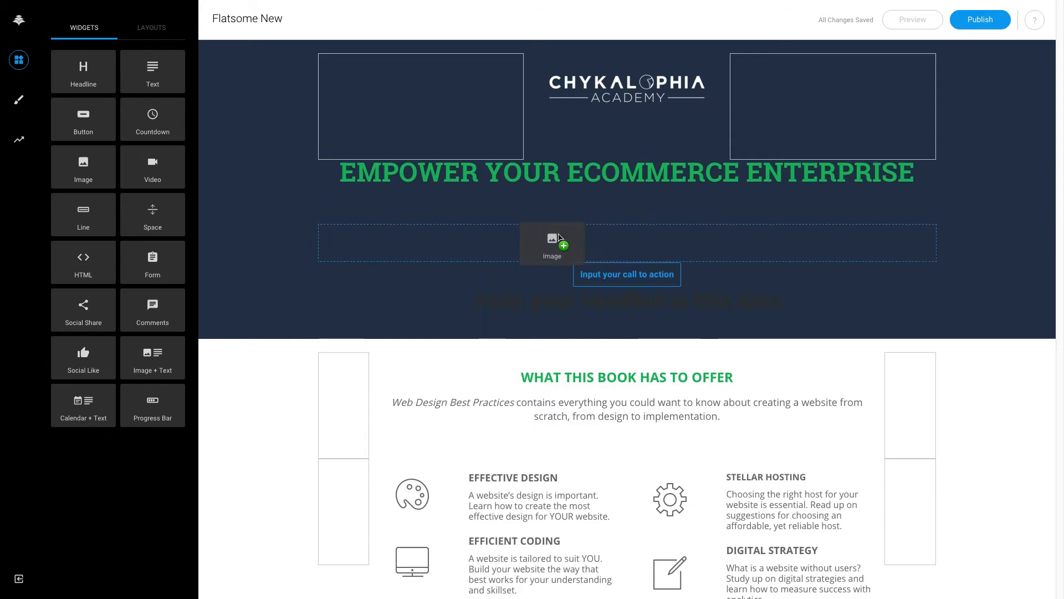
Step: Browse the saved image library for the new image block and close it unchosen
click(552, 243)
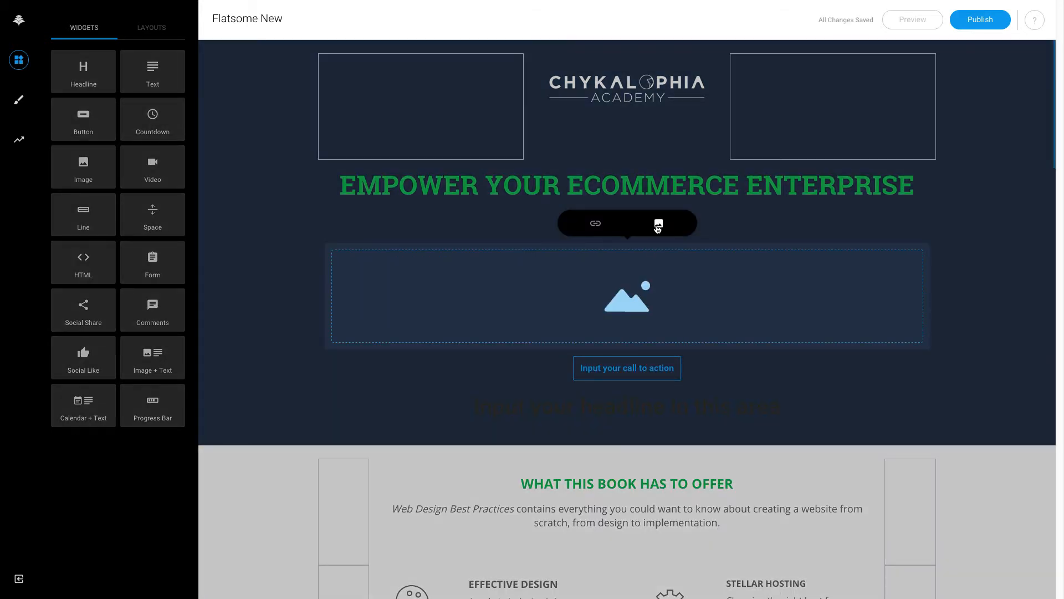
click(656, 222)
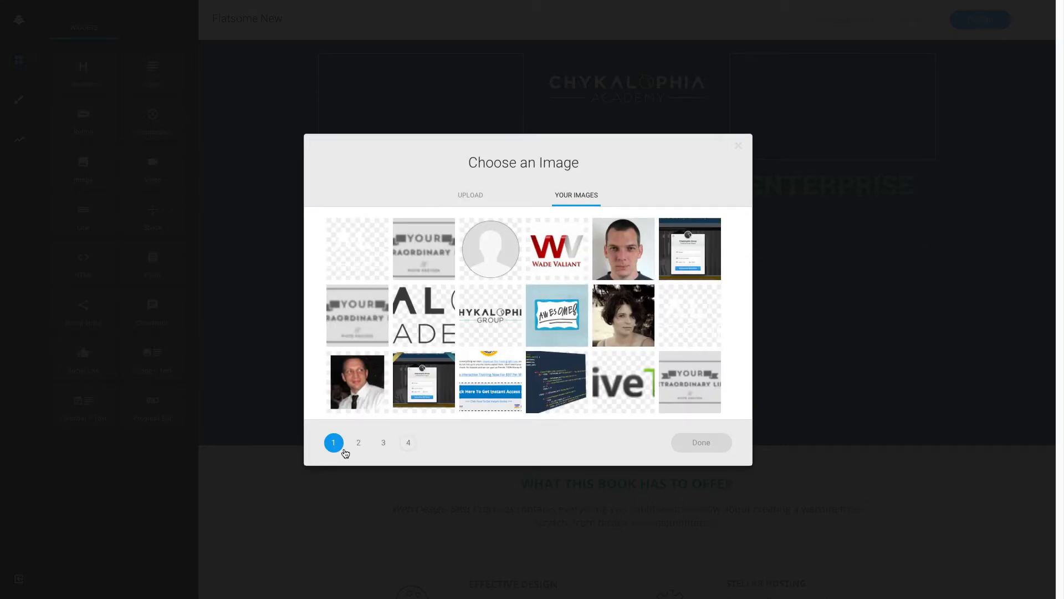
click(383, 442)
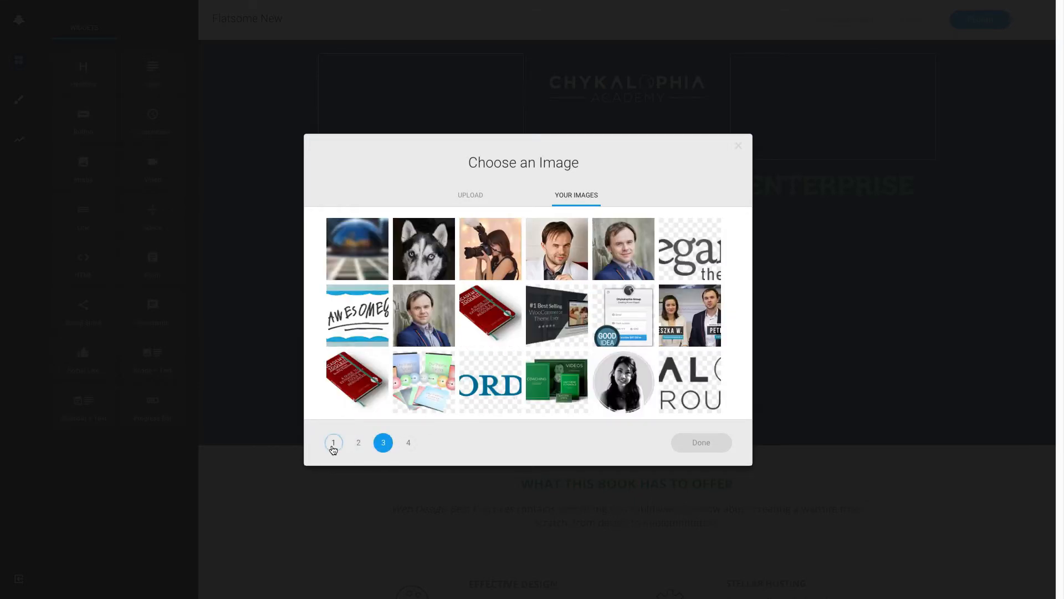
click(469, 194)
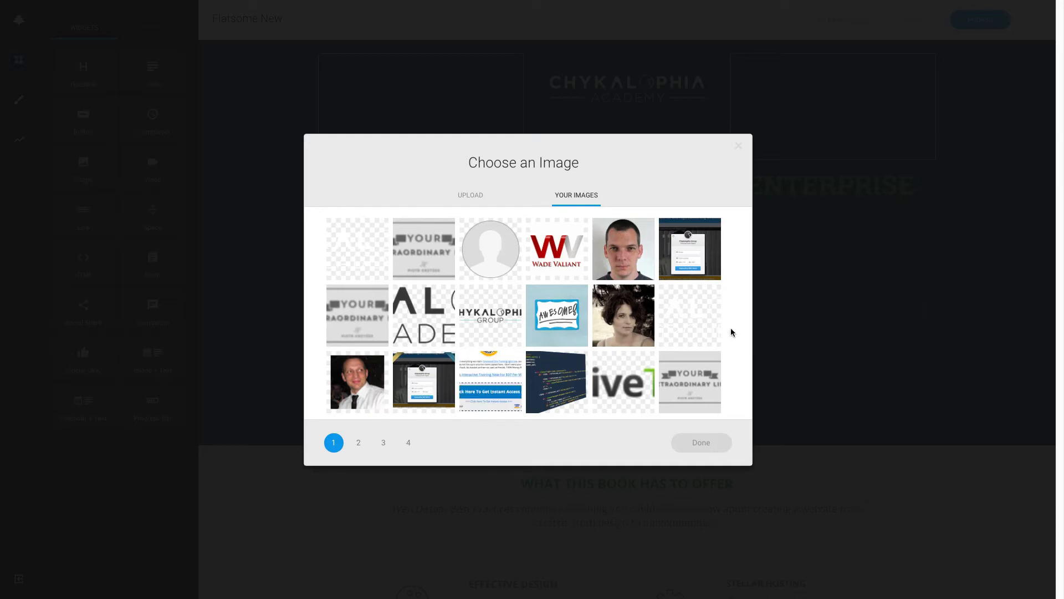
click(738, 146)
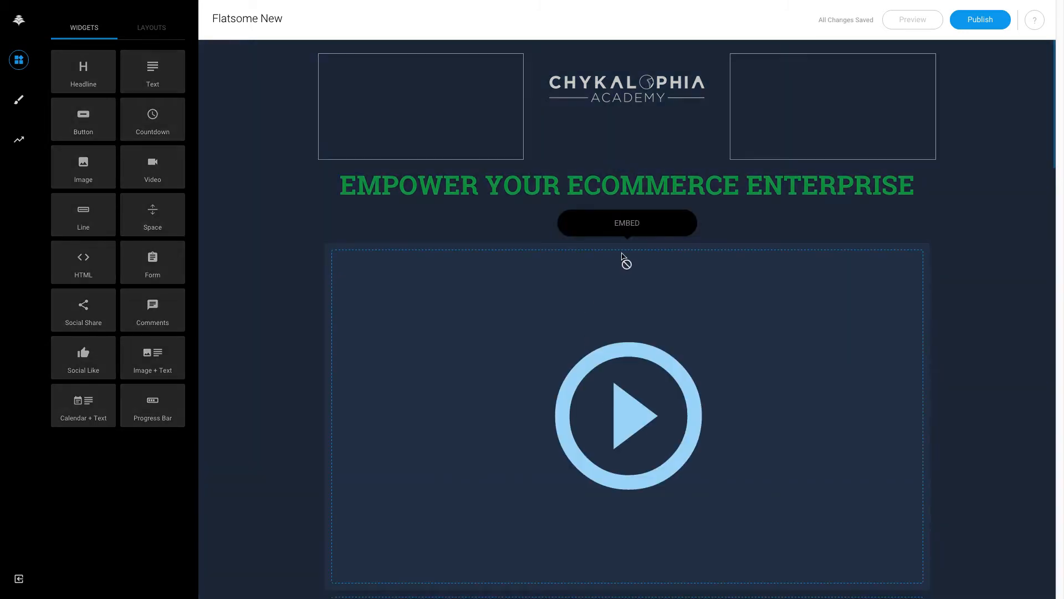
Step: Open the video block's embed code box, leaving it empty
click(626, 223)
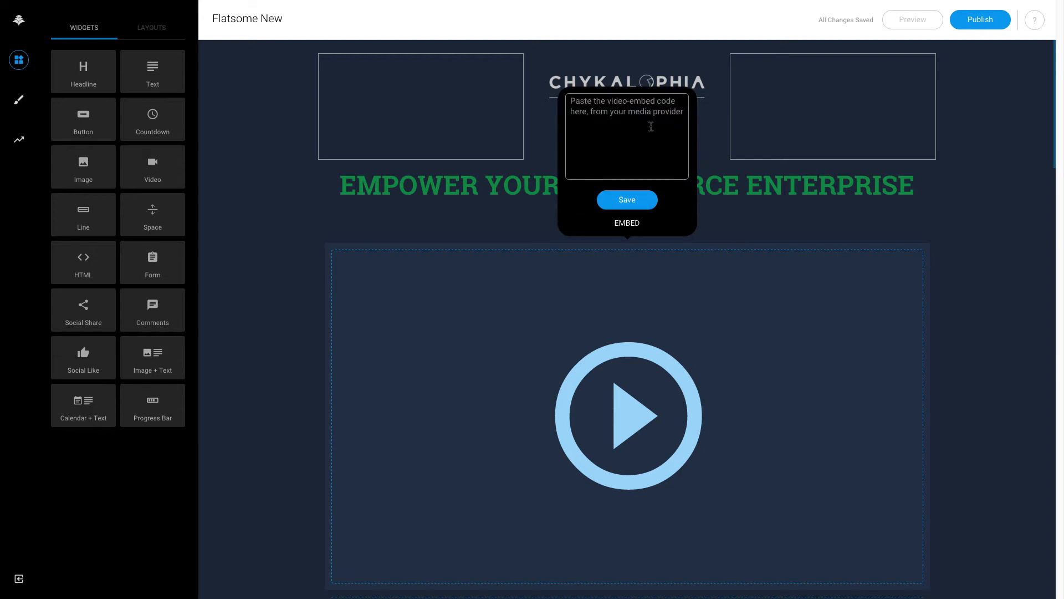
mouse_move(683, 224)
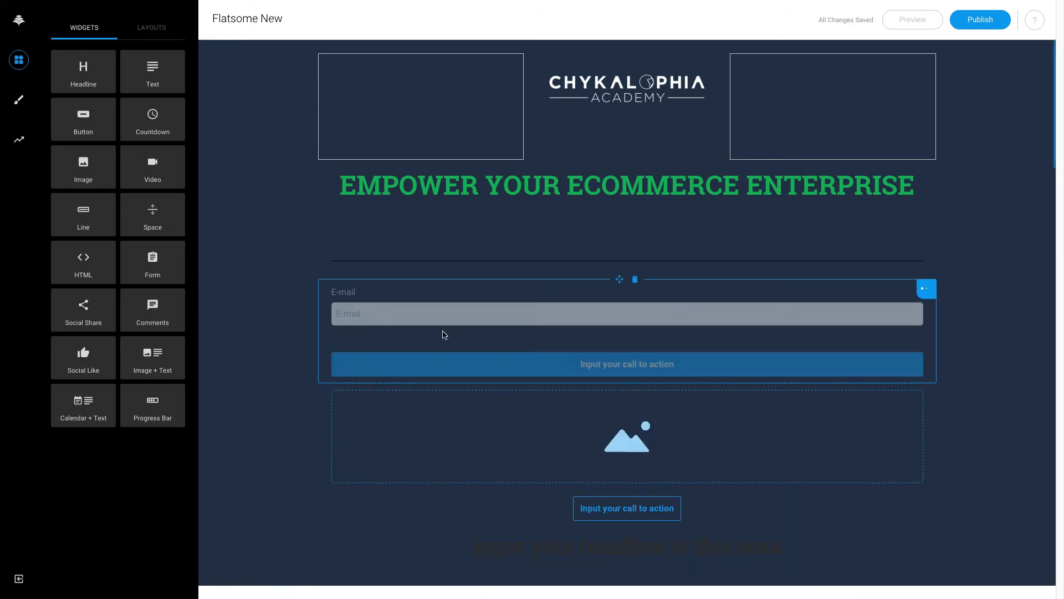
Step: Scroll down to the e-mail signup form and open its E-mail field for editing
scroll(down, 3)
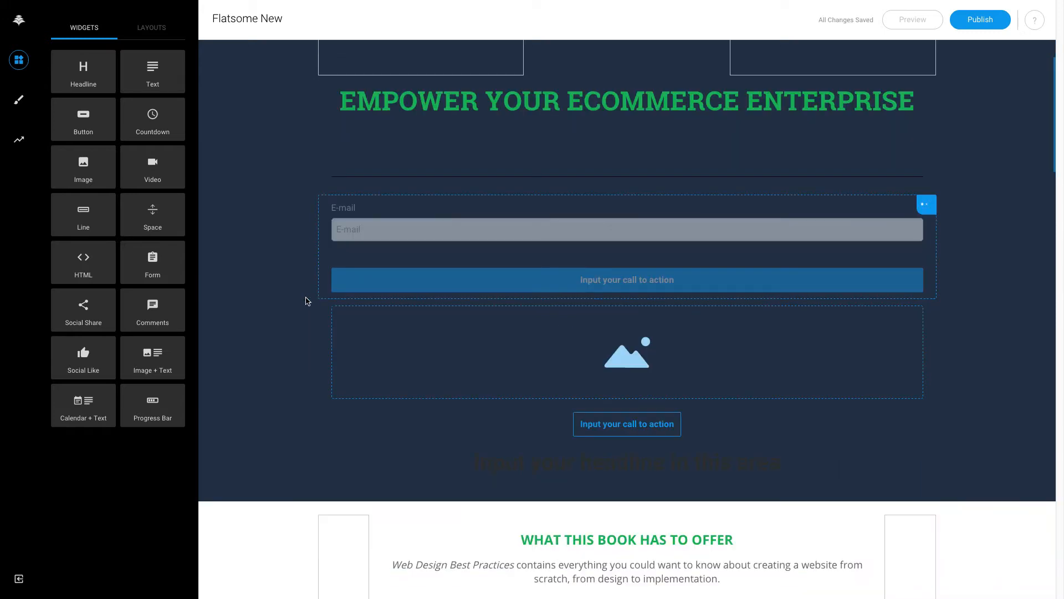
scroll(down, 3)
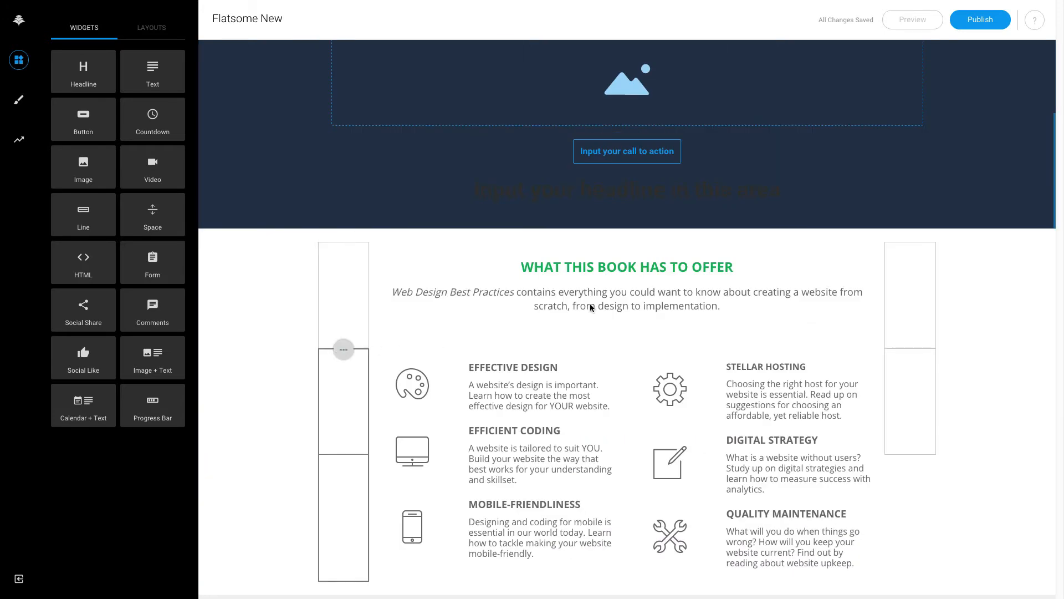
scroll(down, 3)
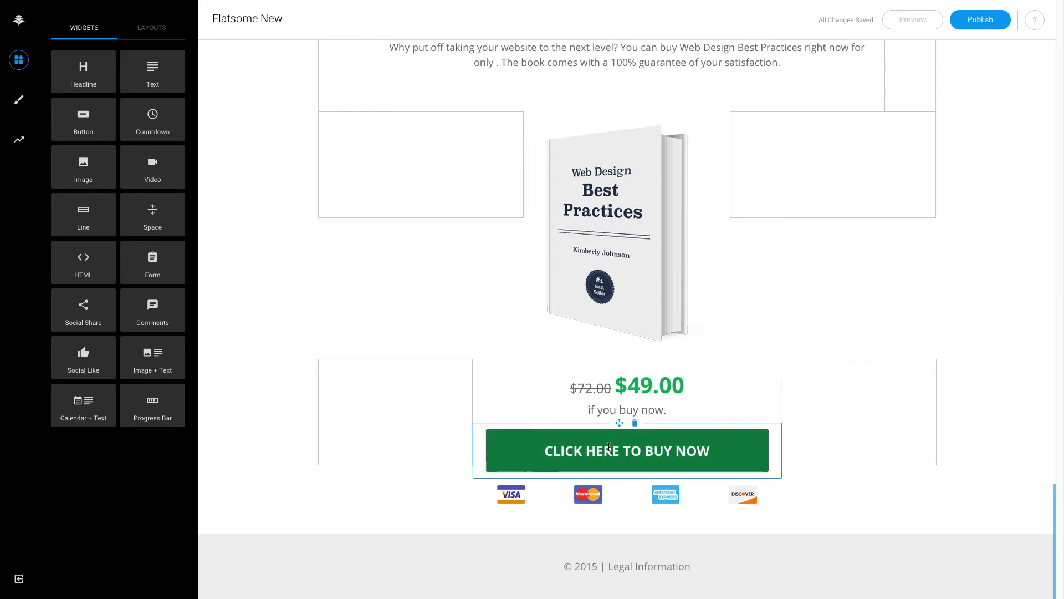
scroll(down, 3)
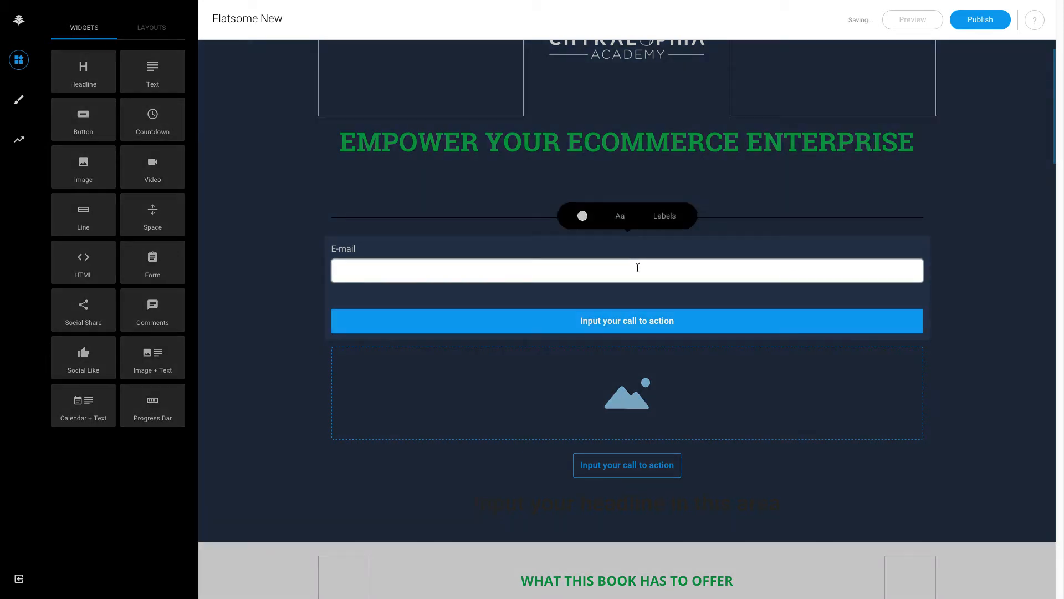
click(626, 270)
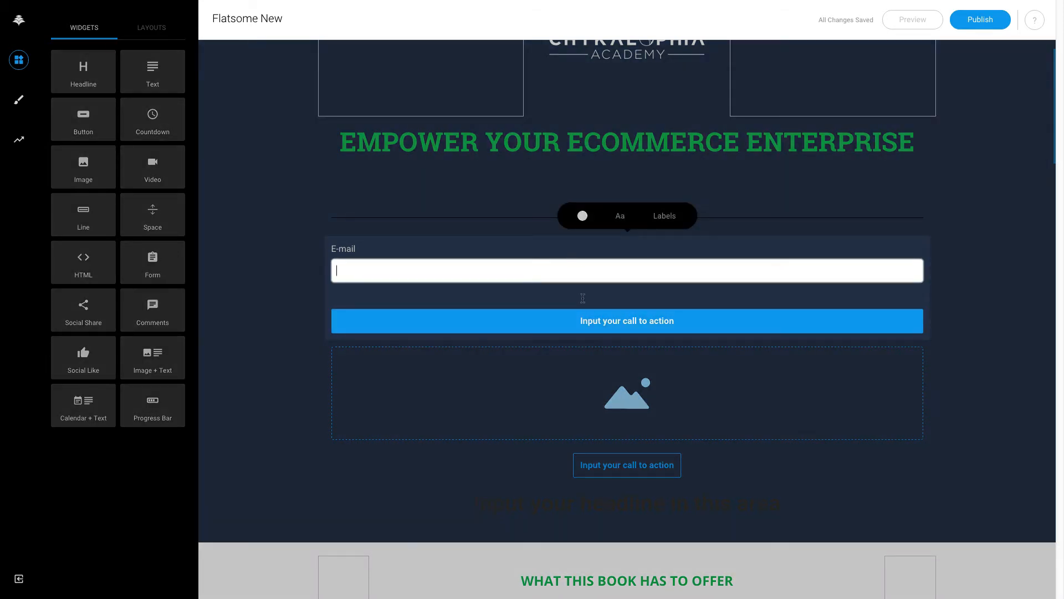
click(626, 321)
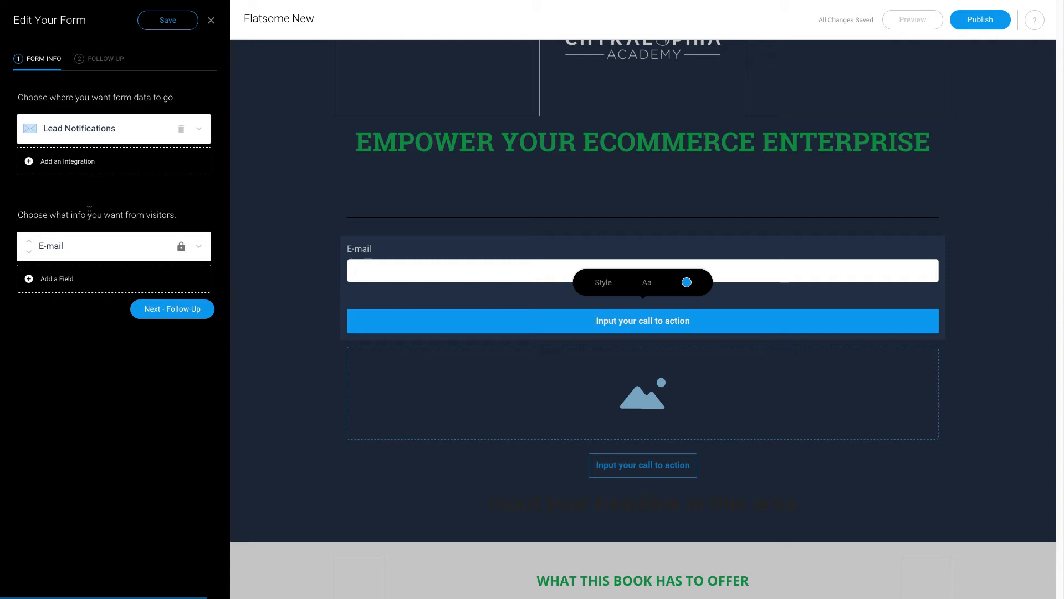
Step: Check the E-mail field settings and Follow-Up step, then save and close the form
click(113, 246)
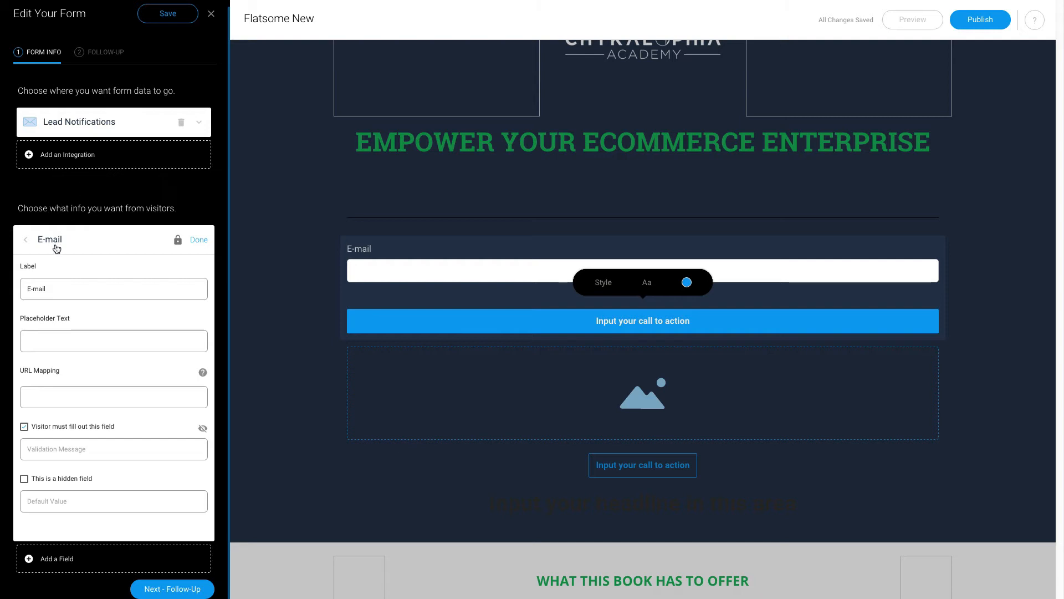
mouse_move(54, 321)
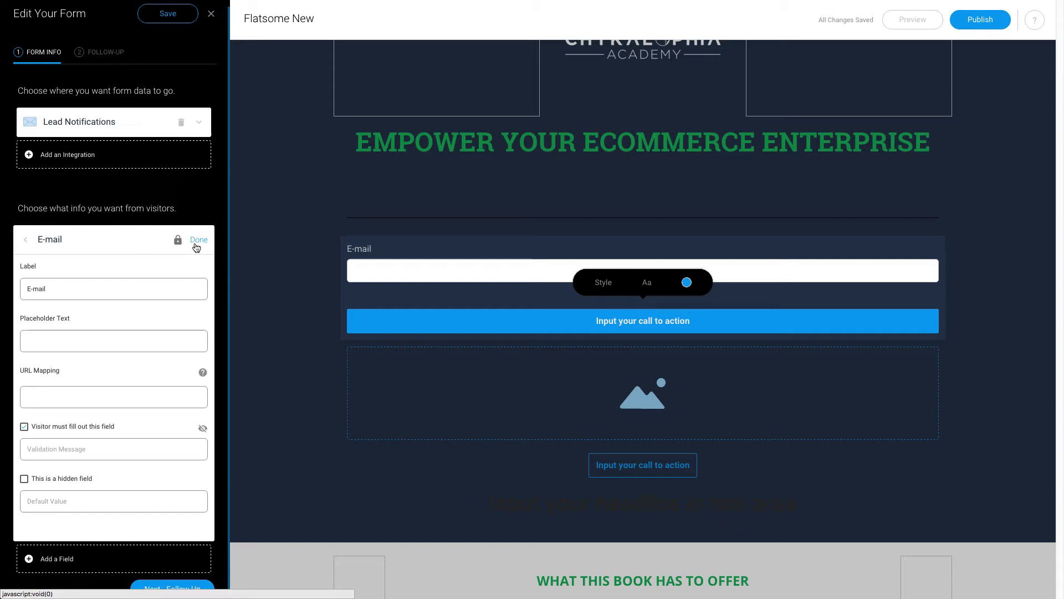
click(199, 239)
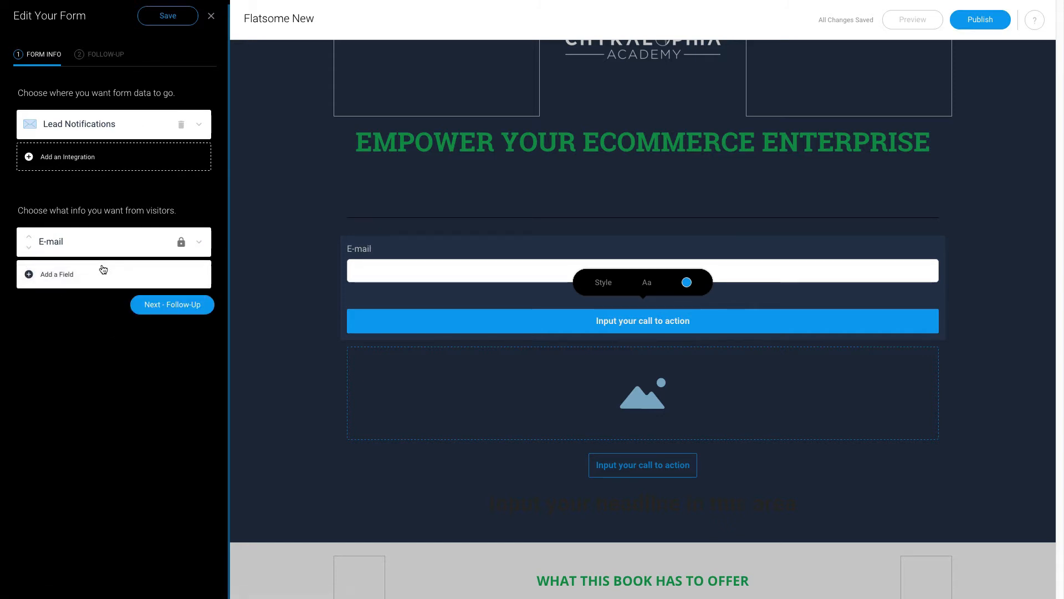
mouse_move(105, 52)
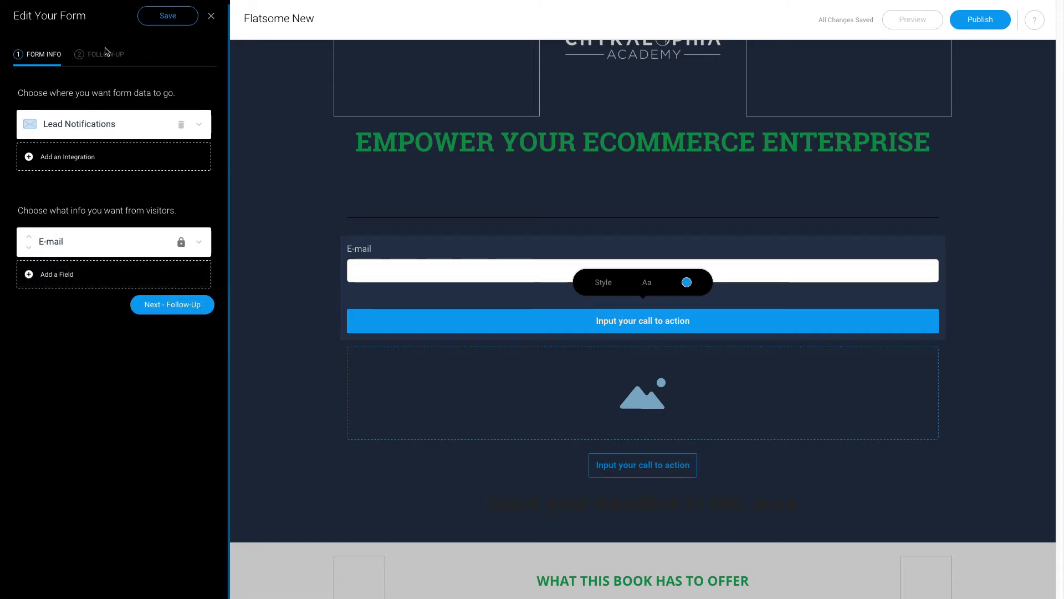
click(106, 54)
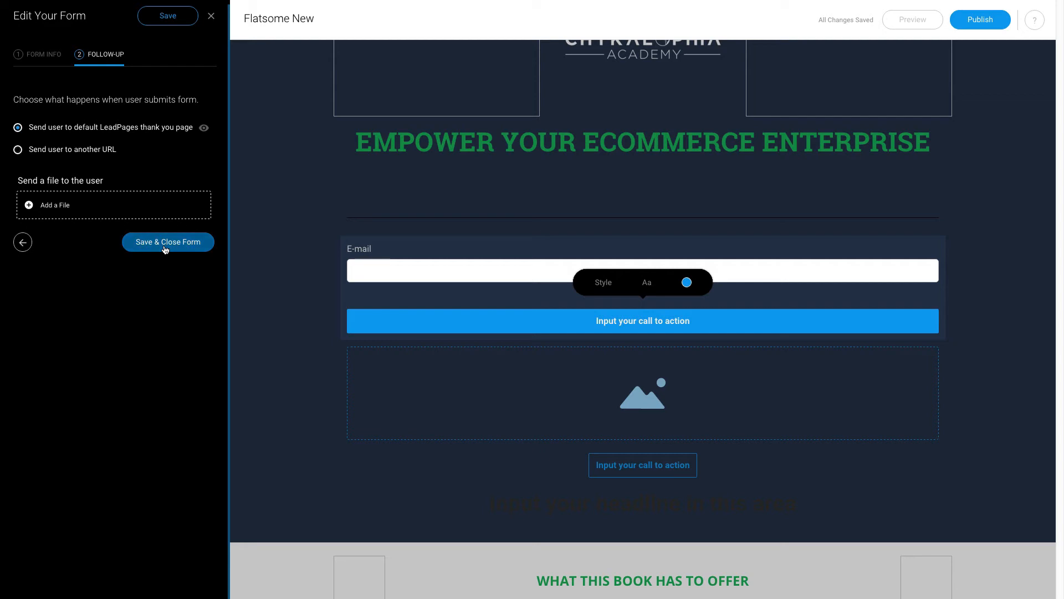
click(168, 242)
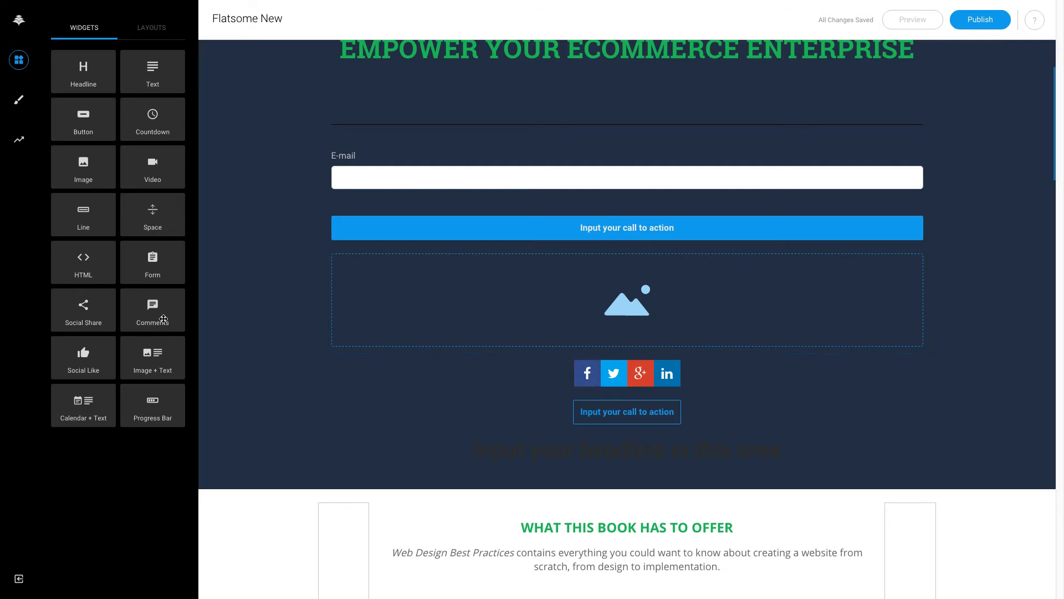
mouse_move(71, 362)
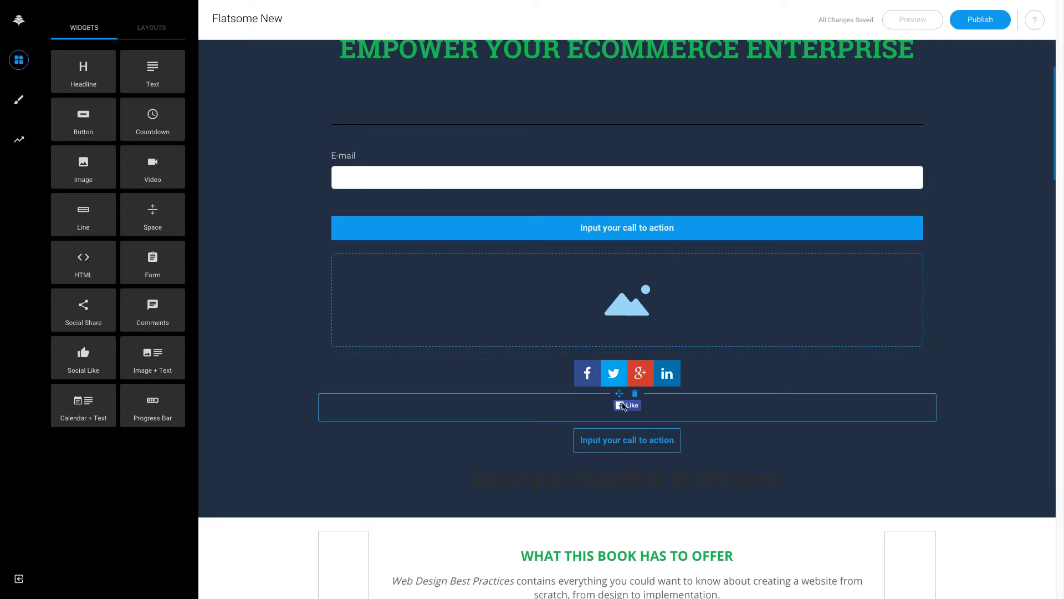
Step: Inspect the Facebook Like button's platform options for liking this page's URL
click(623, 406)
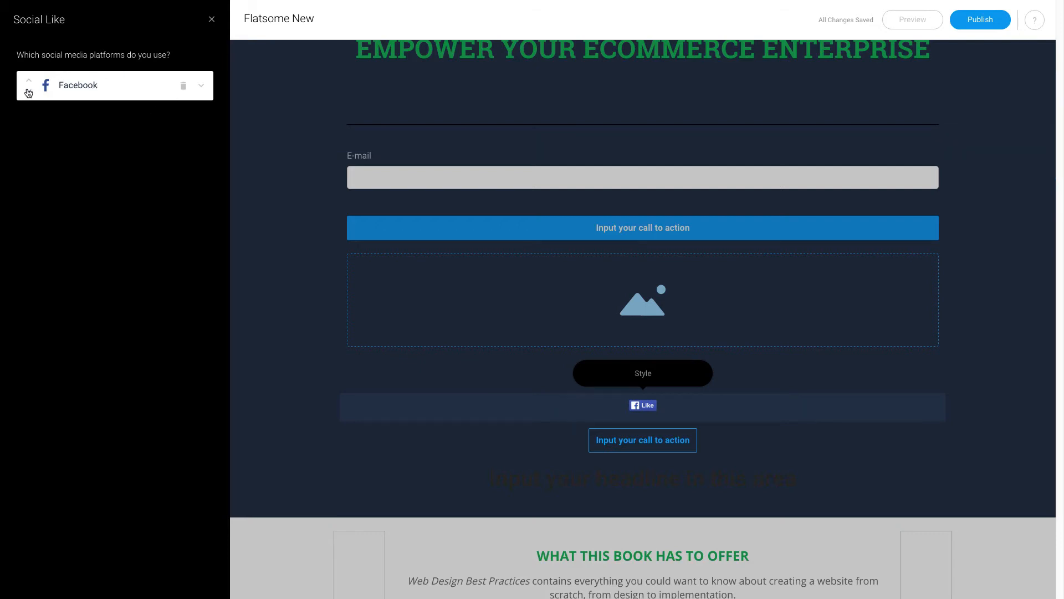
click(28, 85)
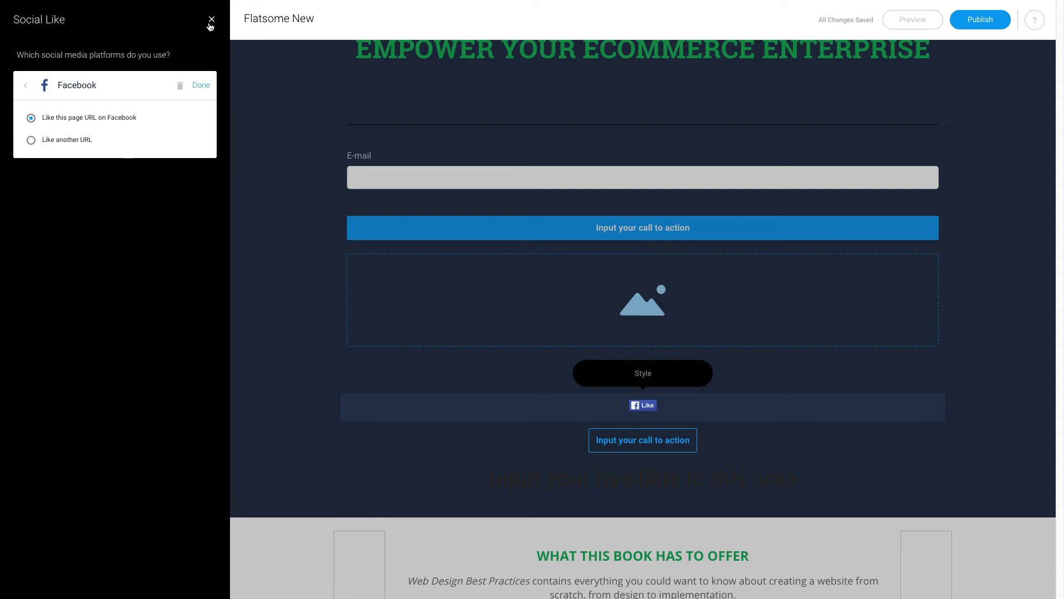
click(211, 19)
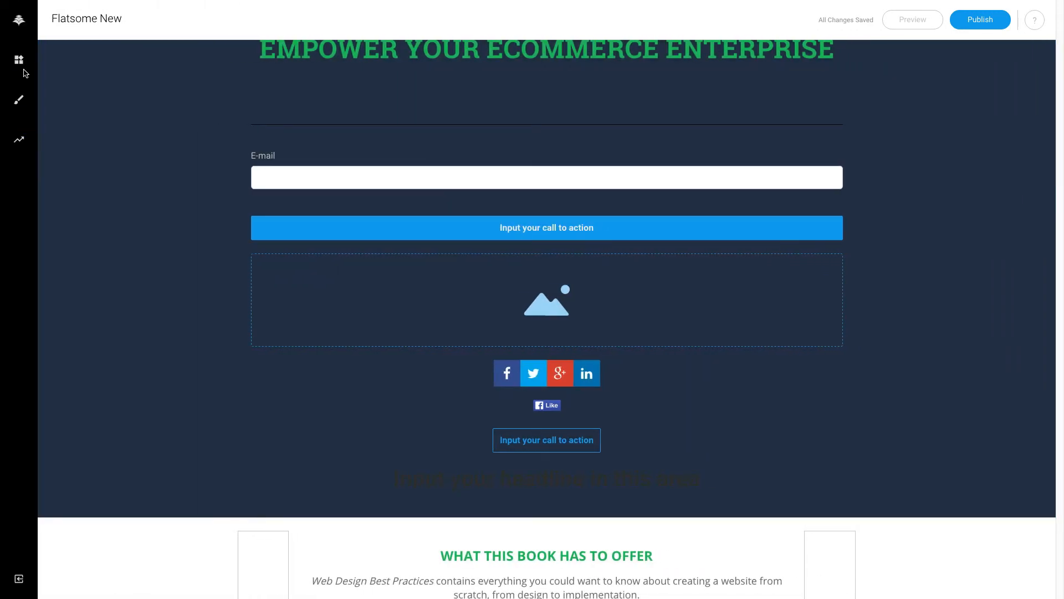
click(19, 59)
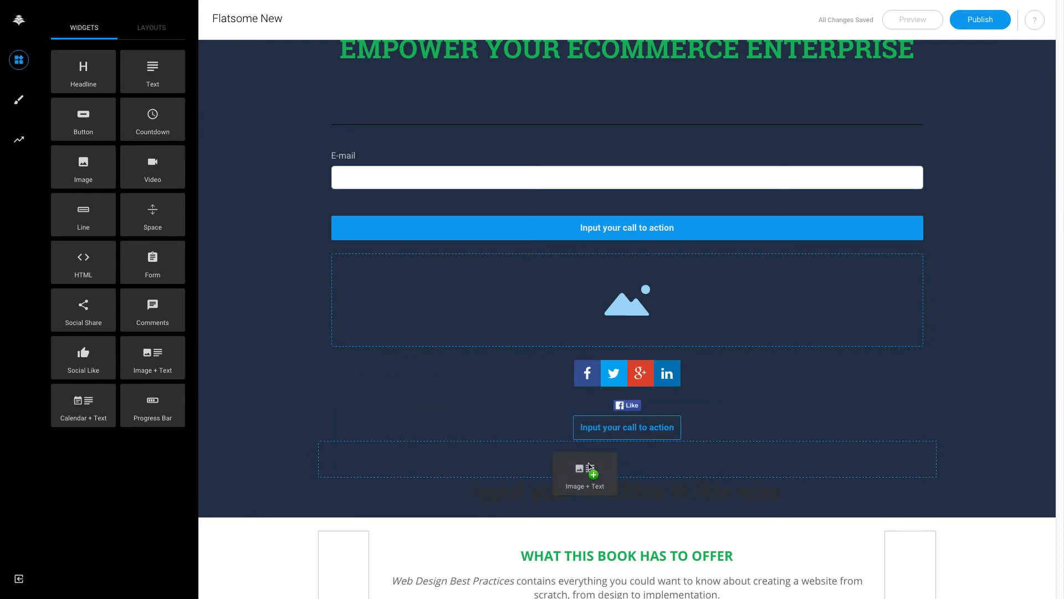
Step: Set the image-and-text block's image position to Center Left
scroll(down, 3)
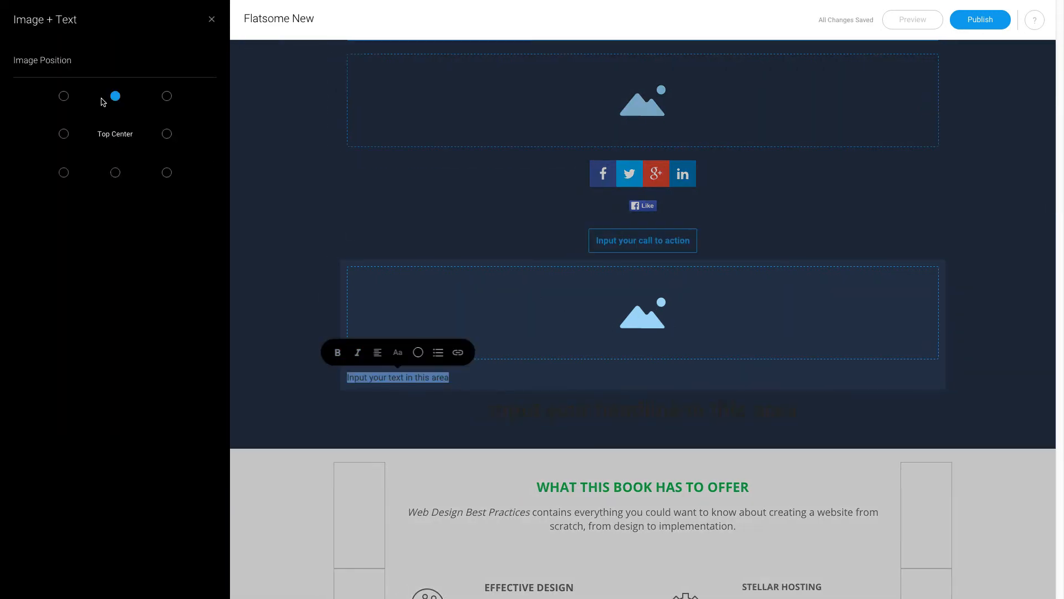
click(63, 133)
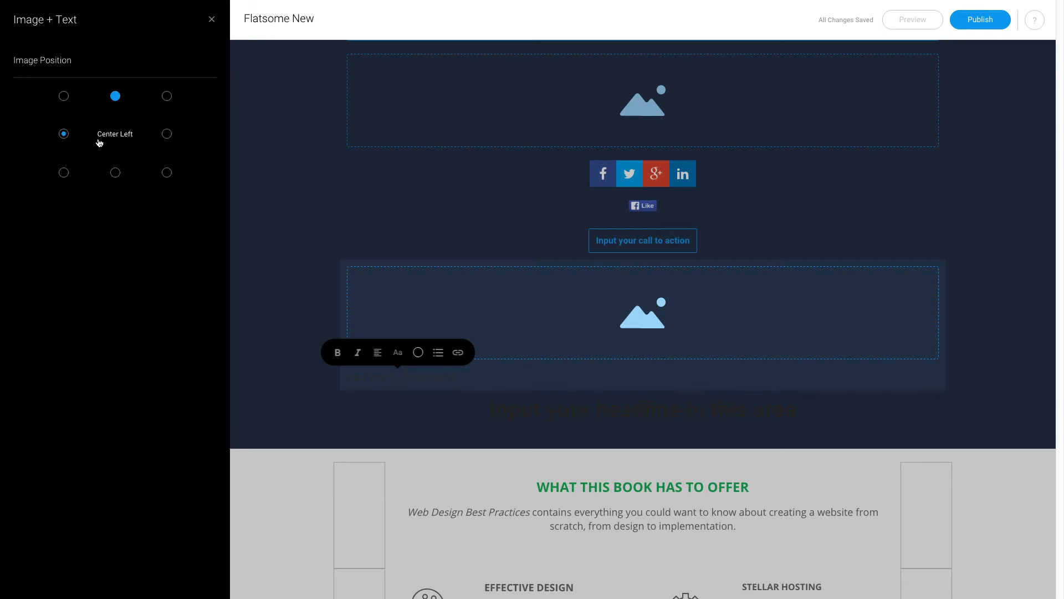
click(64, 133)
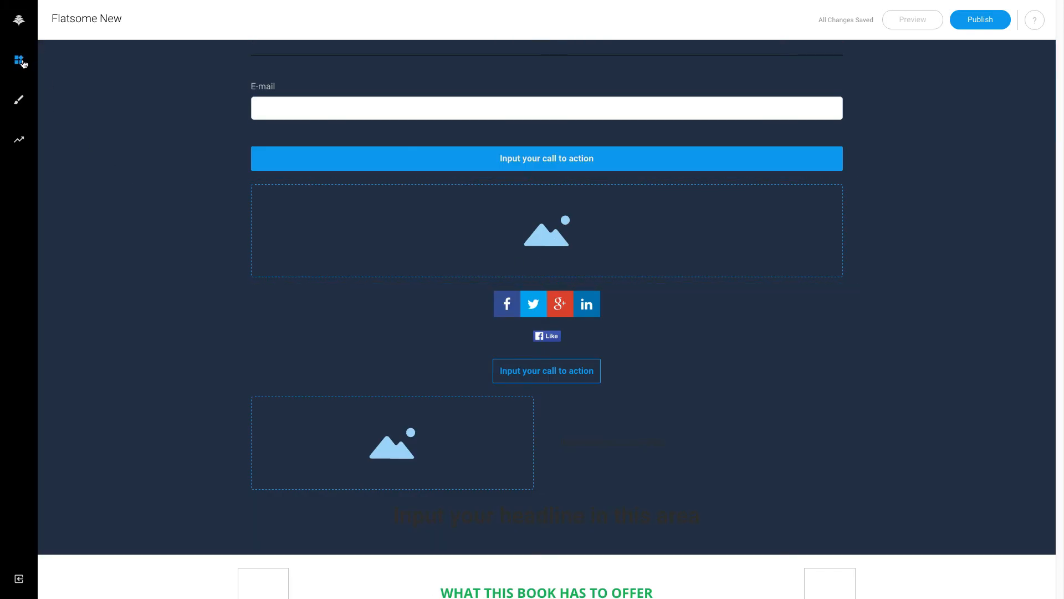
Step: Drop a Calendar + Text block showing Feb 23 beneath the image-and-text block
click(18, 60)
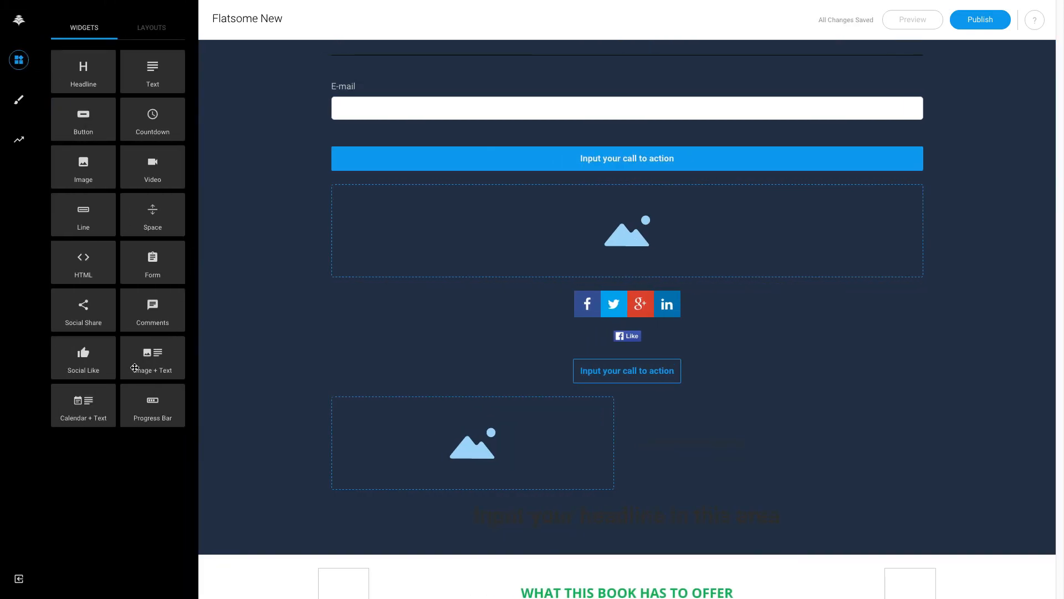
drag(82, 405, 560, 496)
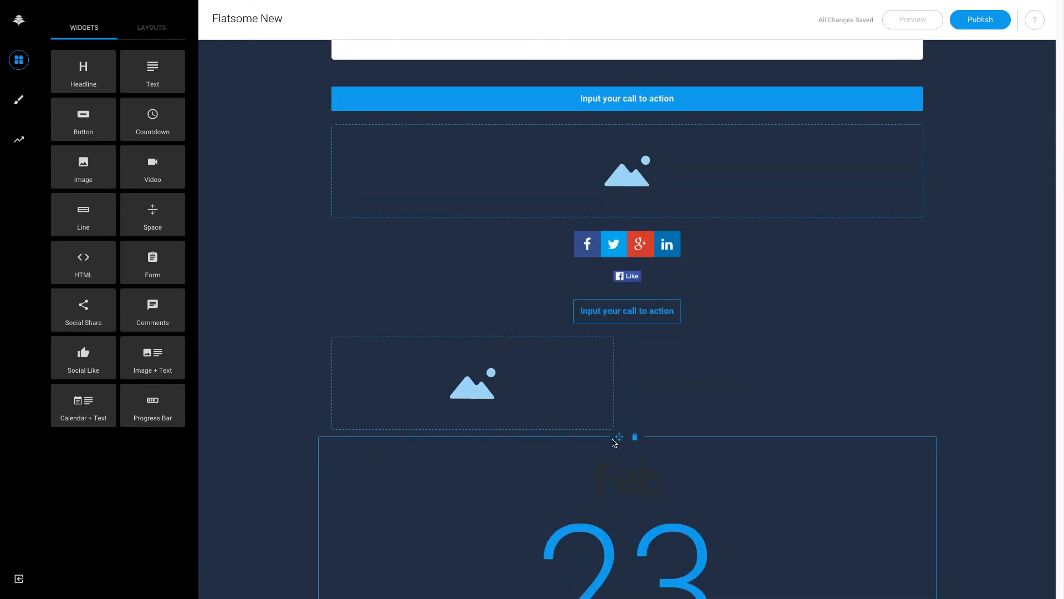
scroll(down, 3)
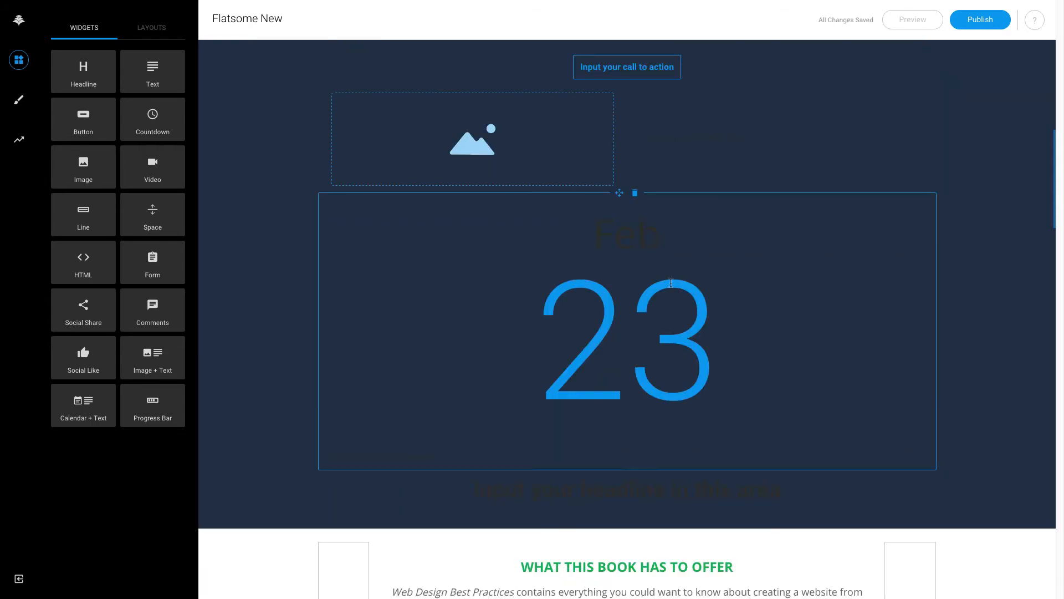
scroll(down, 3)
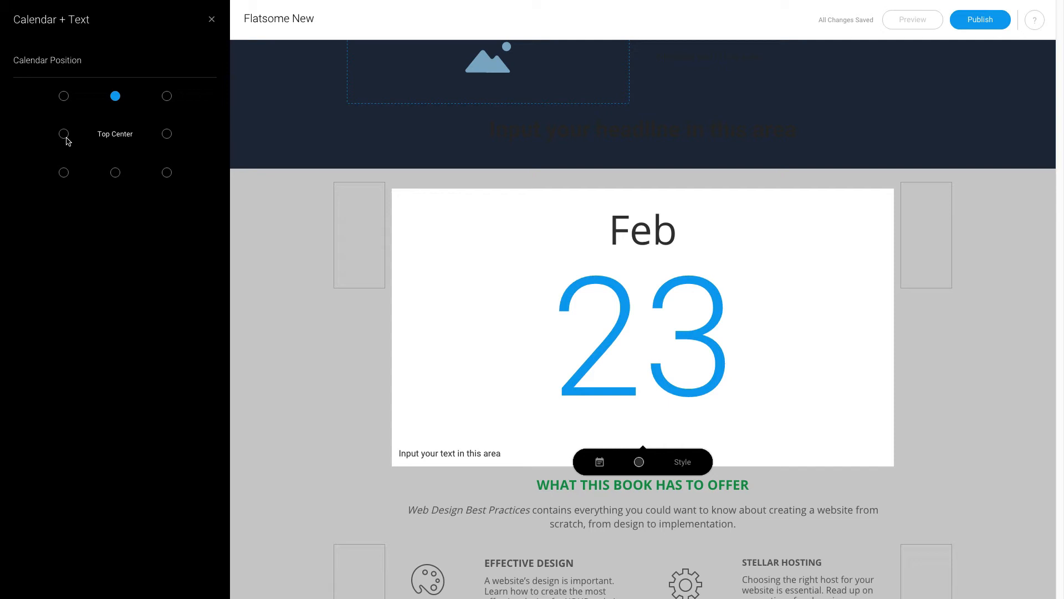
Step: Try Center Left and Bottom Left, then settle the calendar at Top Right
click(64, 133)
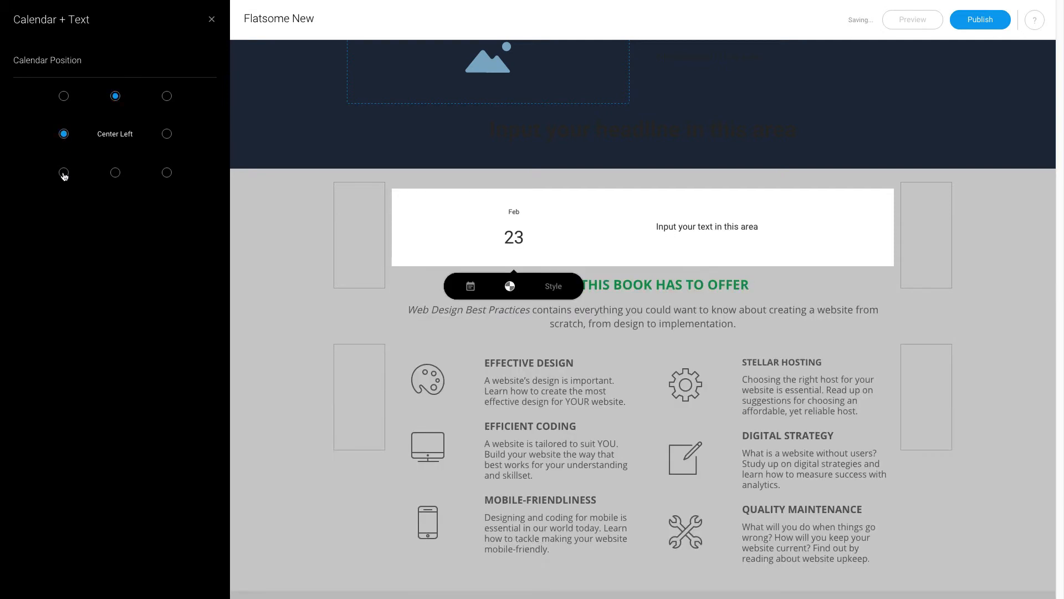
click(64, 173)
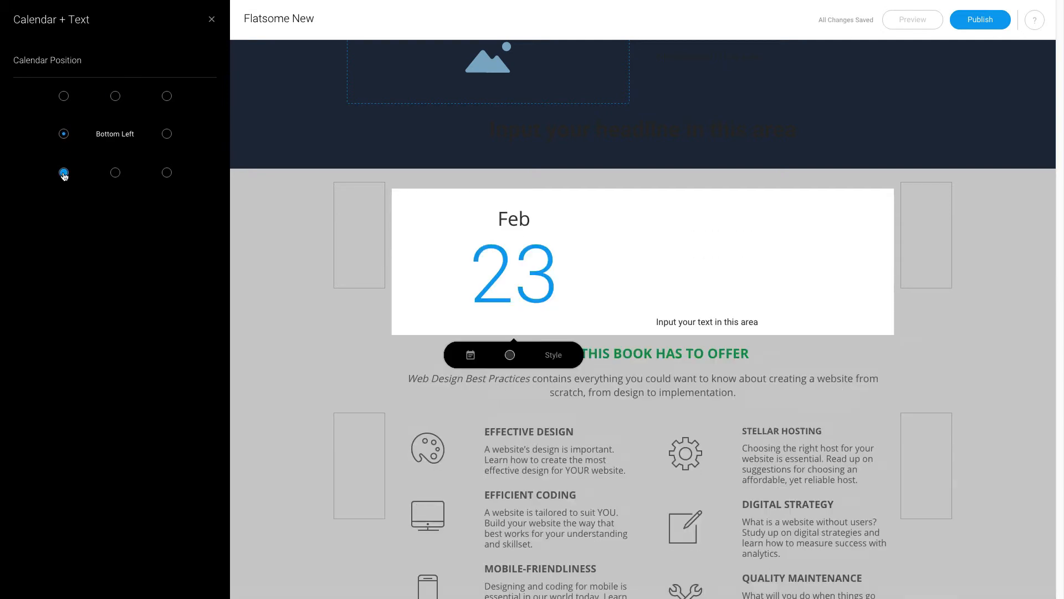
click(166, 96)
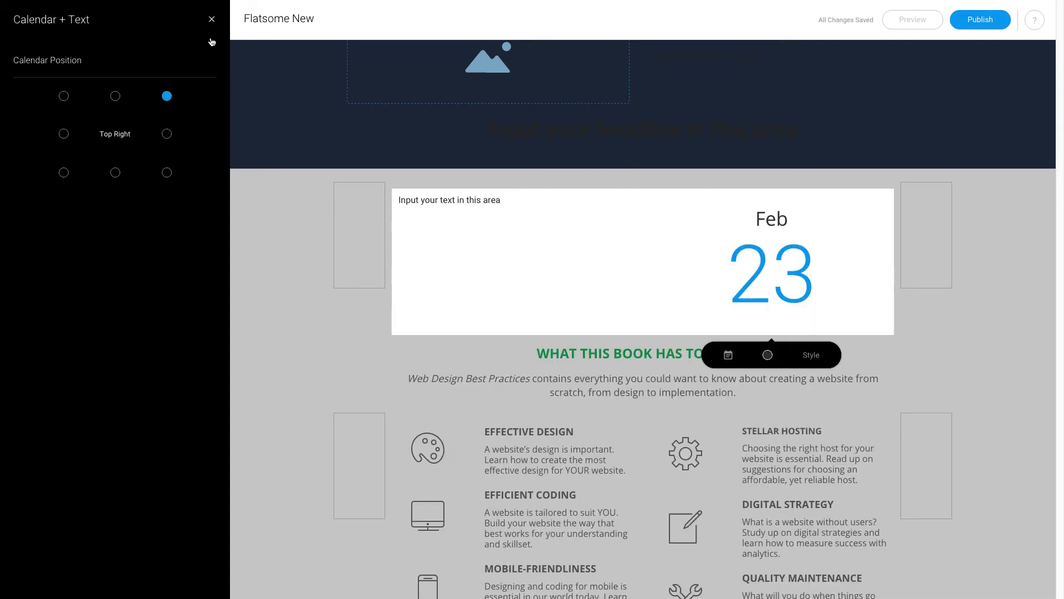
click(212, 18)
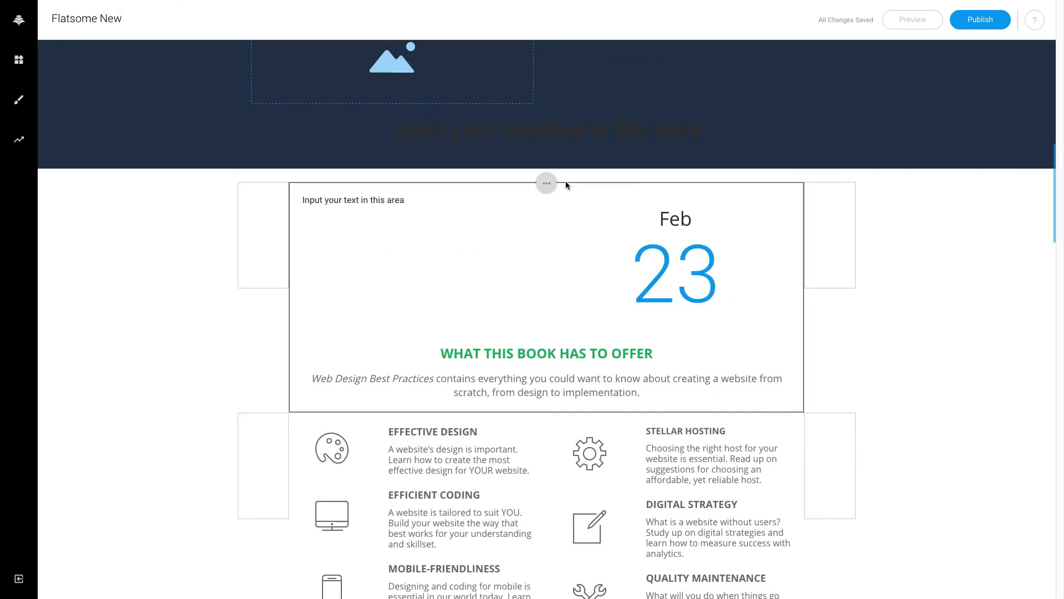
click(547, 184)
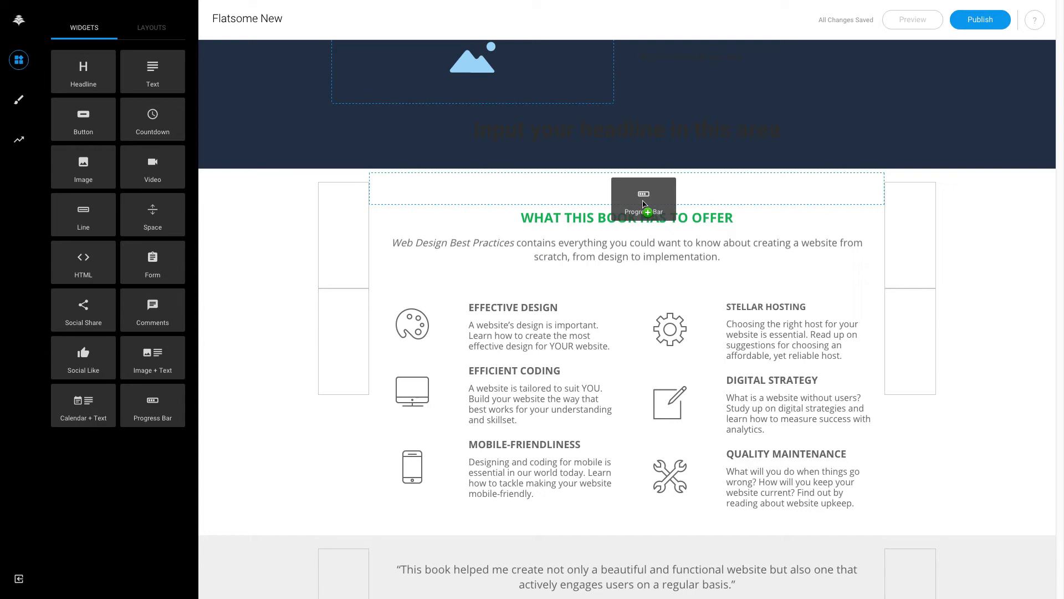
Step: Add a 50% Complete progress bar above the book offer heading and open Page Style
click(643, 200)
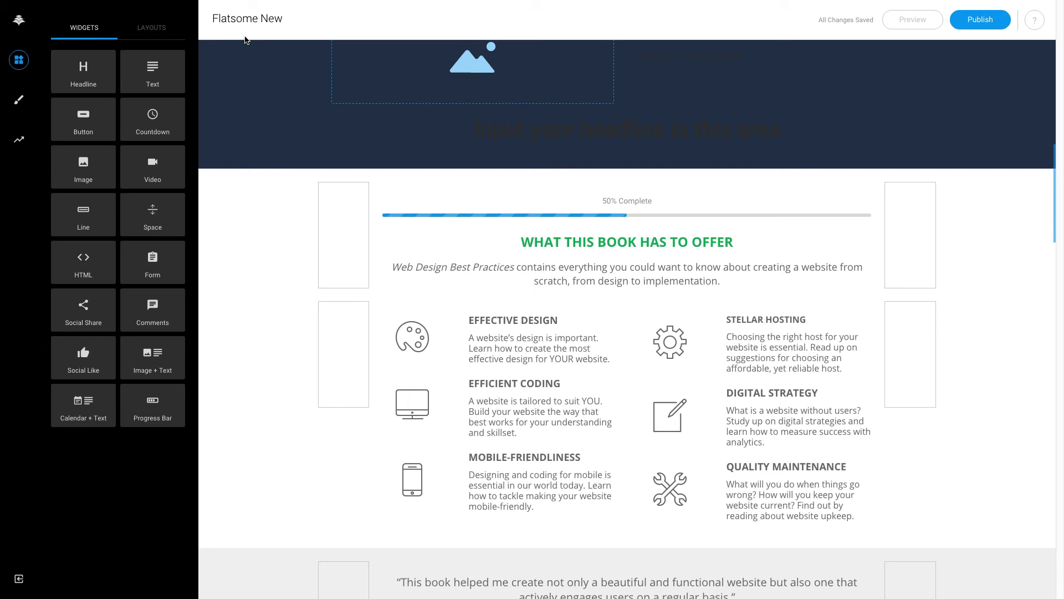
click(151, 27)
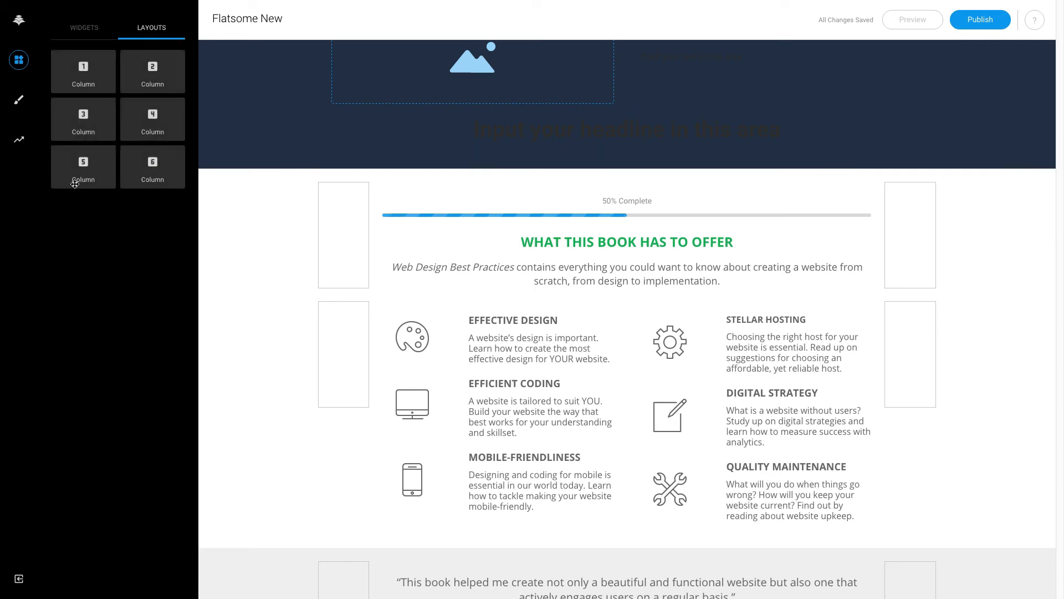
click(18, 60)
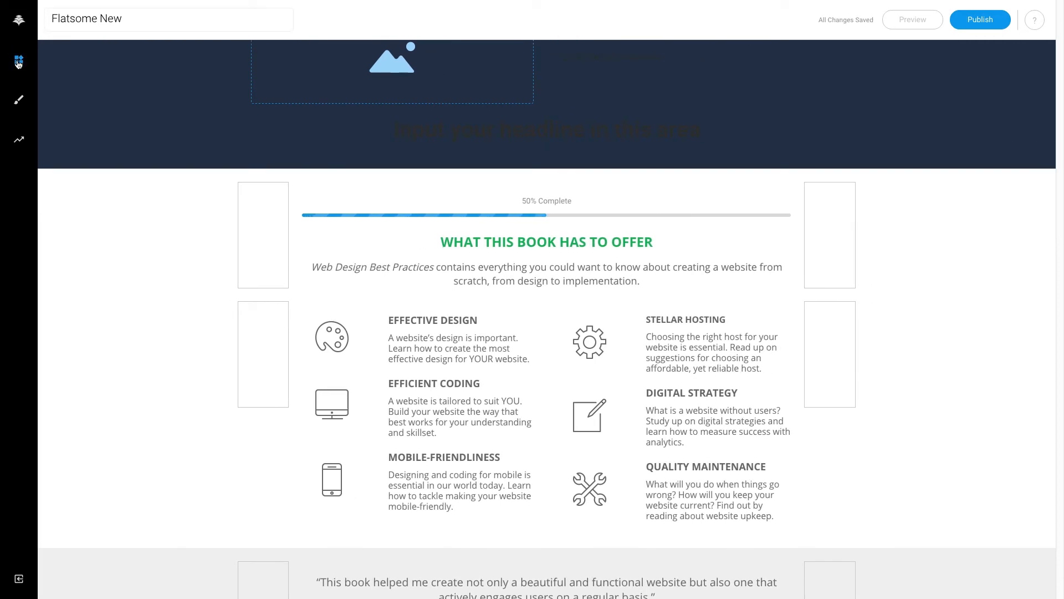
click(18, 60)
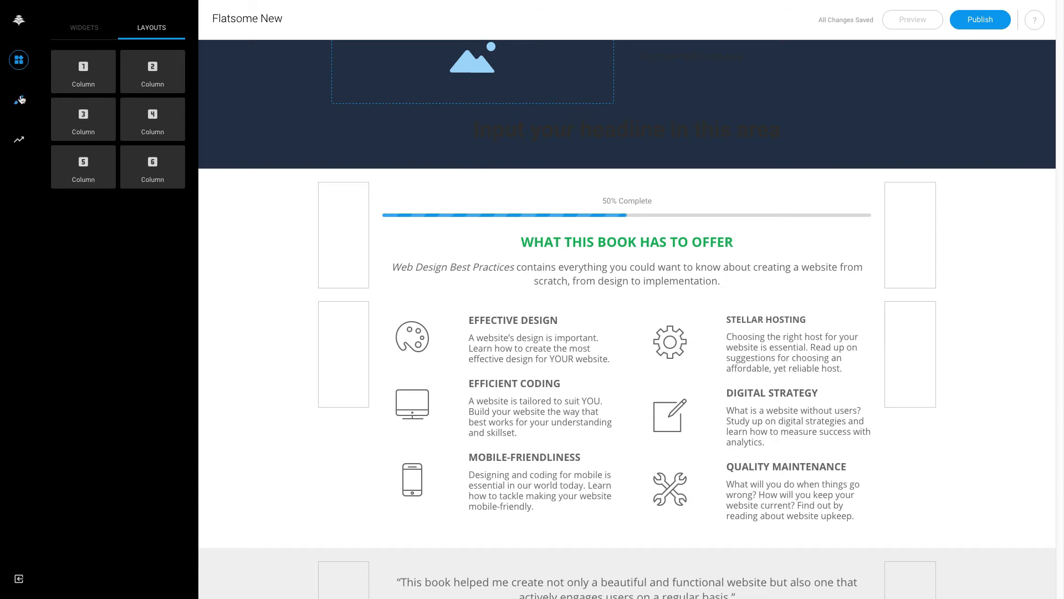
click(18, 100)
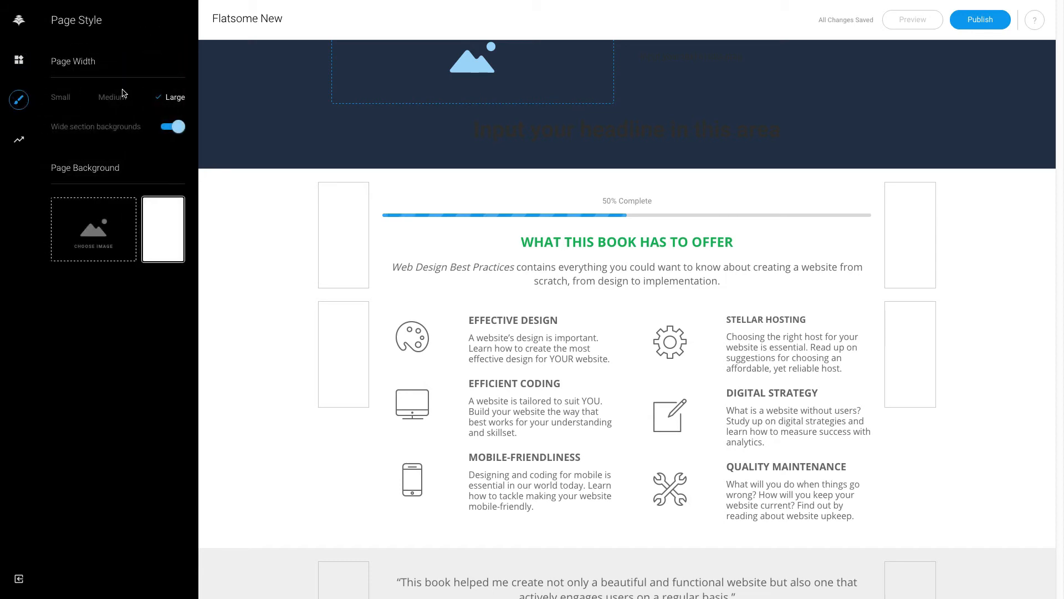
mouse_move(60, 97)
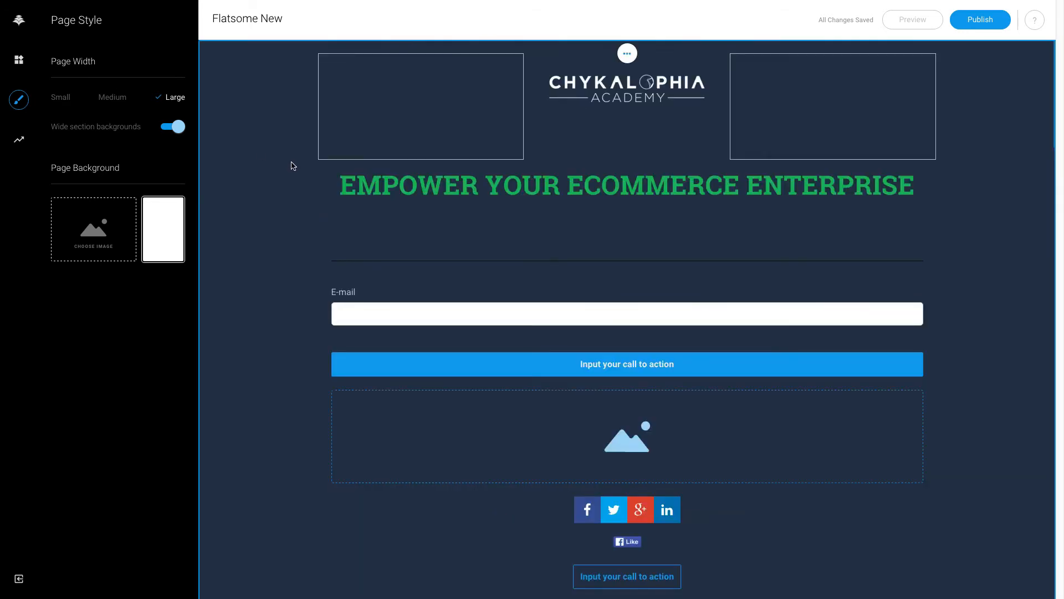
scroll(down, 3)
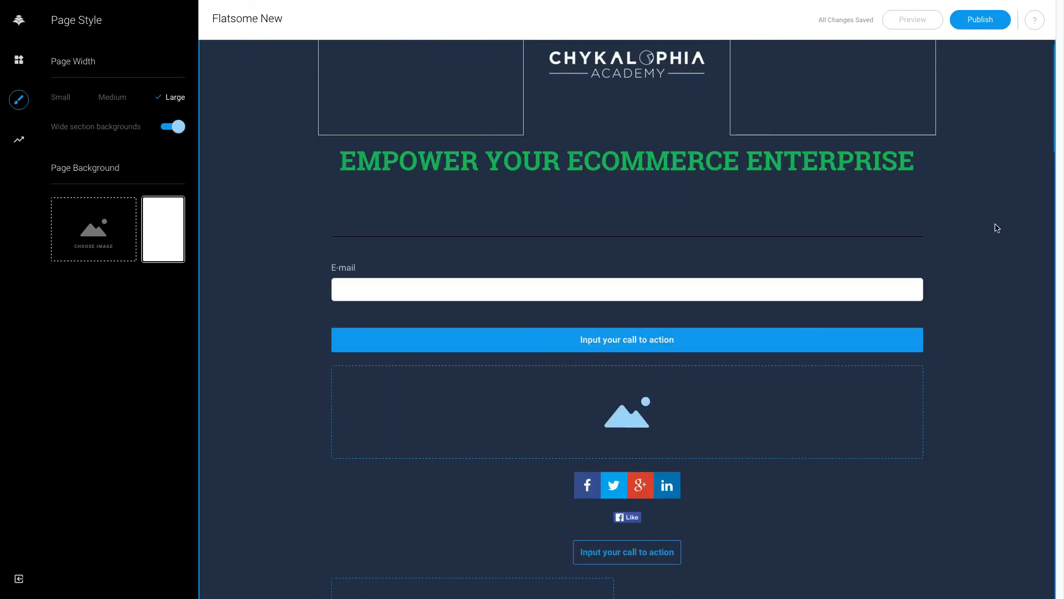
scroll(down, 3)
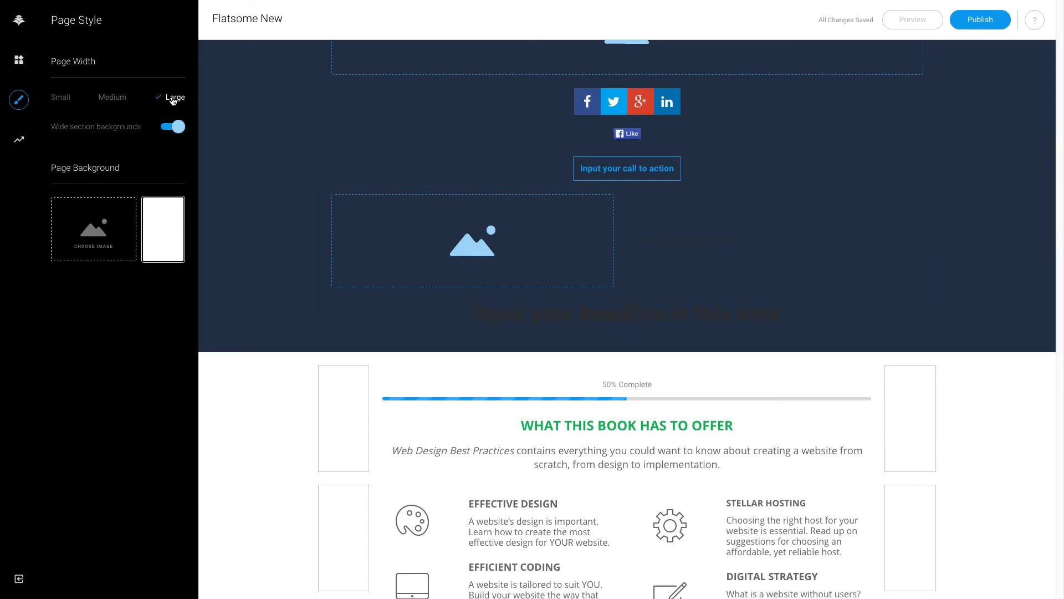
scroll(down, 3)
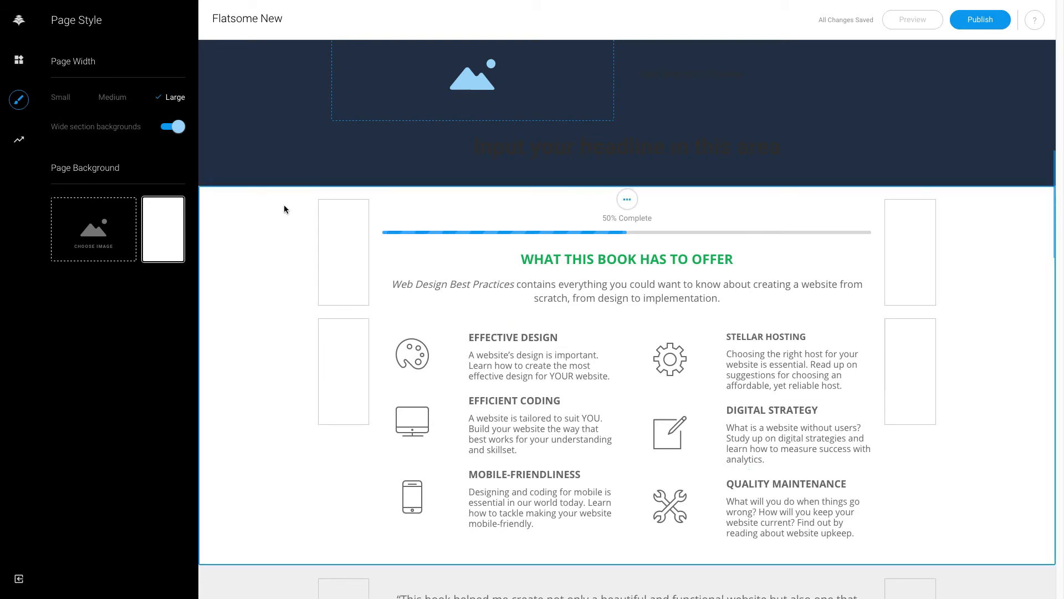
click(118, 97)
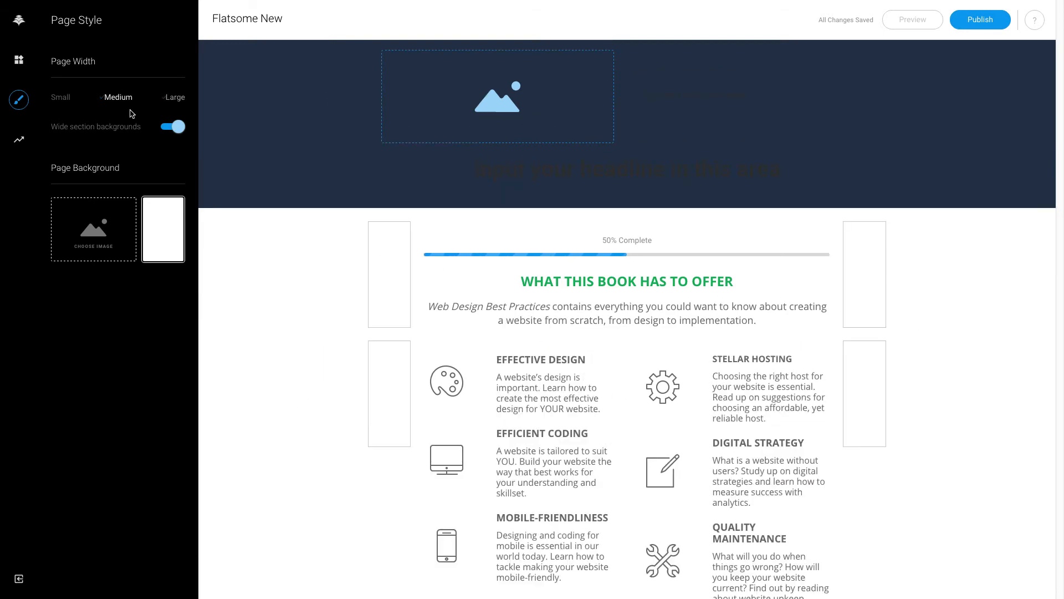
click(70, 97)
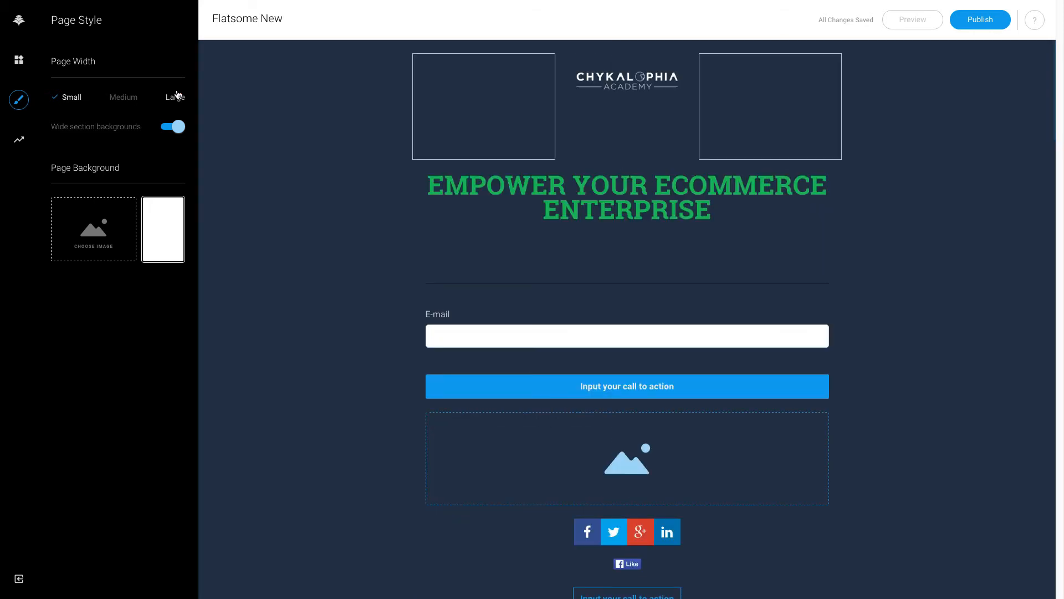
click(174, 97)
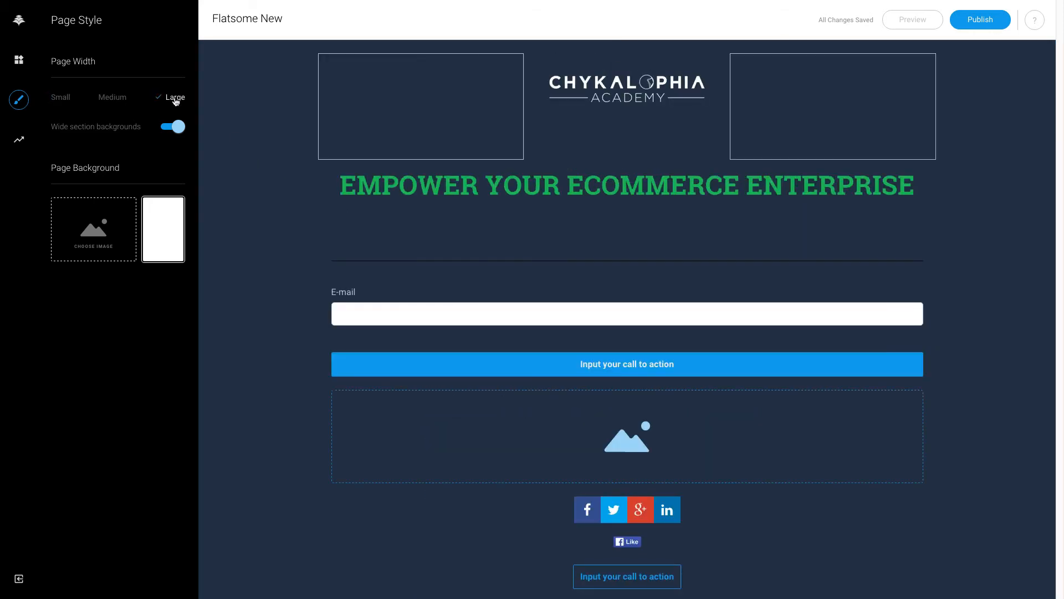
click(171, 127)
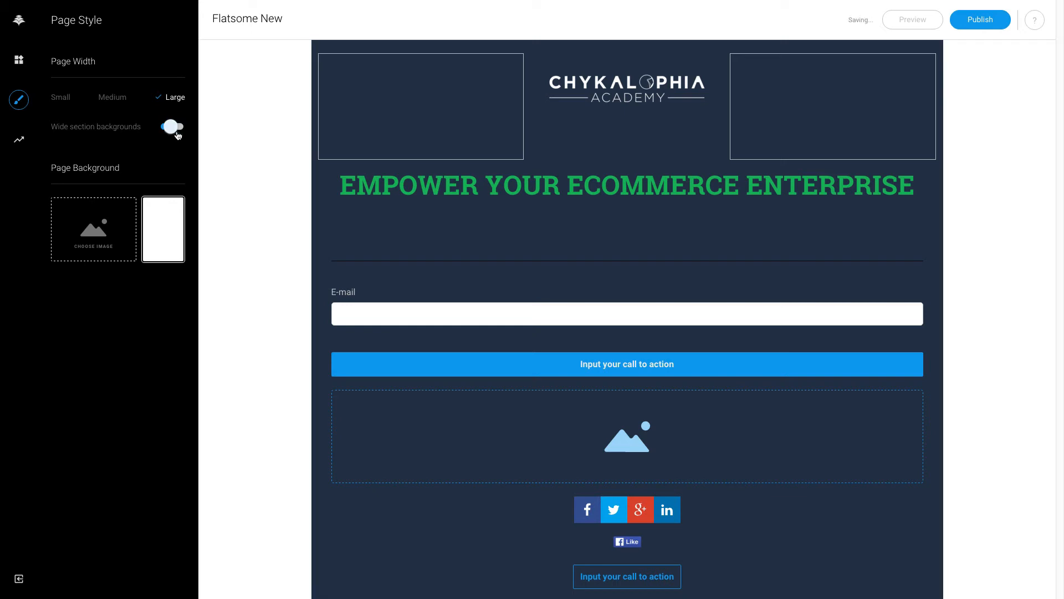
click(172, 127)
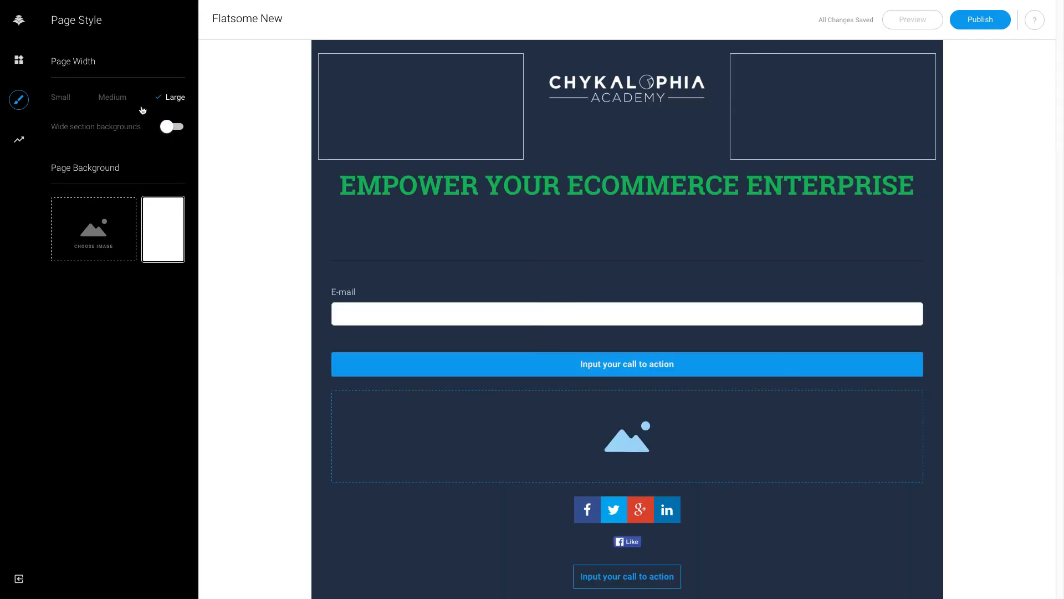
click(172, 126)
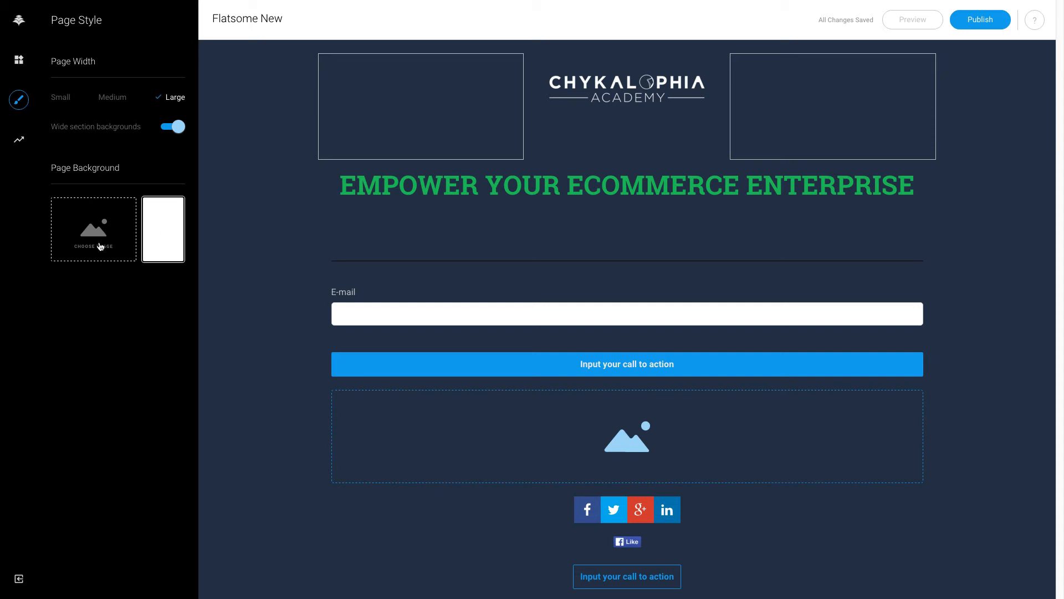
scroll(down, 3)
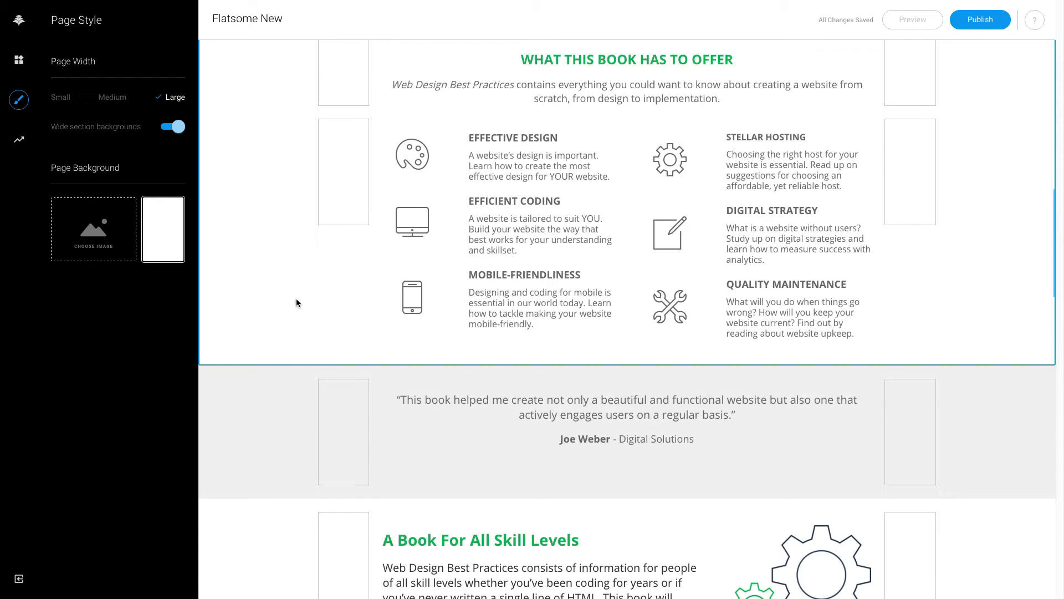
scroll(down, 3)
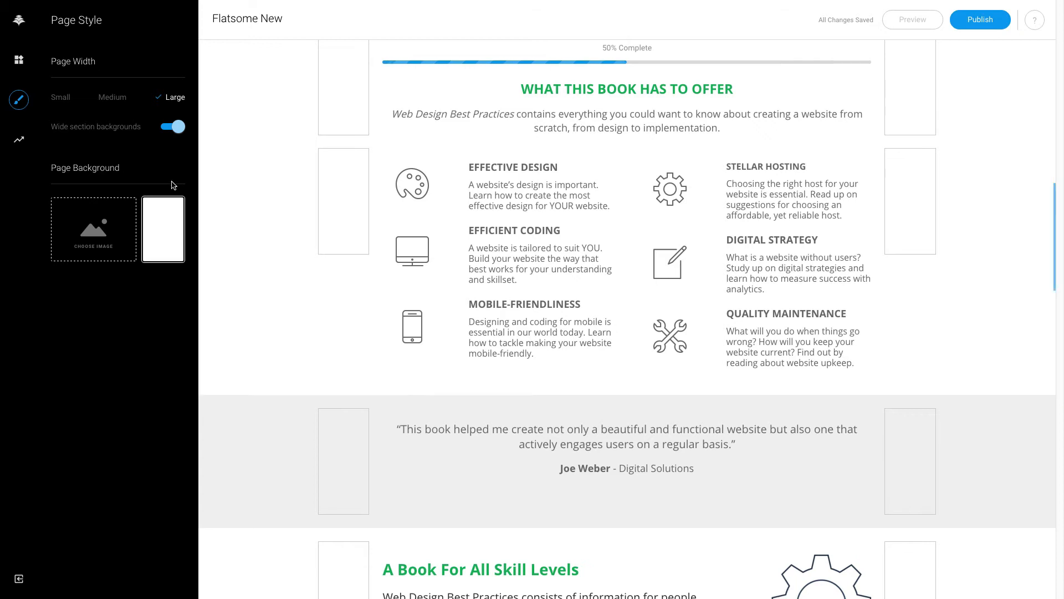
mouse_move(18, 134)
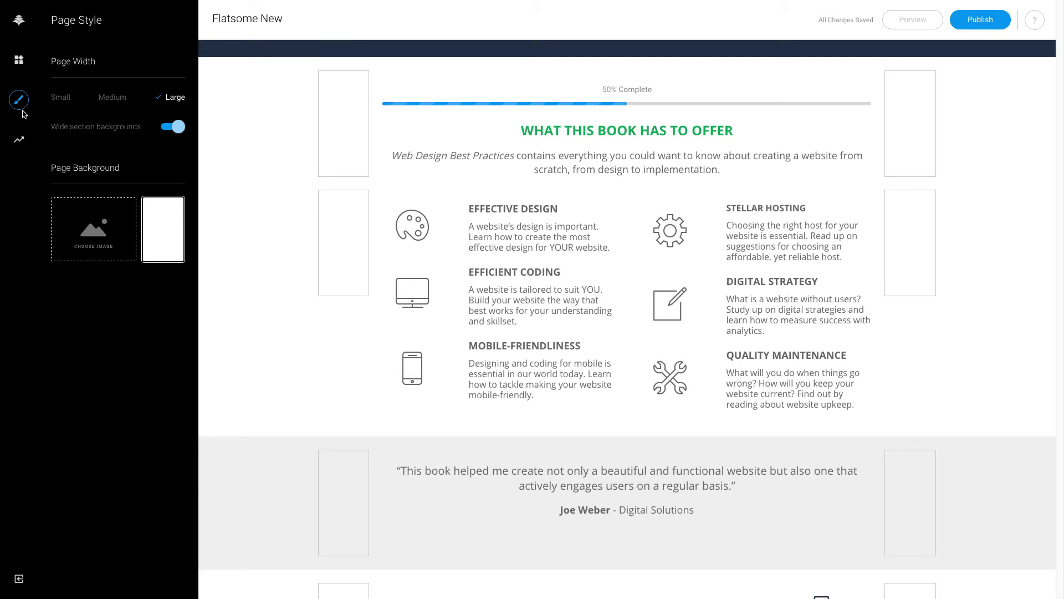
mouse_move(19, 140)
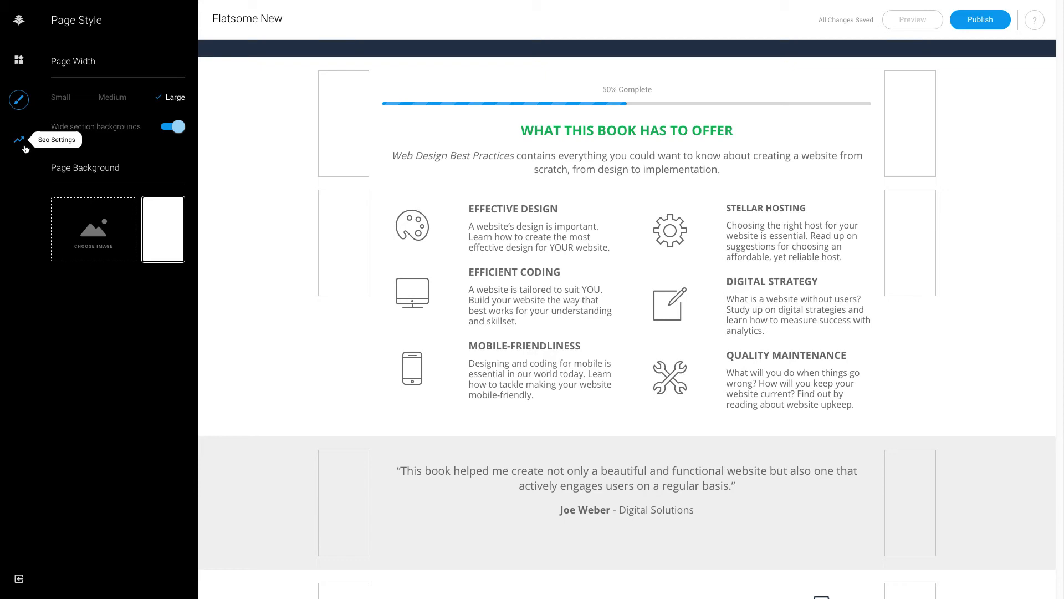
Step: Review the SEO Page Title, Facebook Sharing title and Analytics tracking code fields
click(18, 139)
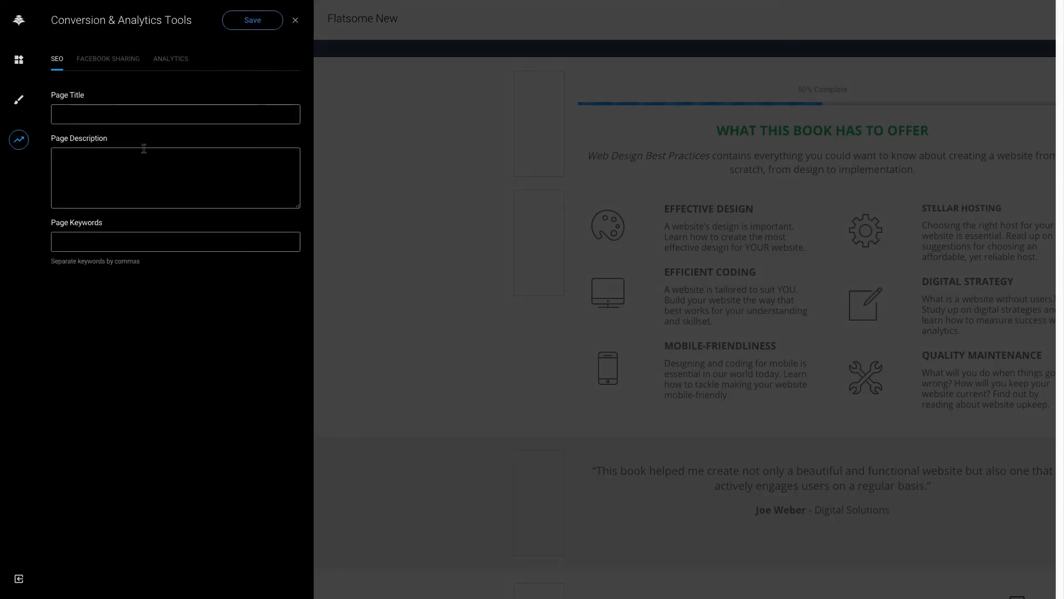
click(175, 113)
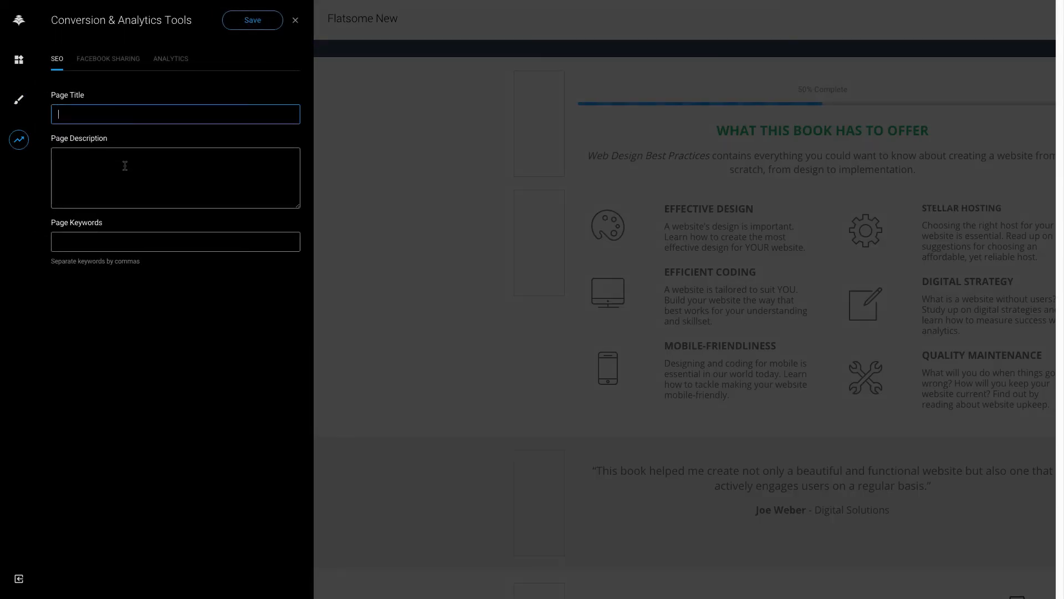
click(107, 58)
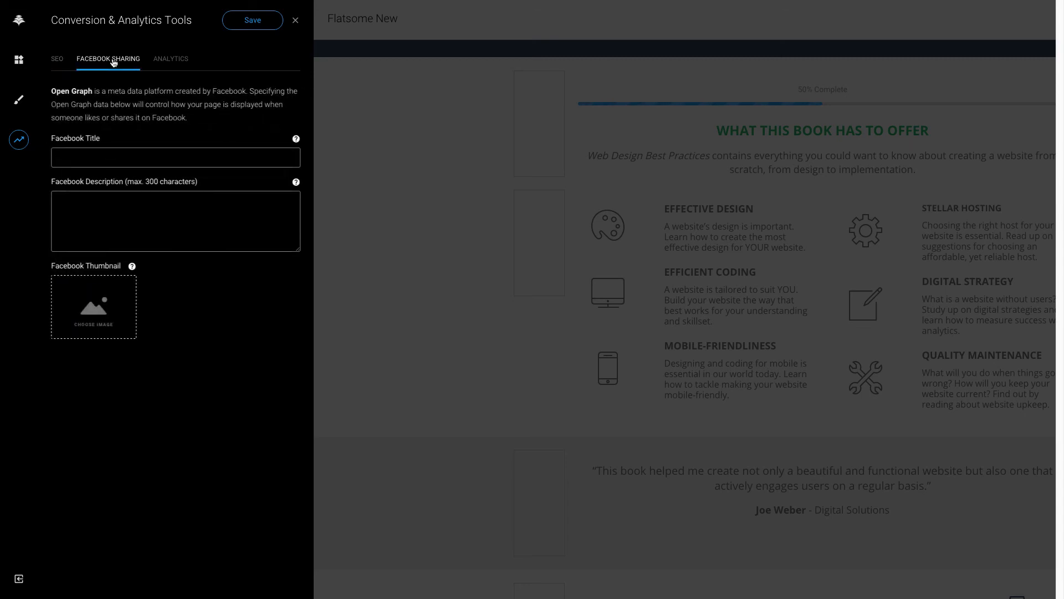
click(176, 157)
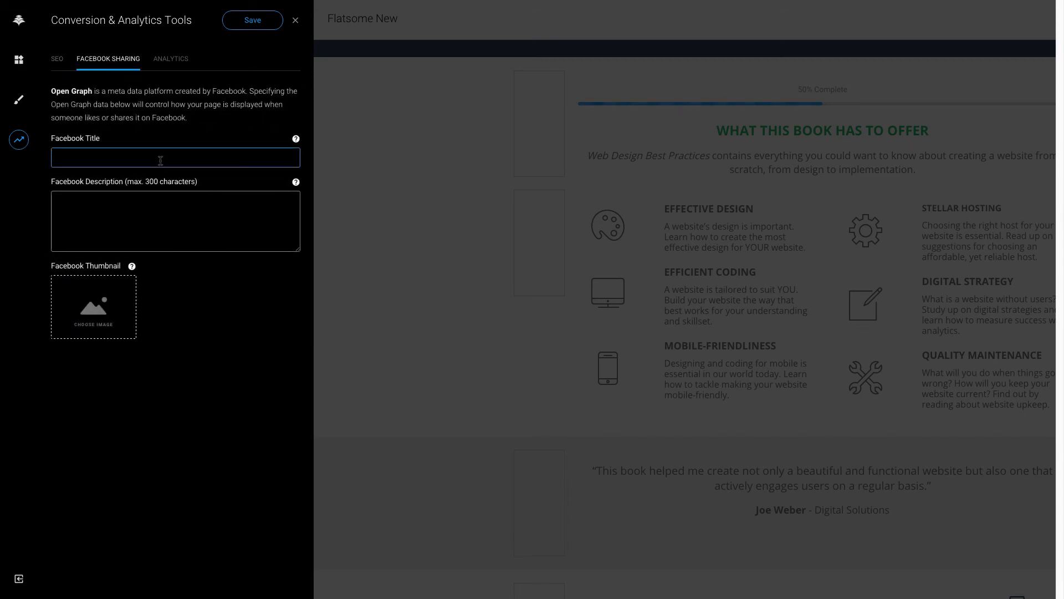
mouse_move(143, 302)
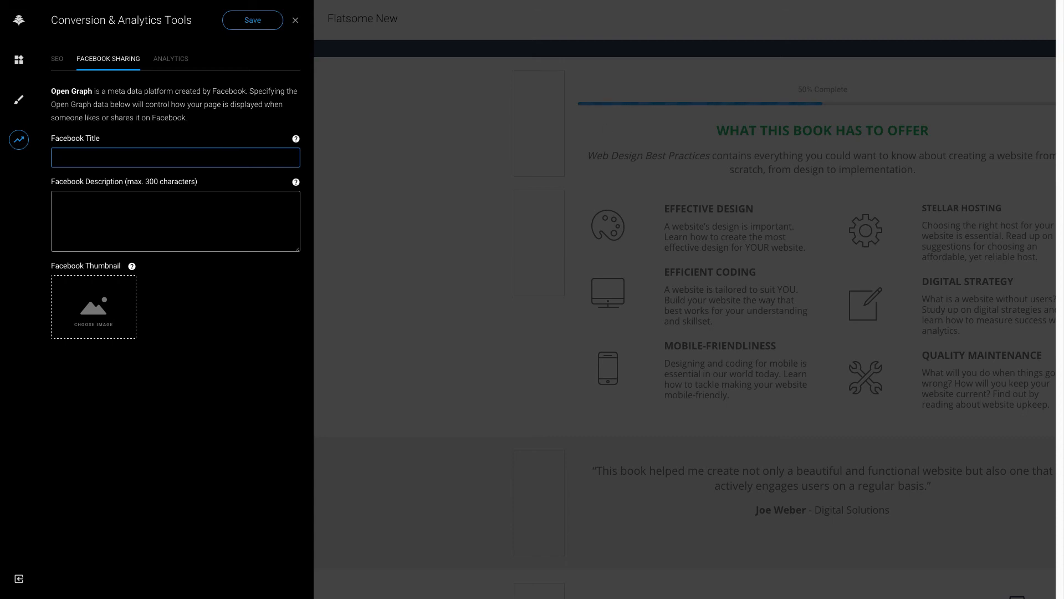
mouse_move(120, 296)
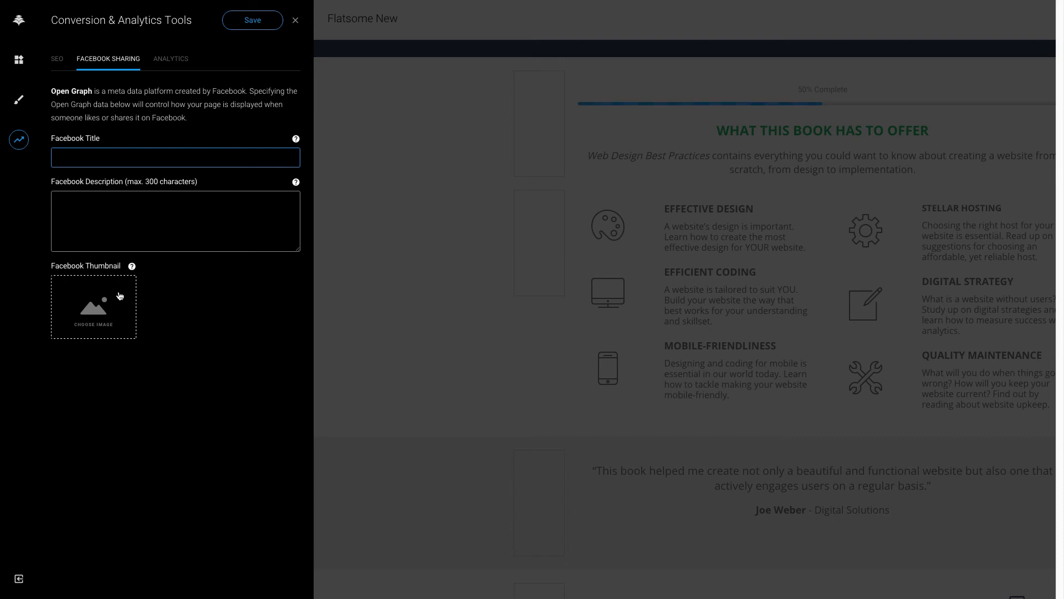
click(174, 157)
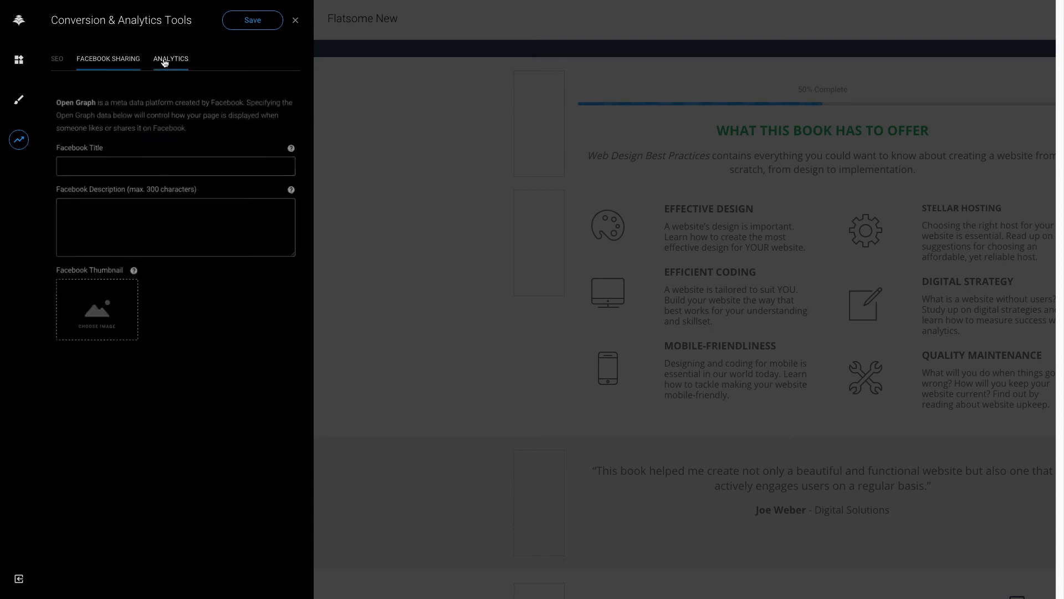
click(170, 58)
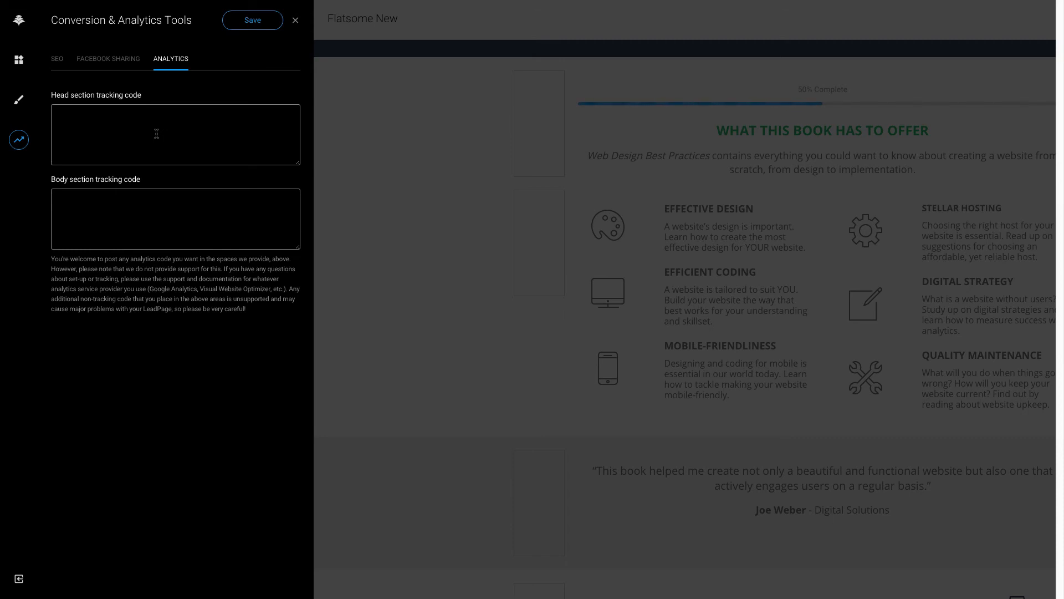
mouse_move(28, 67)
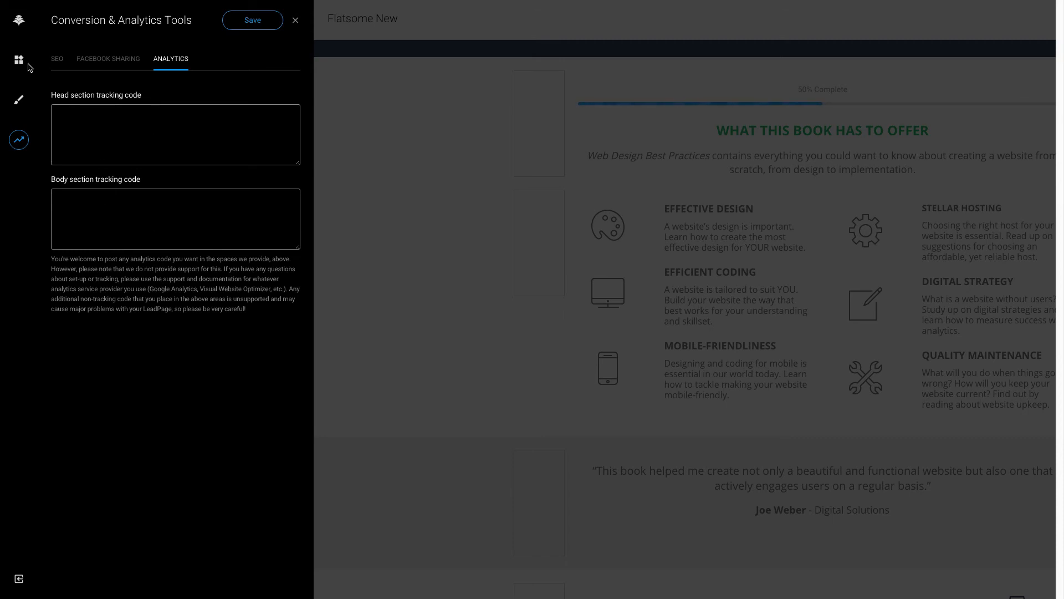
mouse_move(18, 60)
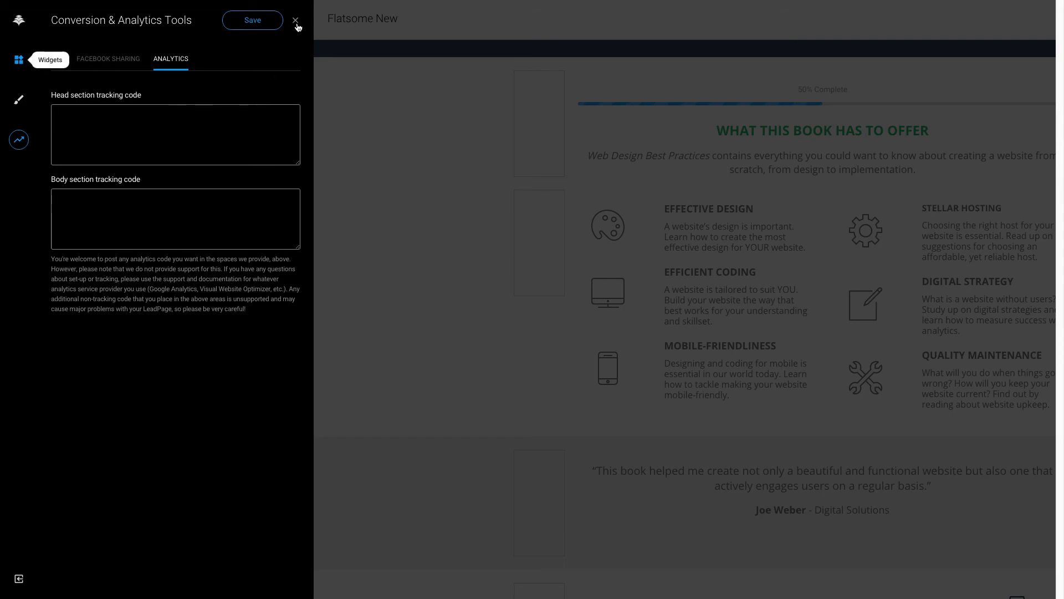
mouse_move(479, 194)
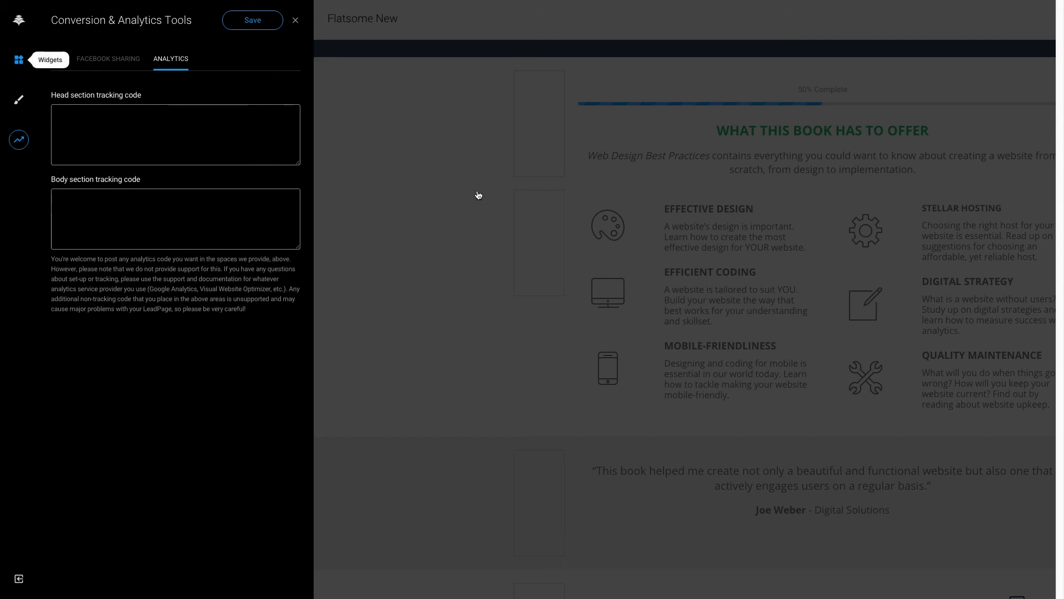
click(295, 20)
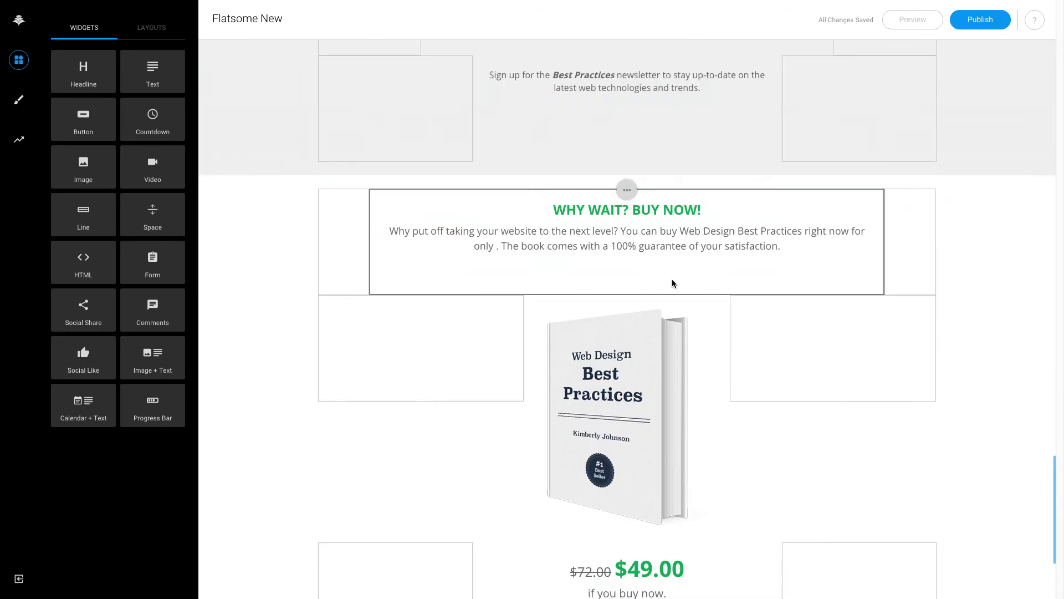
Step: Select the CLICK HERE TO BUY NOW button and open My Leadbox 1 for editing
scroll(down, 3)
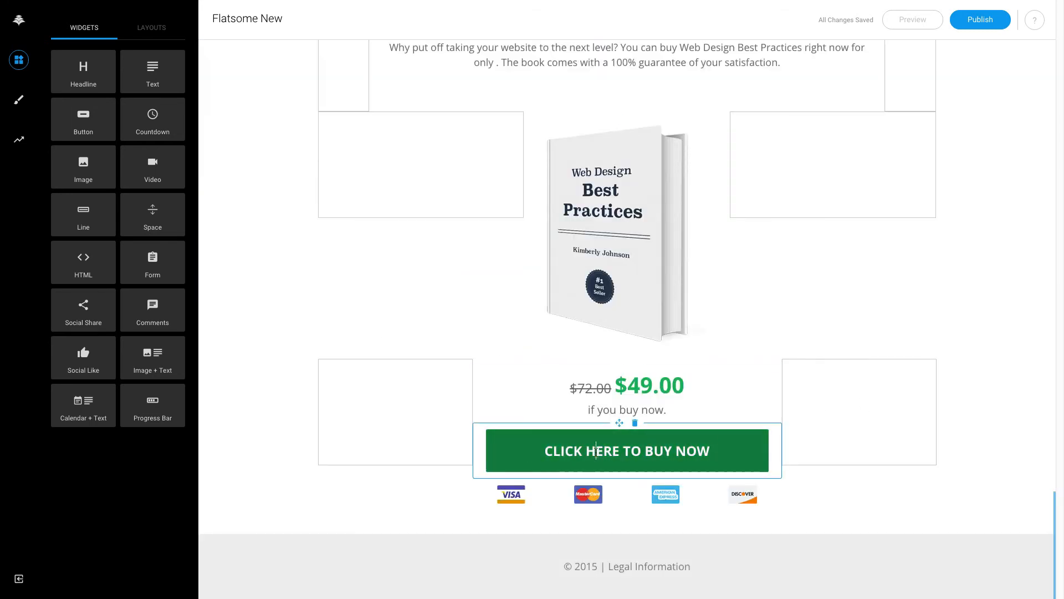
click(625, 450)
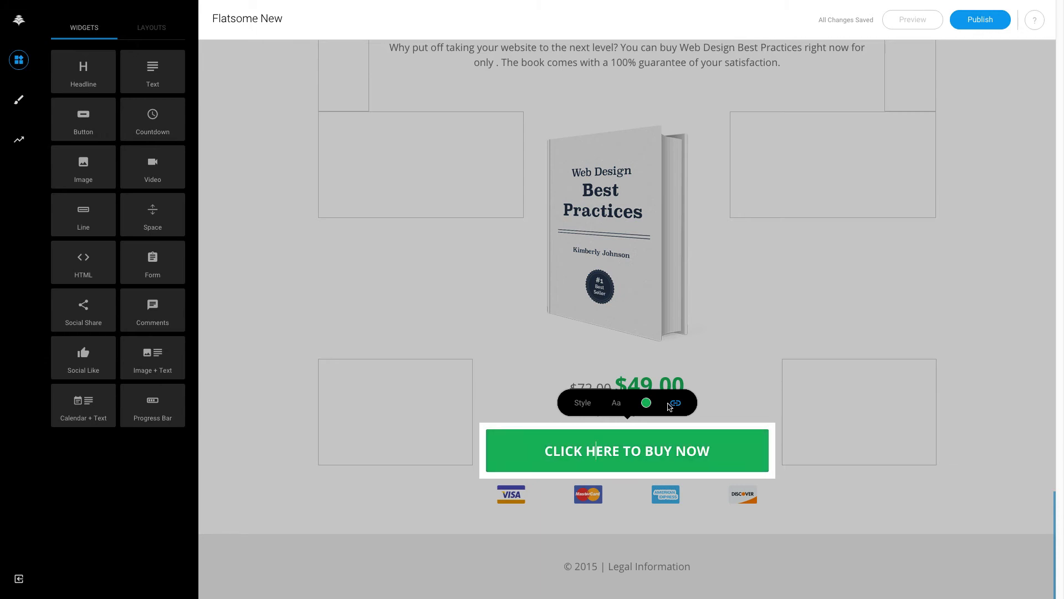
click(677, 403)
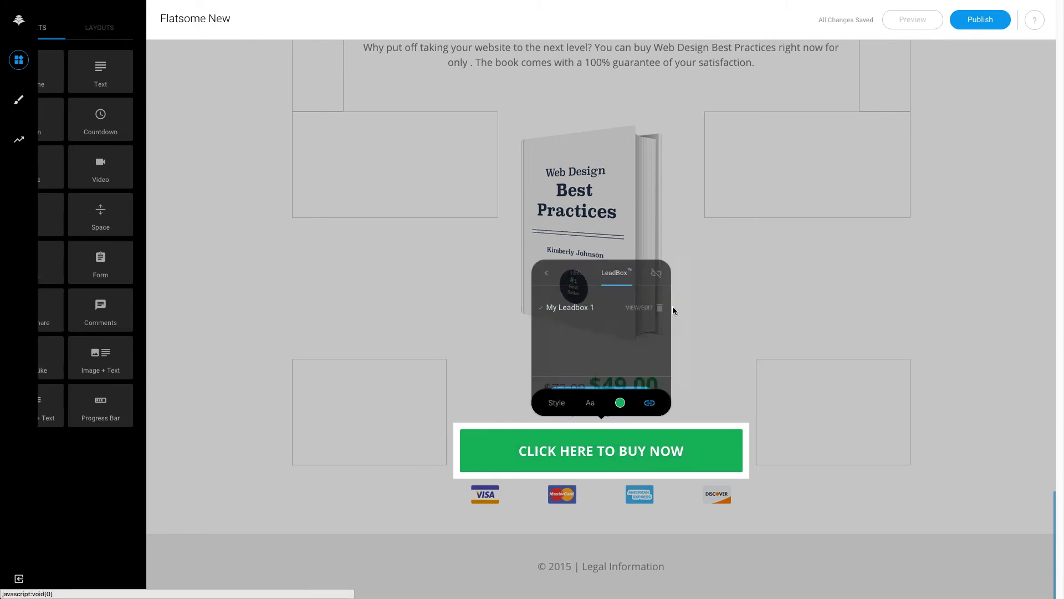
click(635, 307)
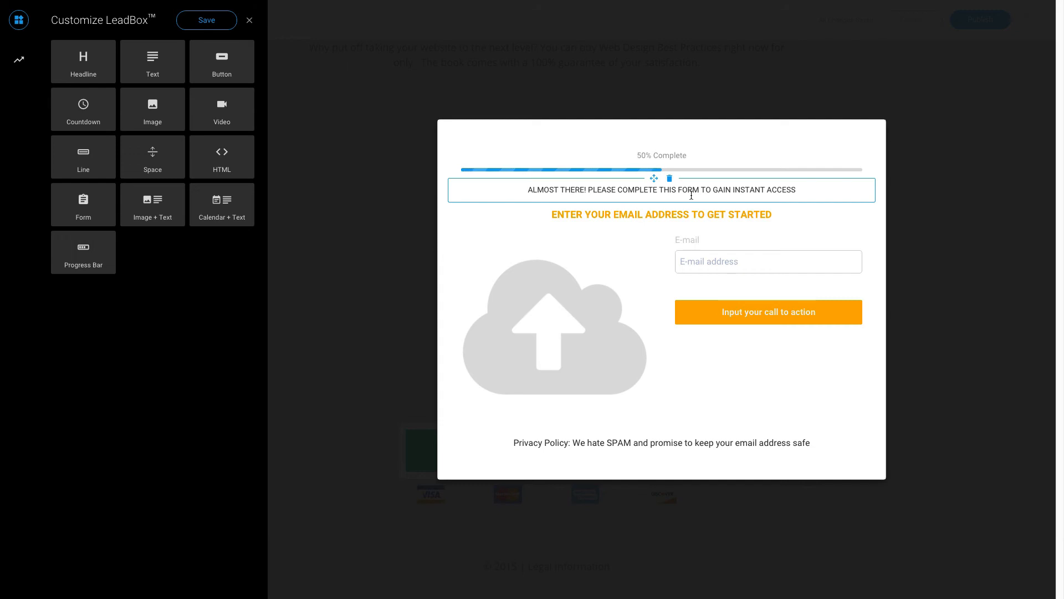
Step: Delete the LeadBox's cloud image placeholder, confirming the 'Are you sure?' prompt
click(661, 214)
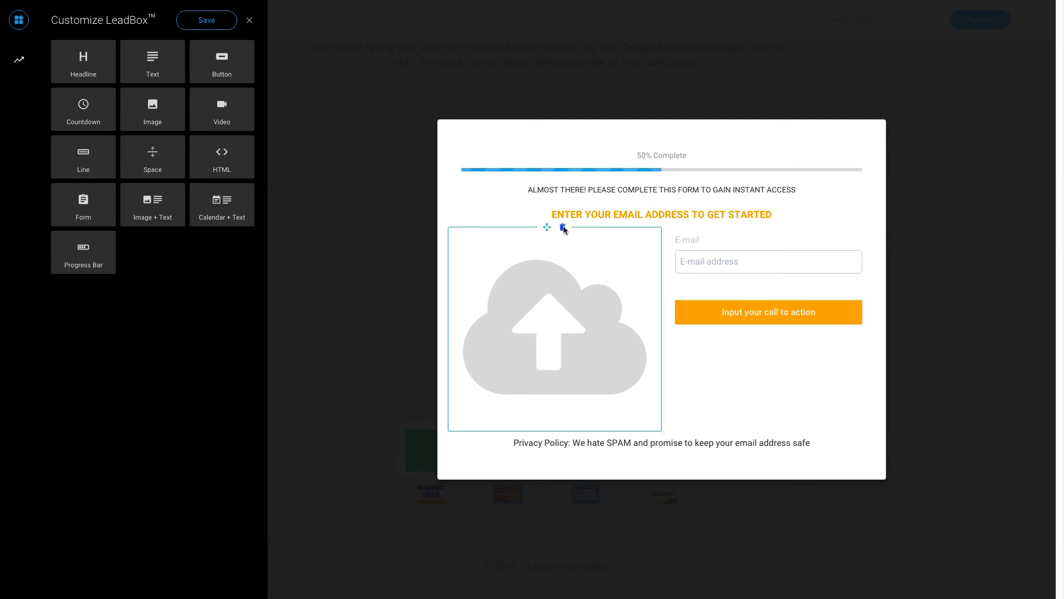
click(563, 227)
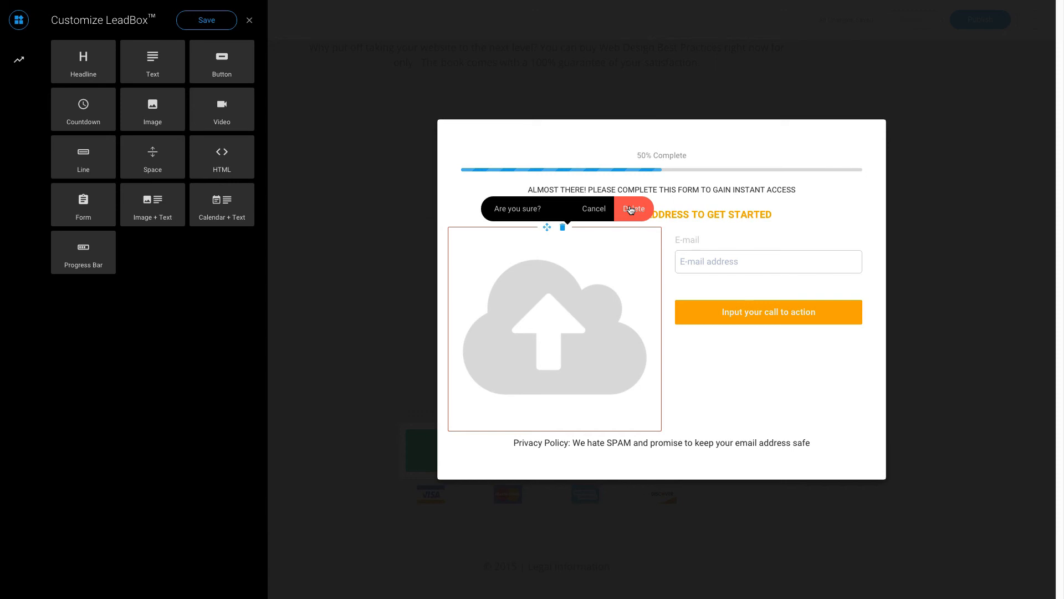
click(633, 208)
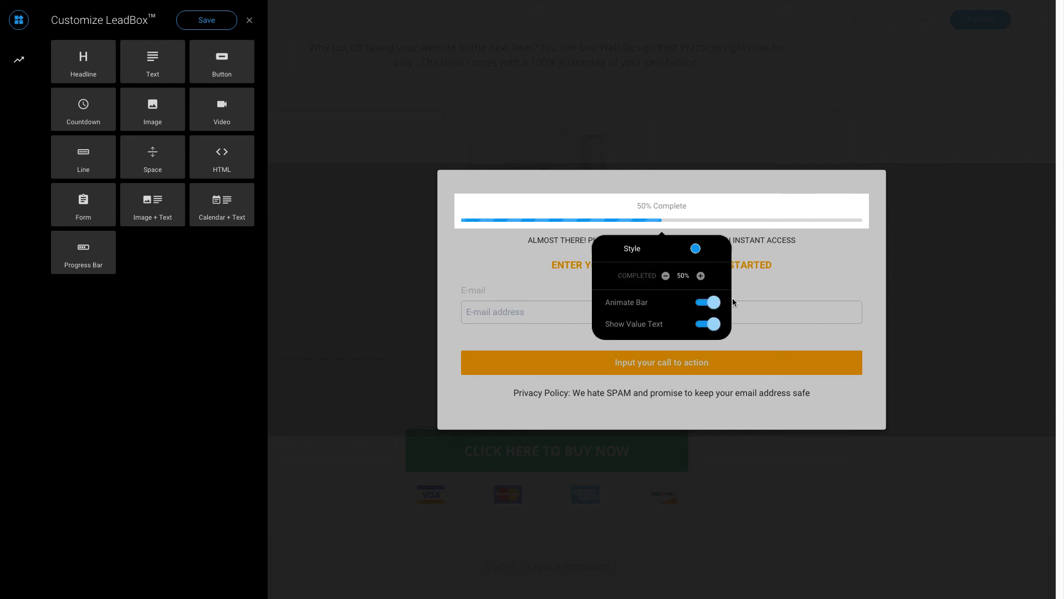
Step: Set the progress bar's COMPLETED colour to bright red #f21313
click(711, 302)
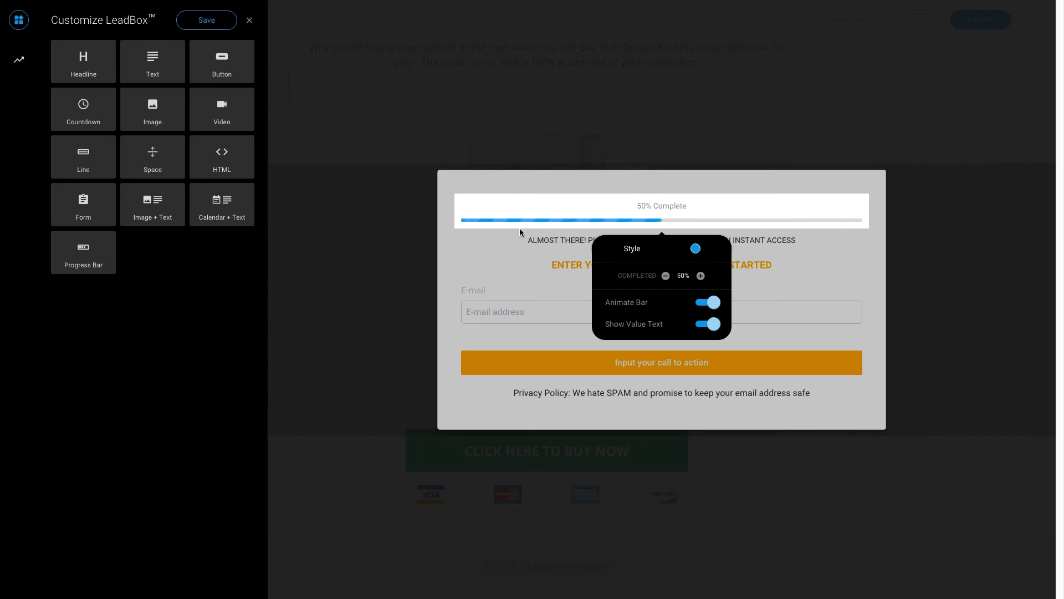
click(694, 249)
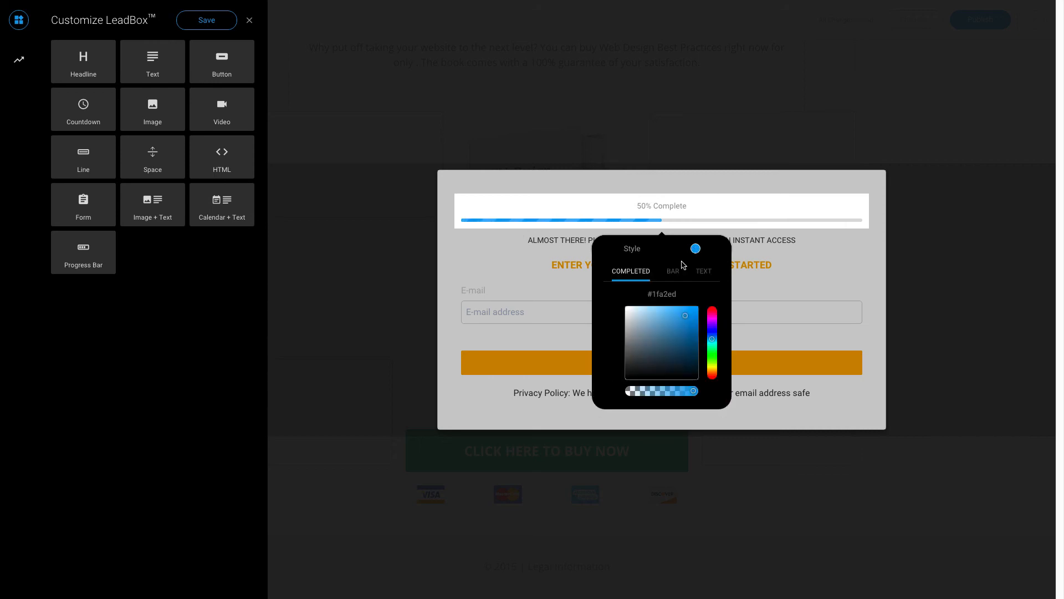
click(672, 271)
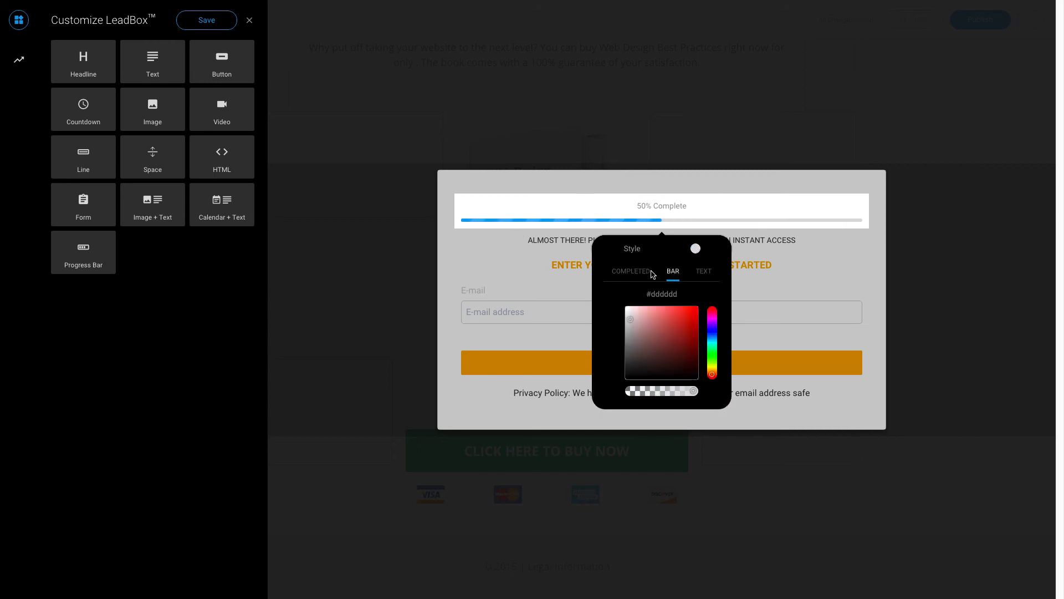
click(630, 271)
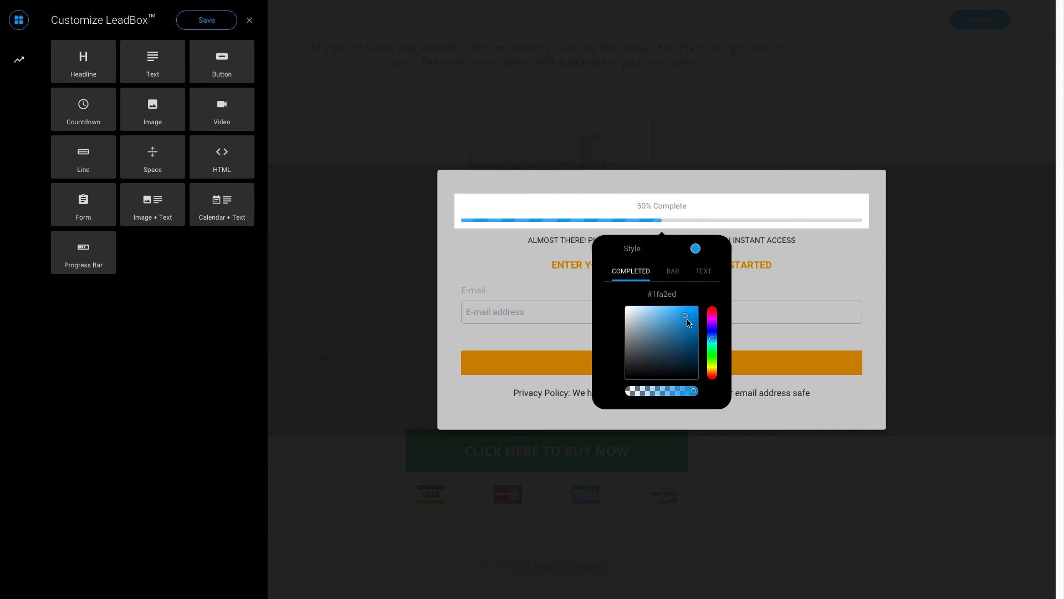
click(711, 314)
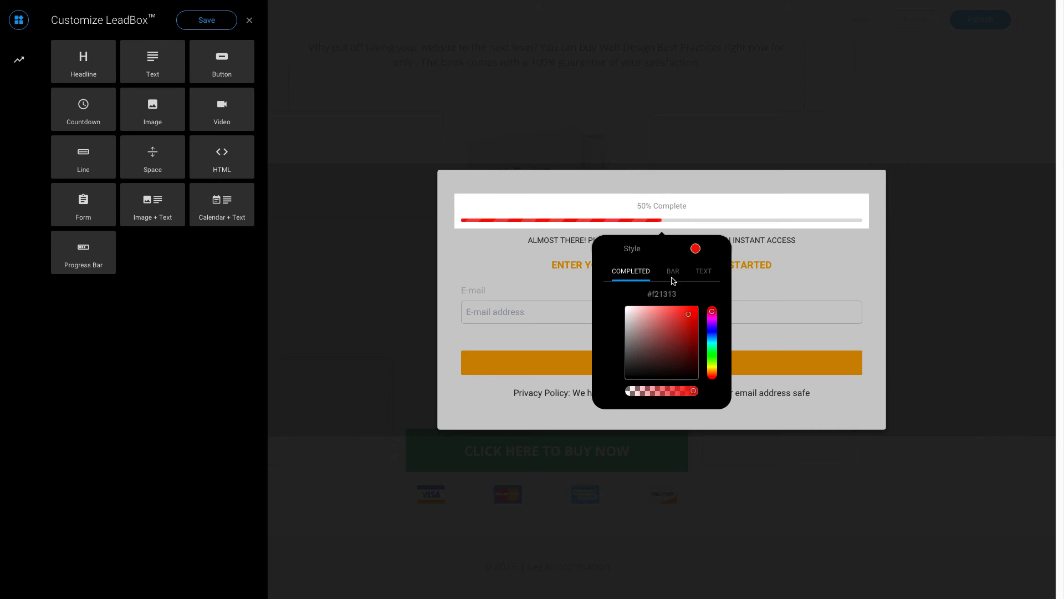
Step: Give the bar track dark red #5c0909 and the percentage text a red shade
click(672, 272)
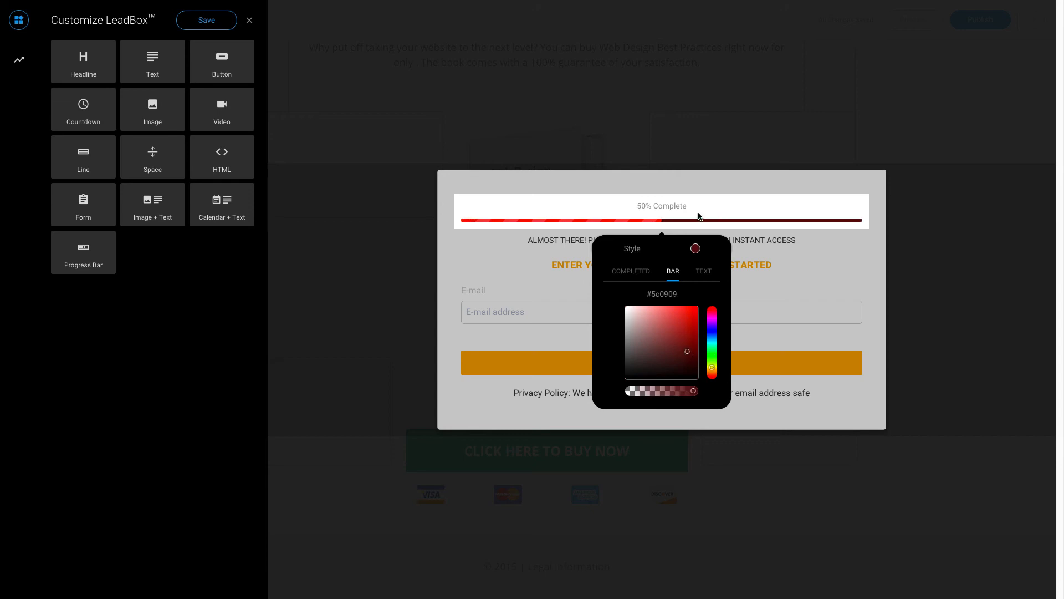
click(703, 271)
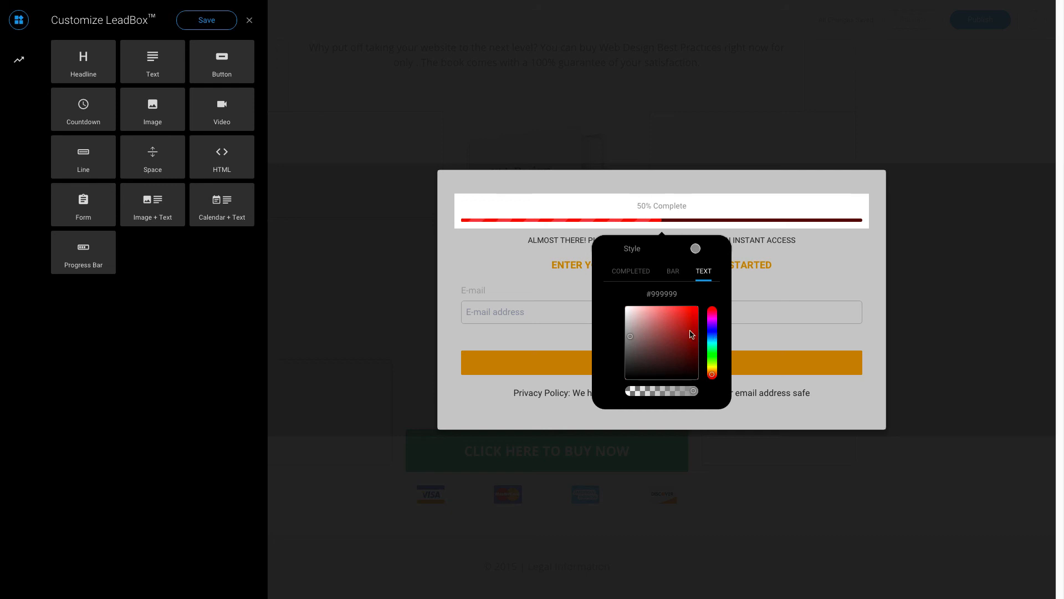
click(691, 333)
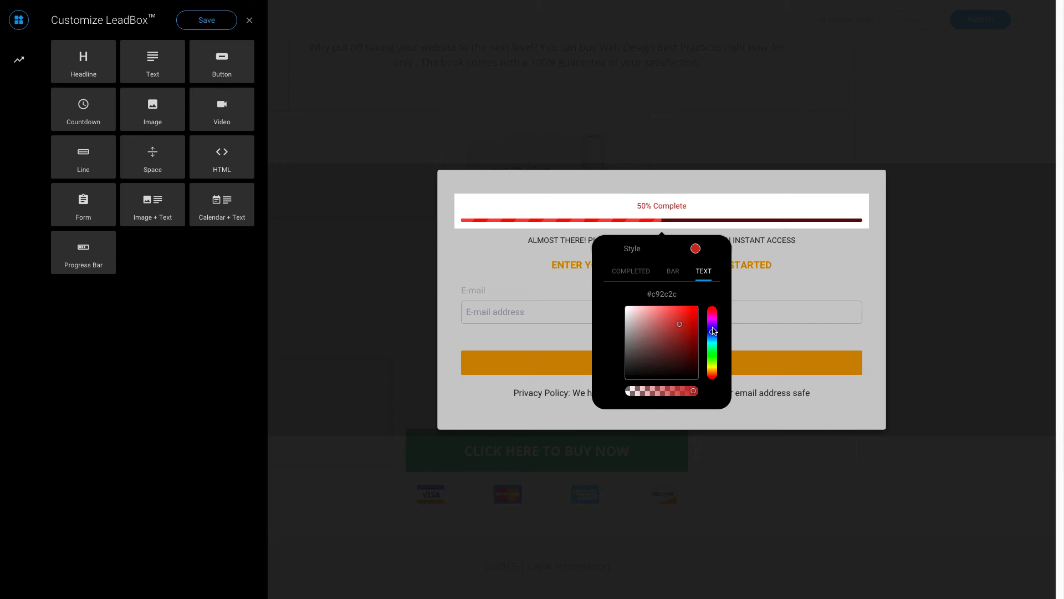
drag(712, 314, 711, 330)
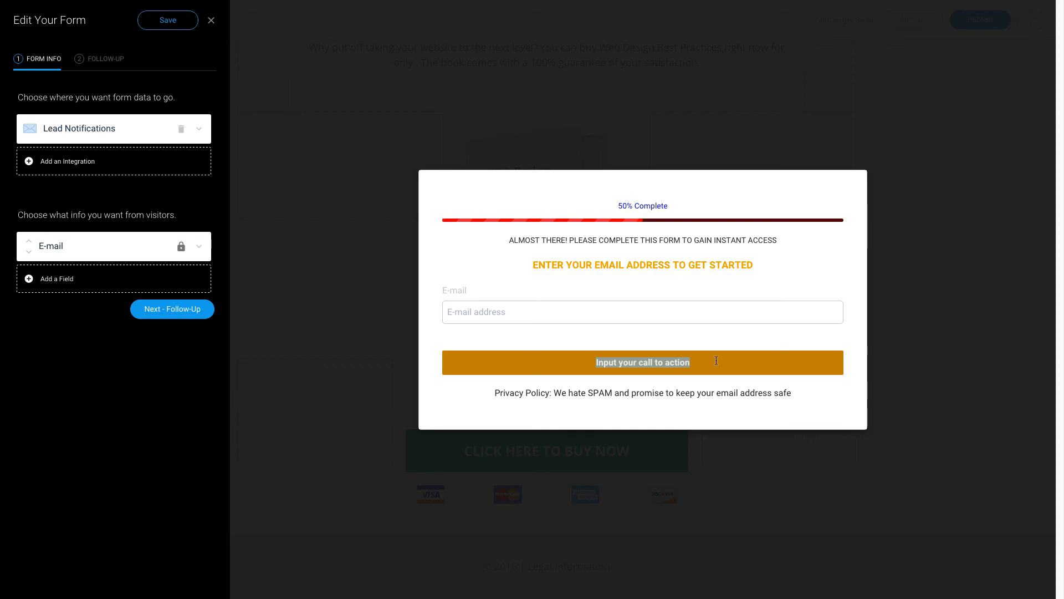
Step: Change the popup button label to 'Change text' and exit Customize LeadBox
text(Change text)
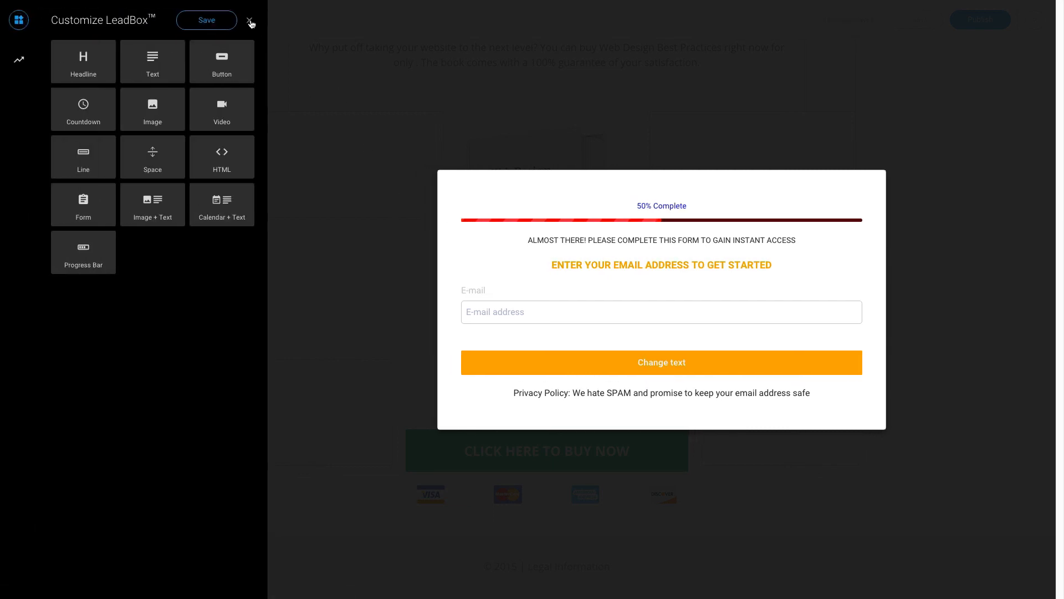
click(251, 20)
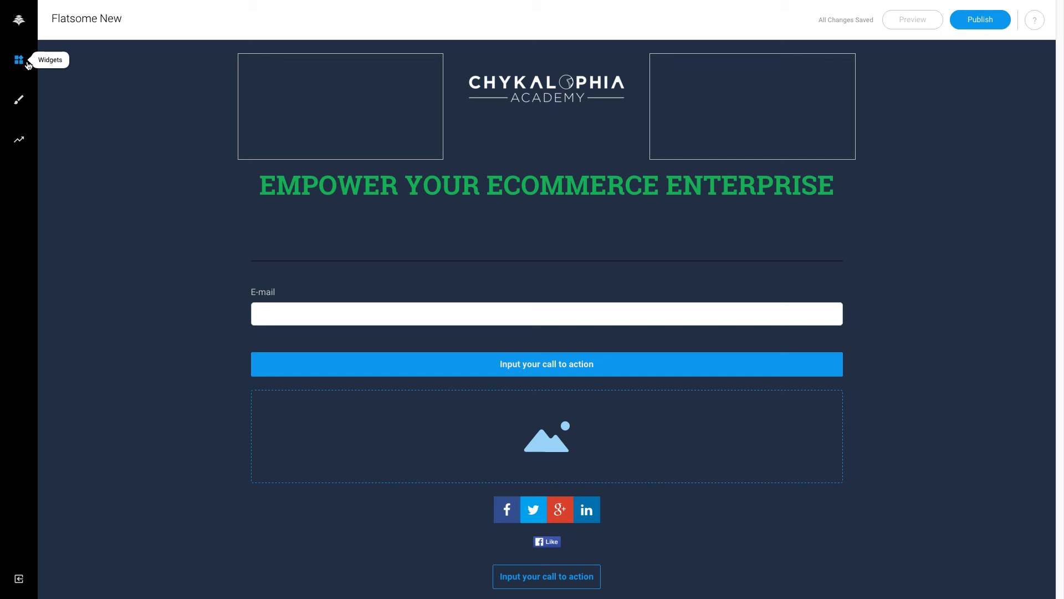
Step: Exit the Flatsome New page editor via the Leadpages logo to return to the account
click(18, 59)
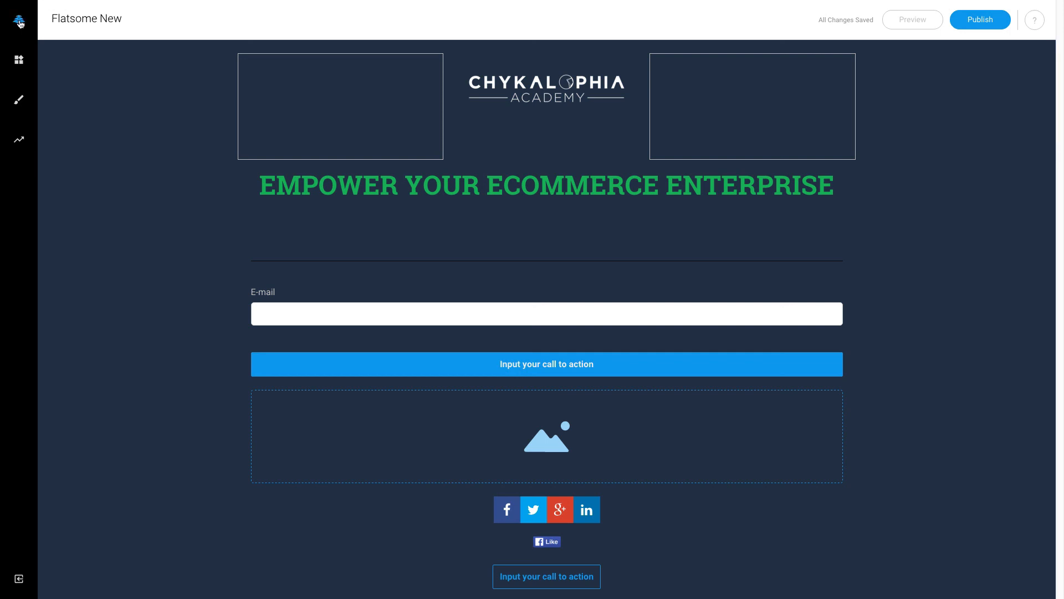
mouse_move(18, 578)
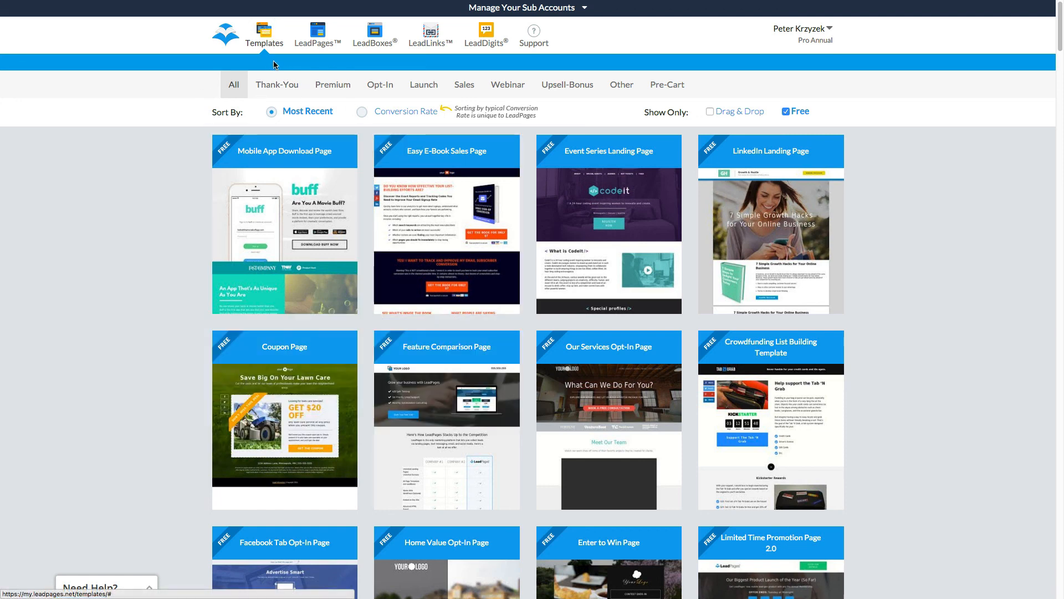
Step: Filter the template gallery to Drag & Drop templates, browse them, and turn off the Free filter
scroll(down, 3)
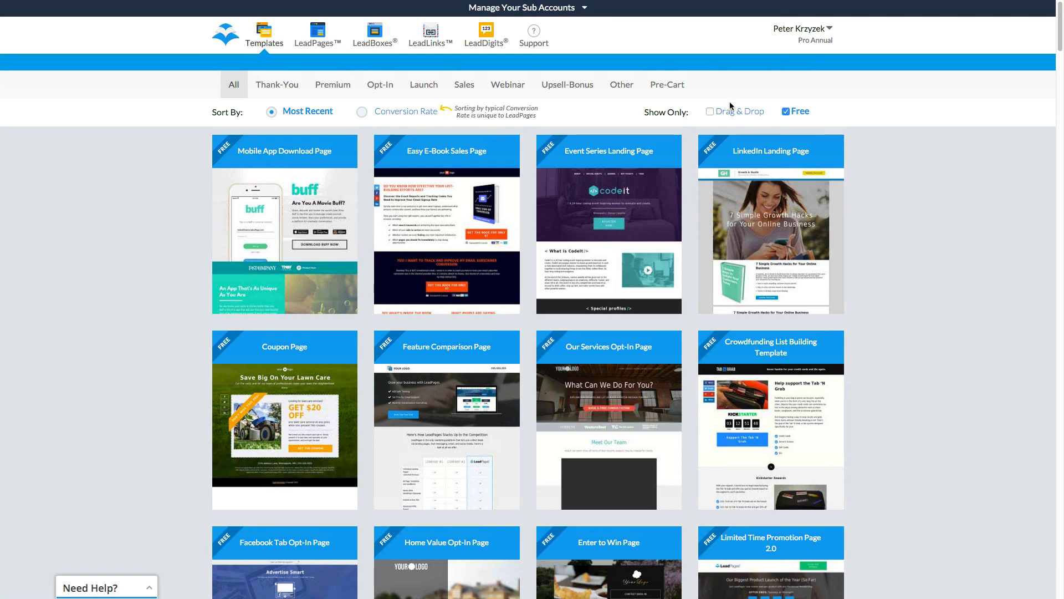
click(710, 111)
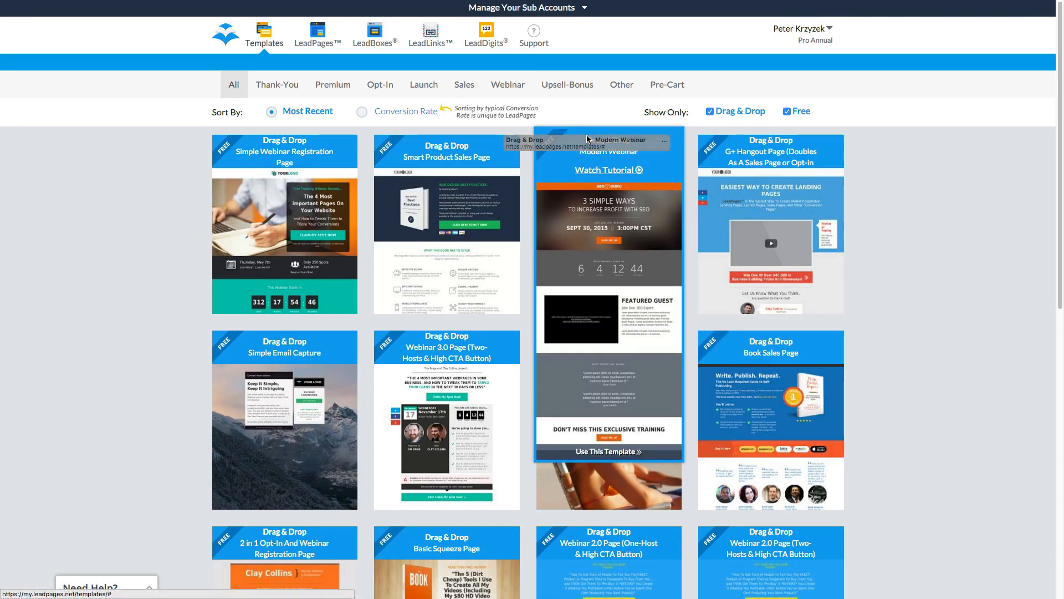
scroll(down, 3)
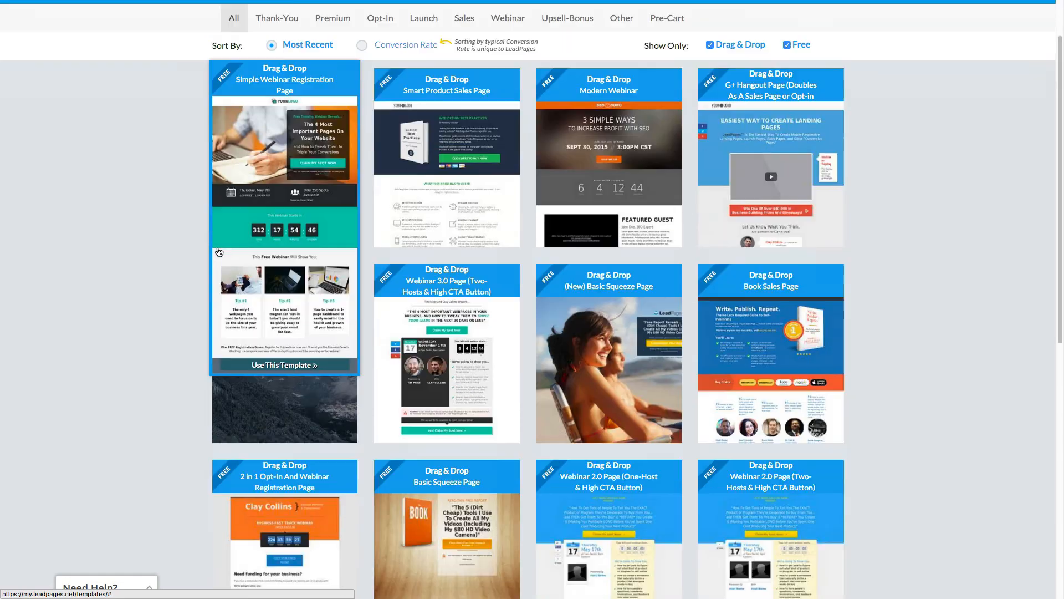
scroll(down, 3)
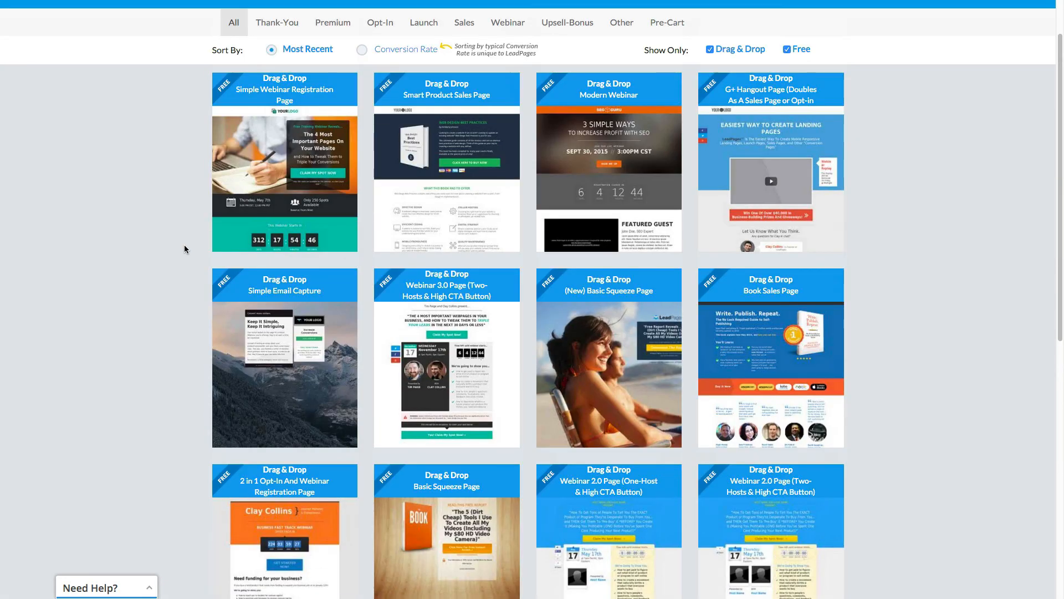
mouse_move(446, 212)
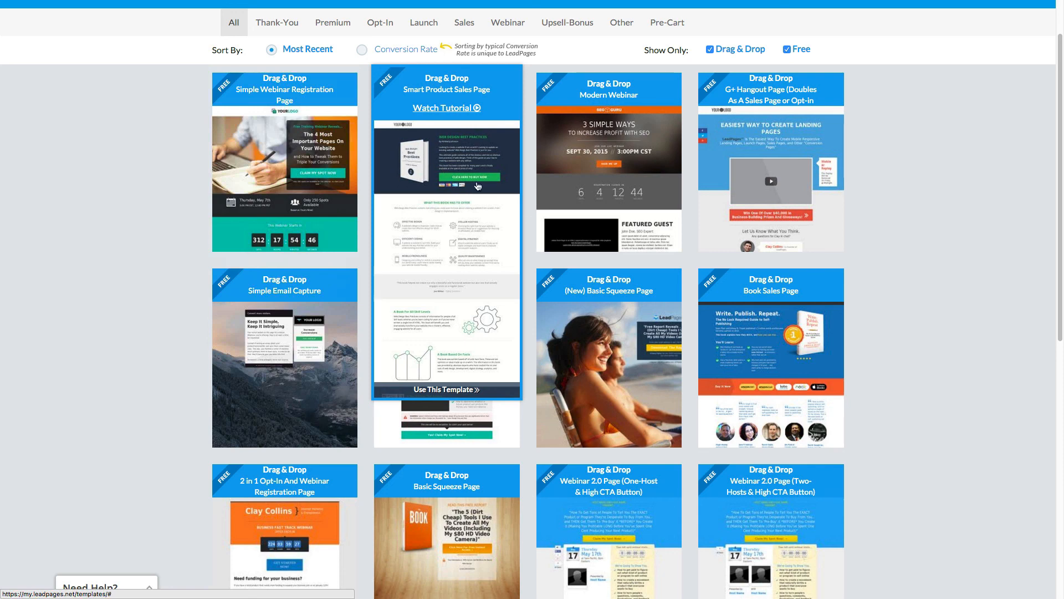
mouse_move(453, 175)
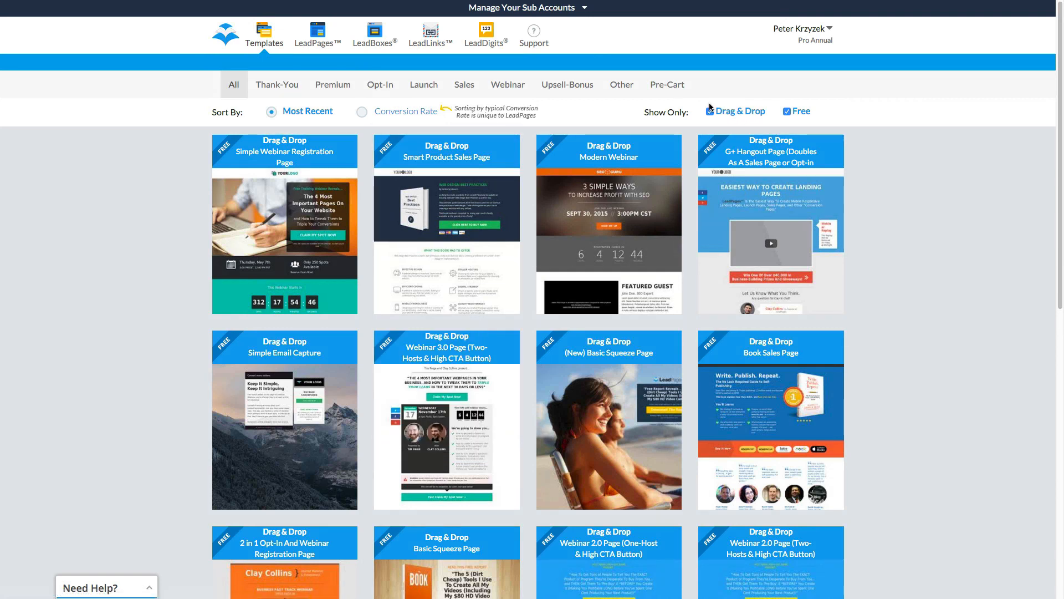
click(711, 111)
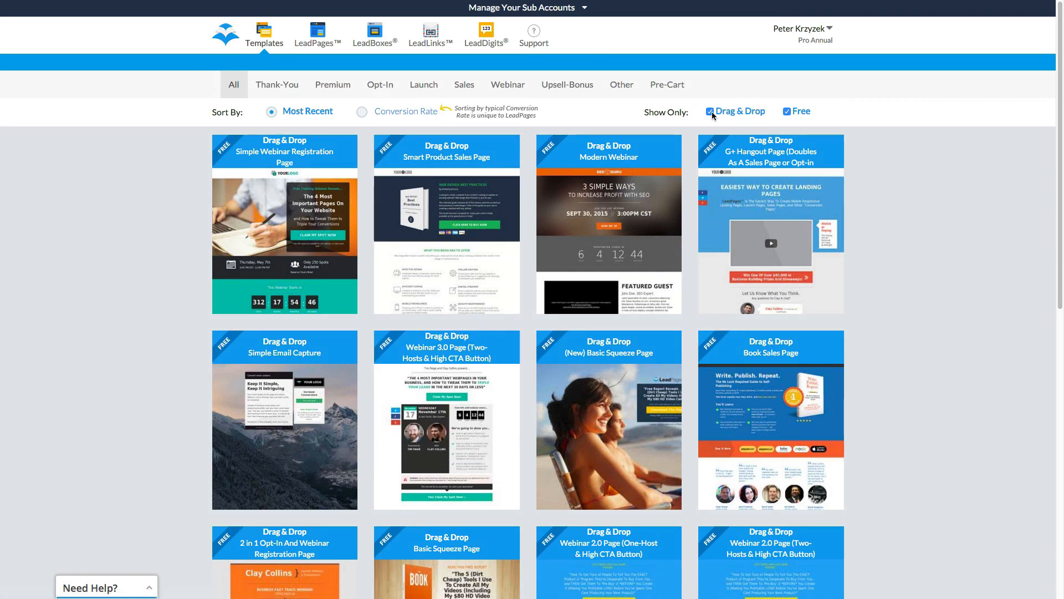
click(787, 111)
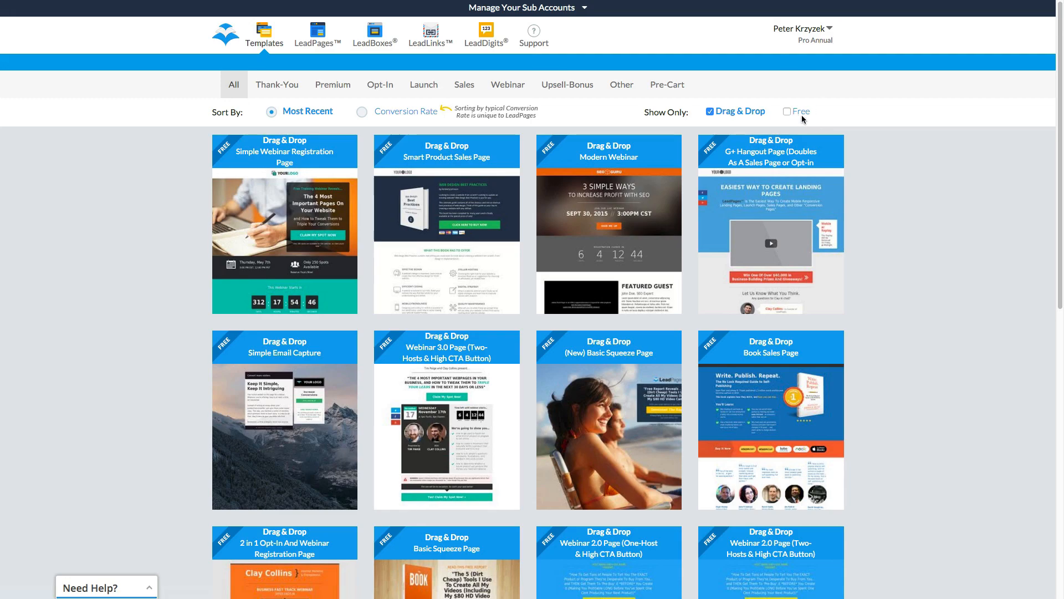